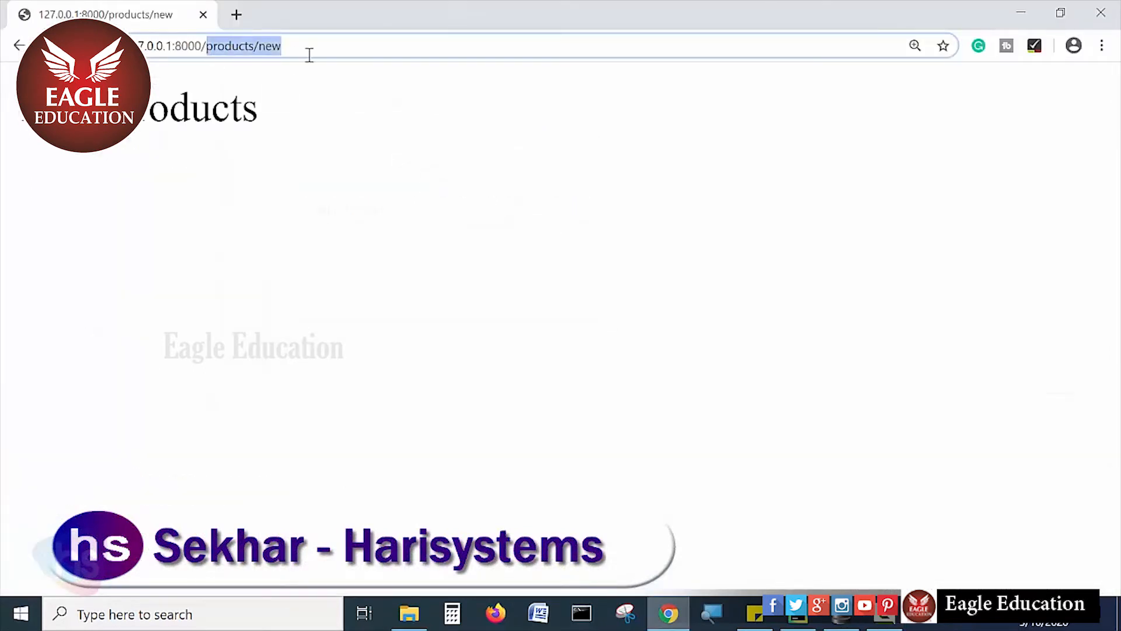
# Navigate to 127.0.0.1:8000/admin to reach the Django admin login page.
pyautogui.write('admin/login')
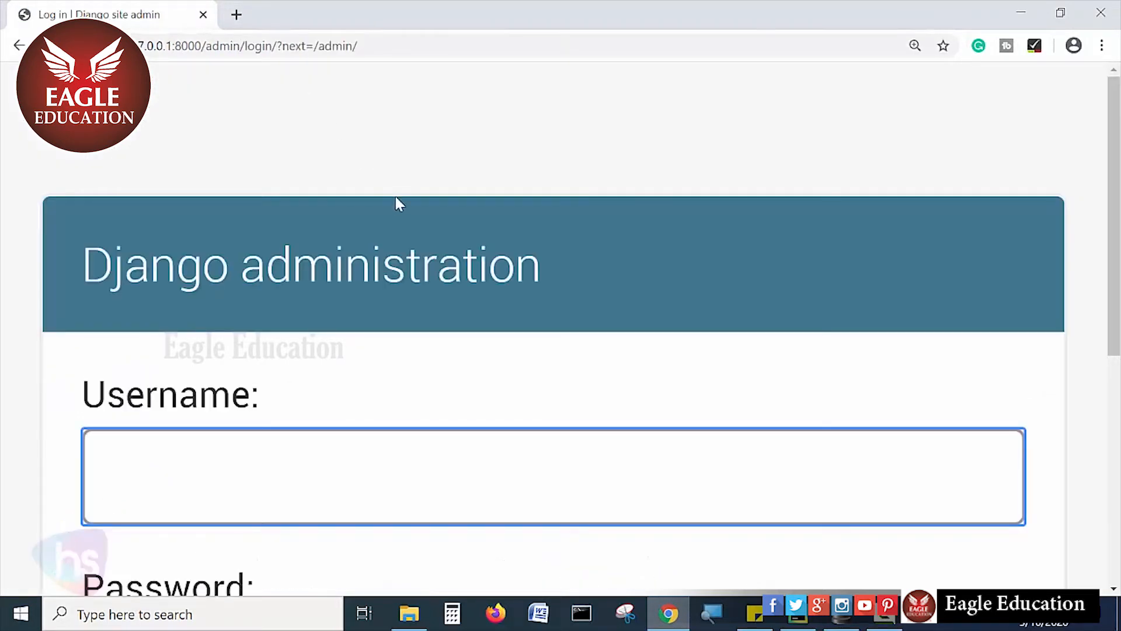
pyautogui.click(915, 45)
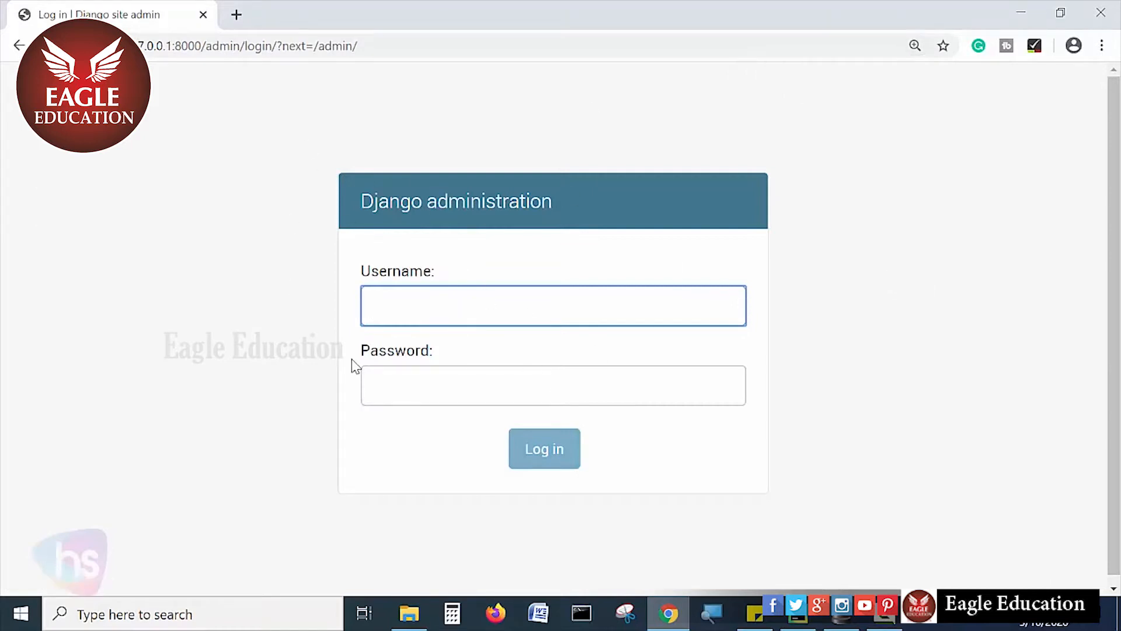
pyautogui.moveTo(728, 276)
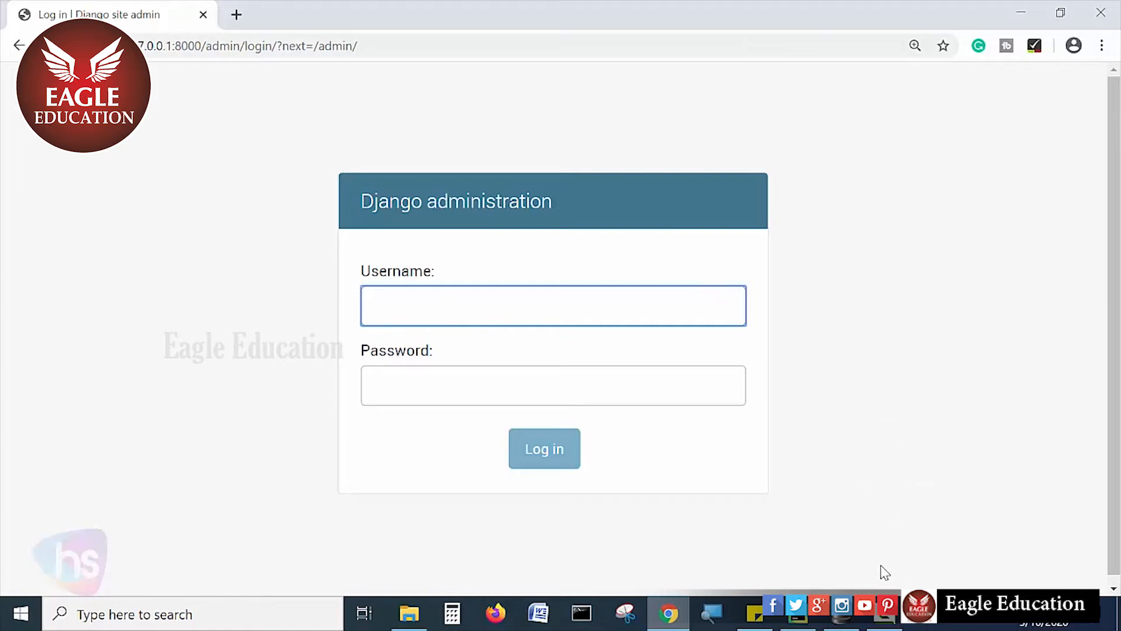
pyautogui.moveTo(897, 560)
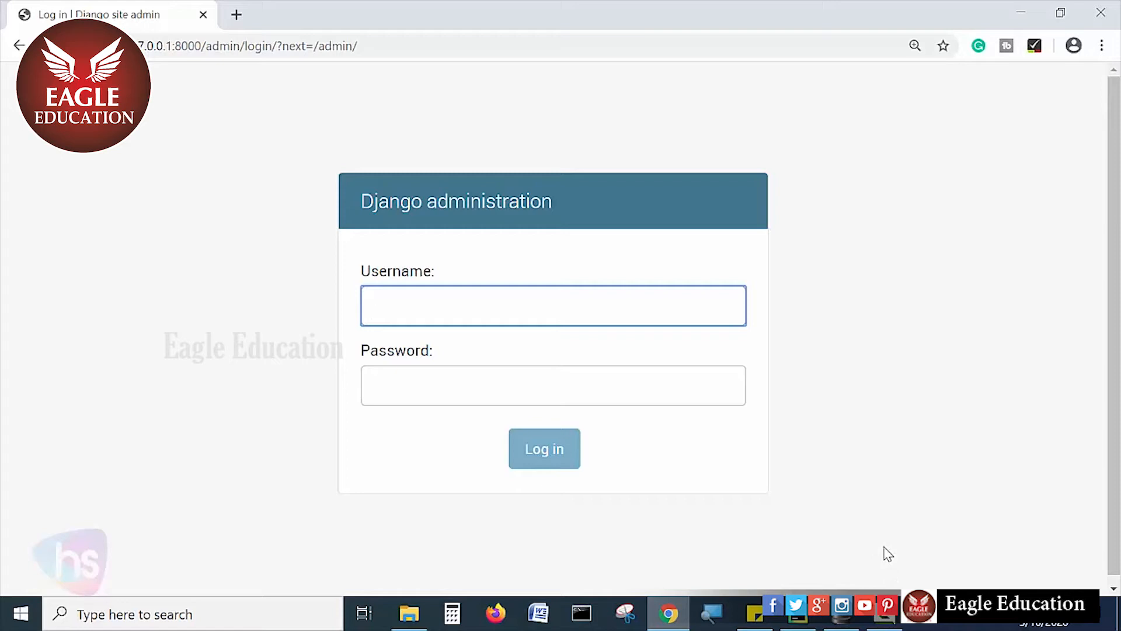
pyautogui.click(553, 305)
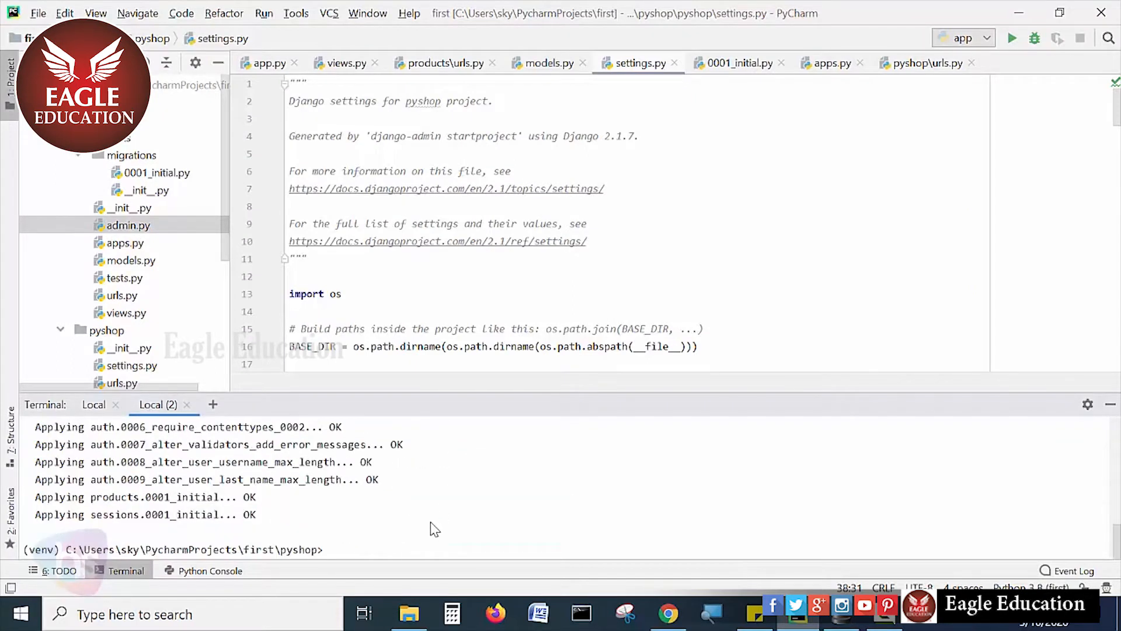
# Enter 'python manage.py createsuperuser' at the pyshop terminal prompt.
pyautogui.click(333, 549)
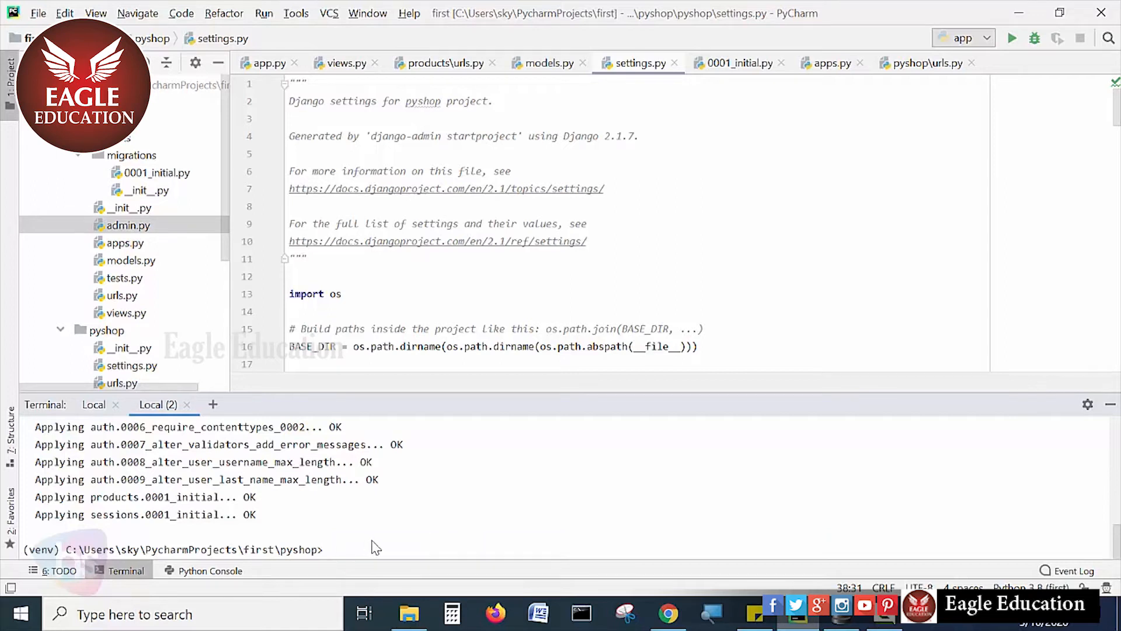
pyautogui.moveTo(682, 556)
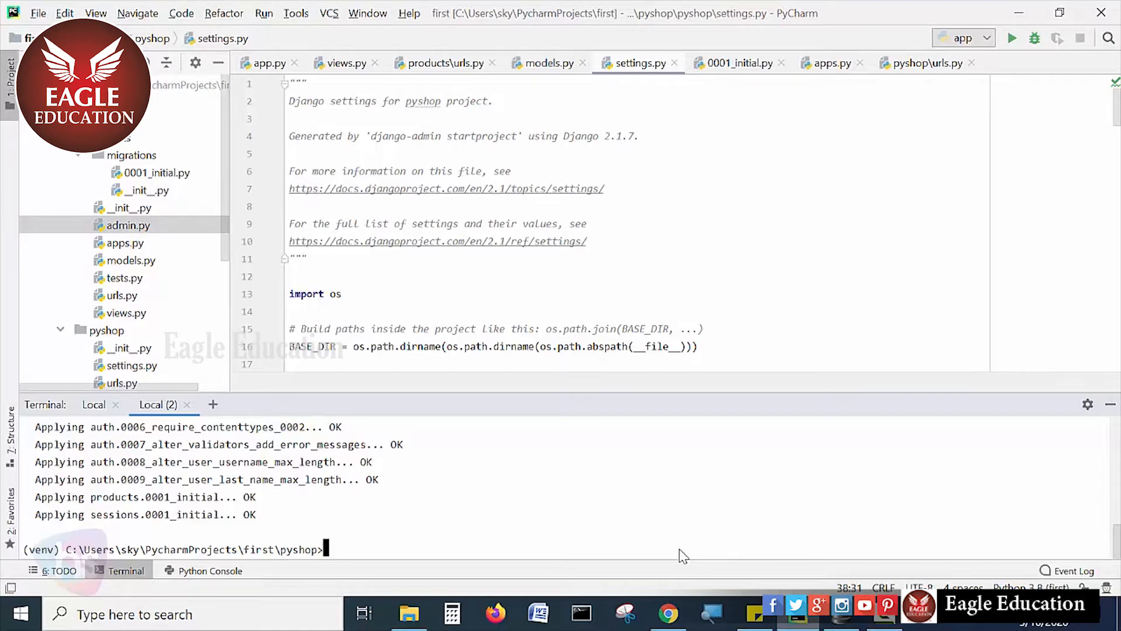
pyautogui.write('python')
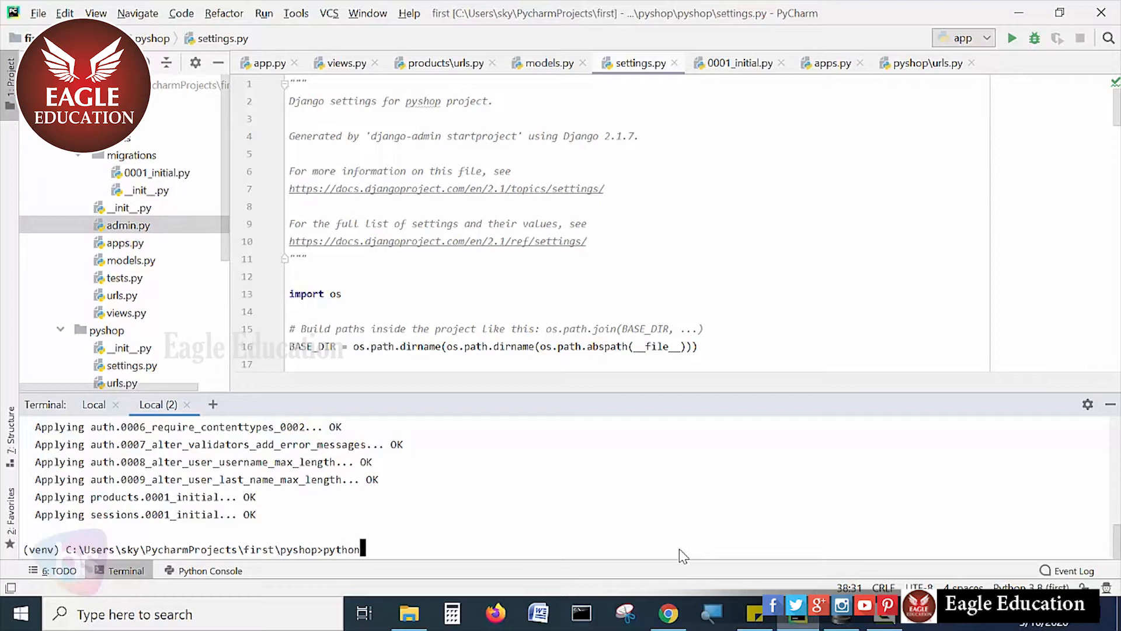
pyautogui.write('manga')
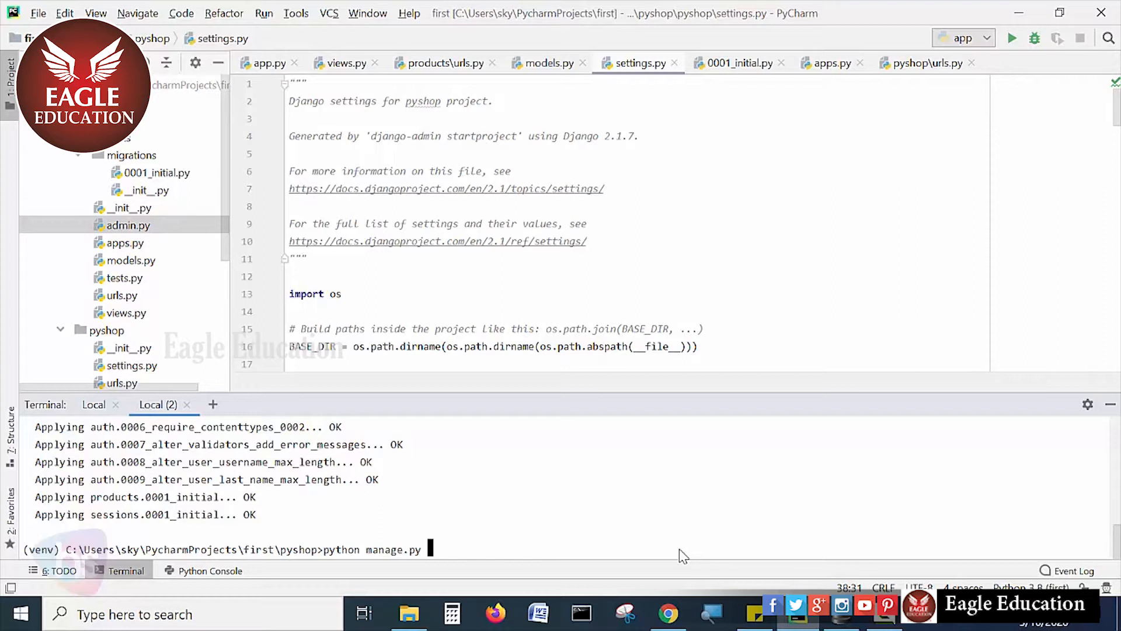
pyautogui.write('create')
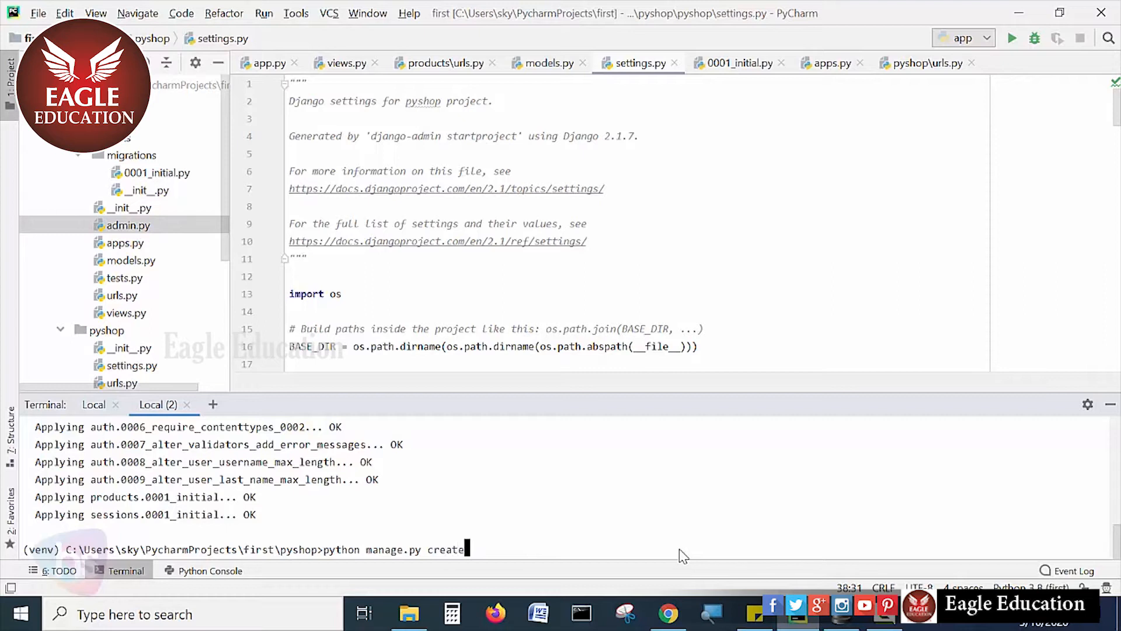
pyautogui.write('super')
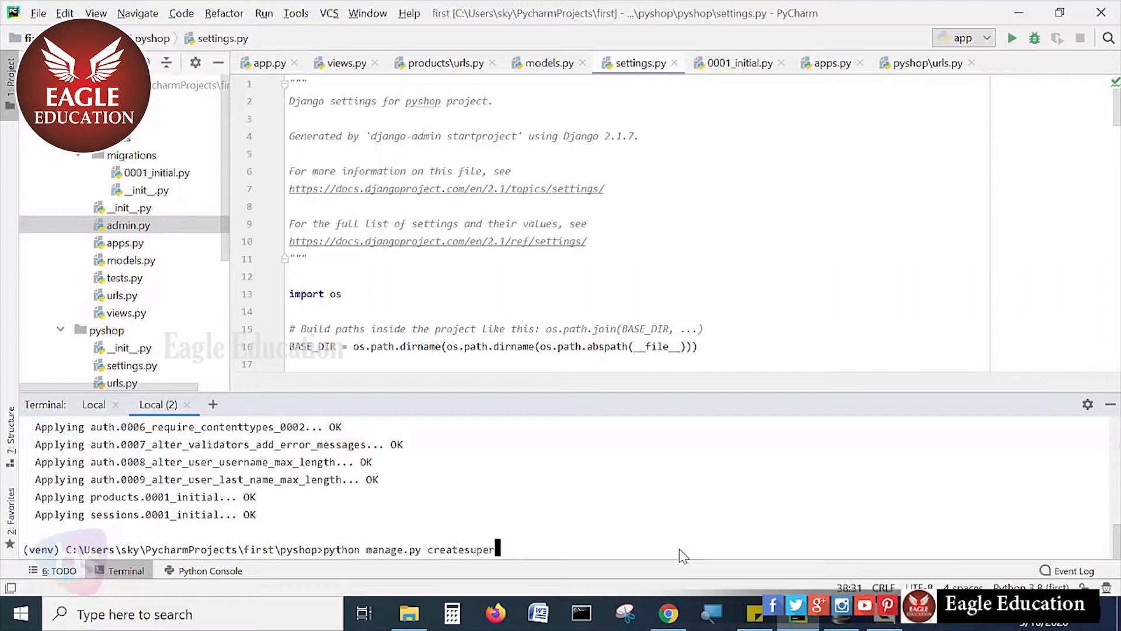
pyautogui.write('user')
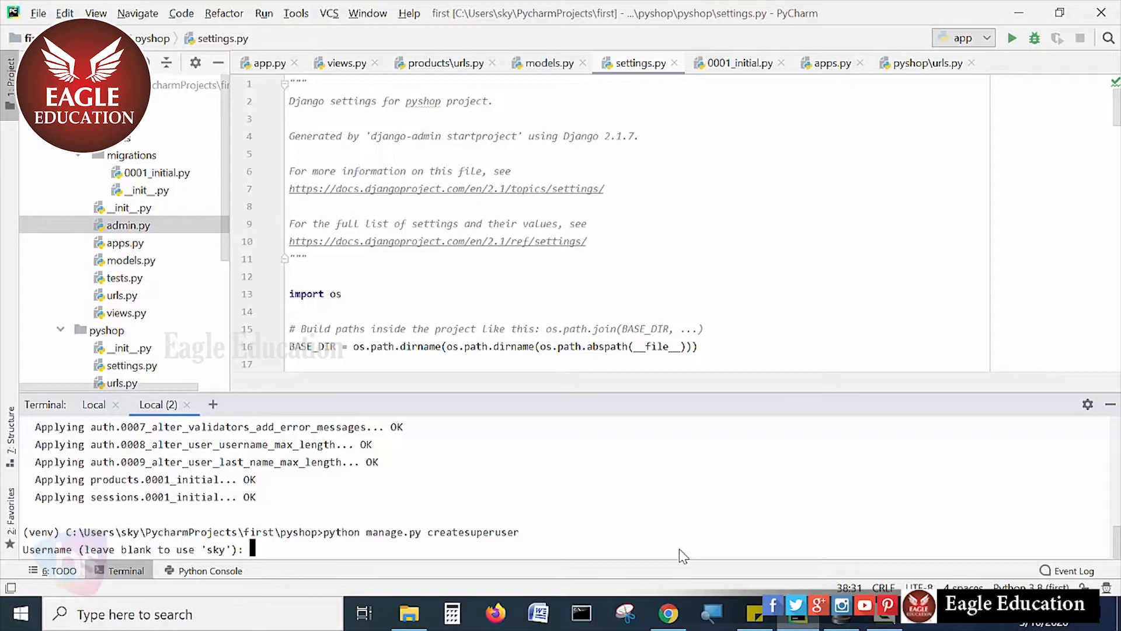
pyautogui.moveTo(169, 570)
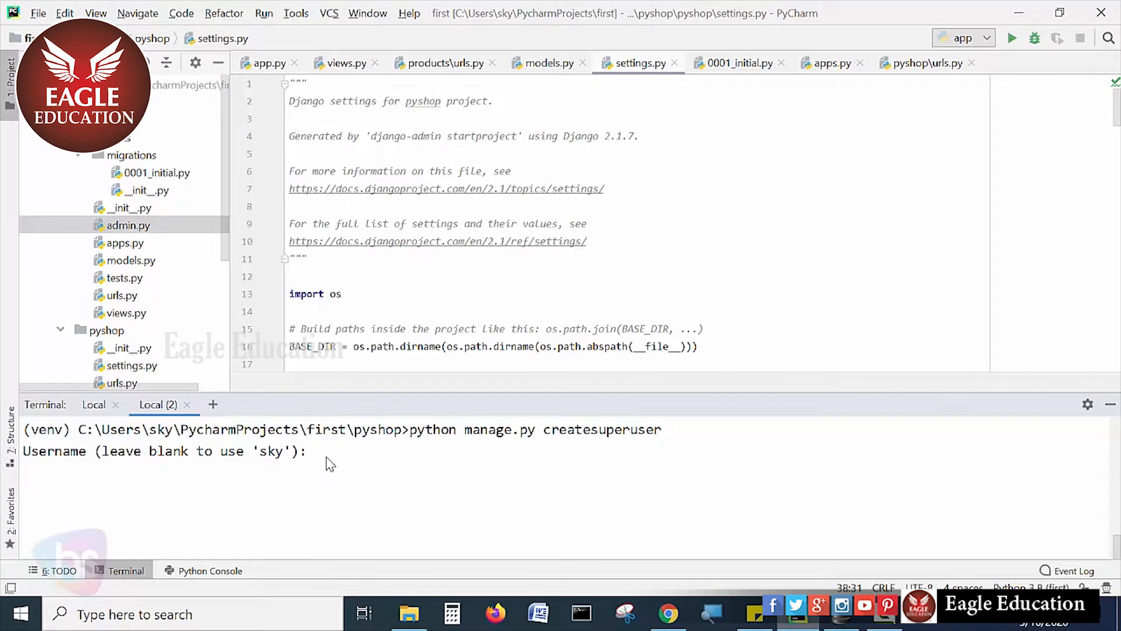
pyautogui.write('a')
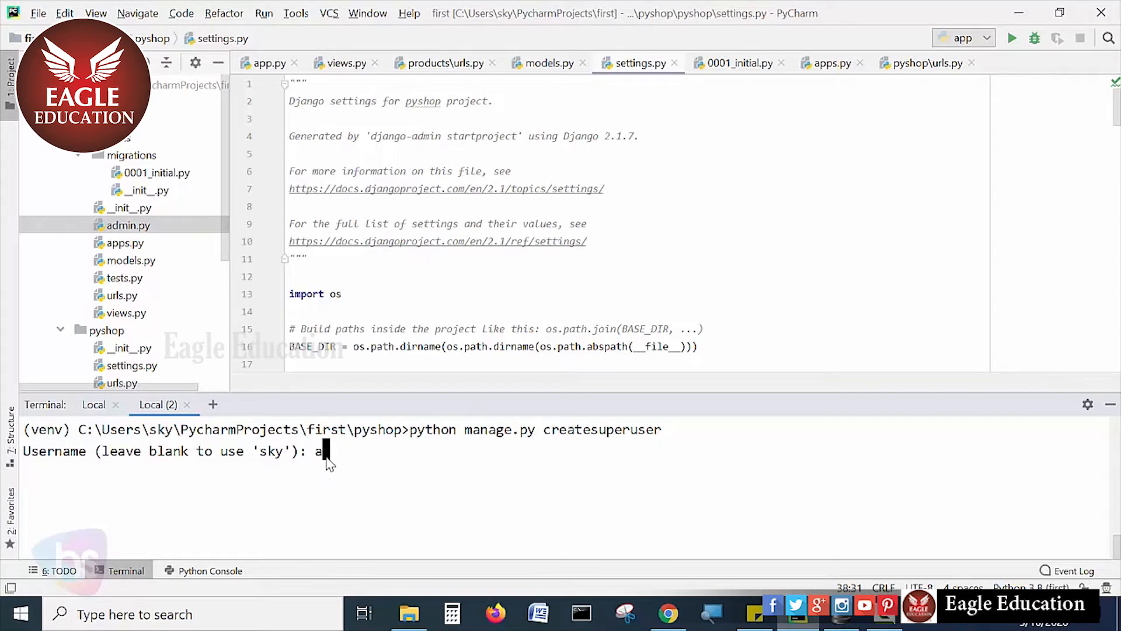
pyautogui.write('dmin')
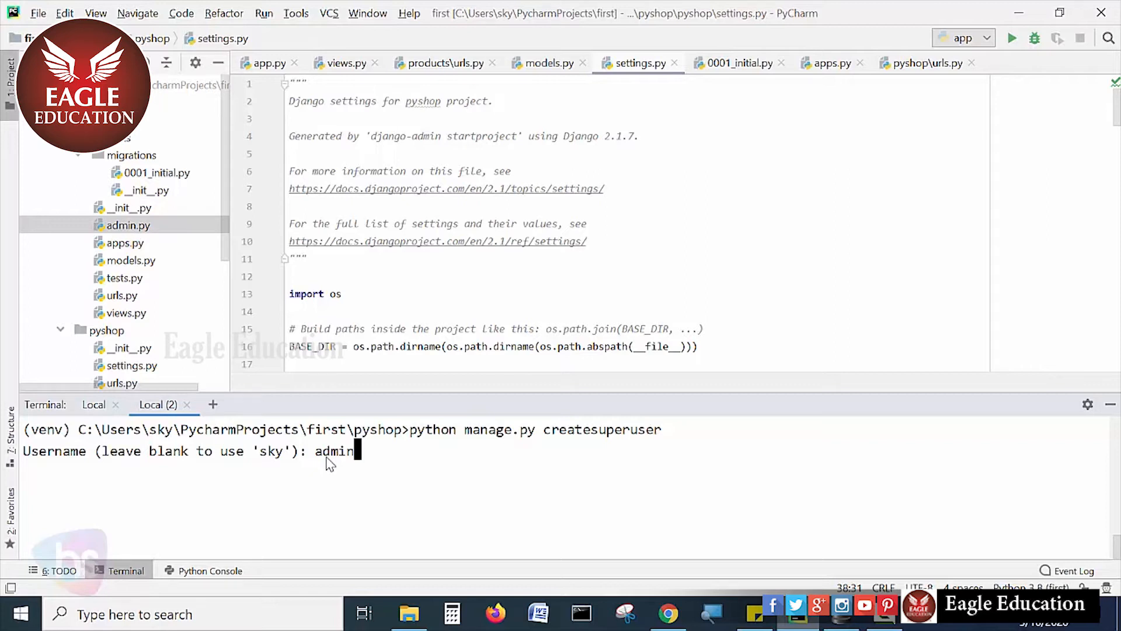
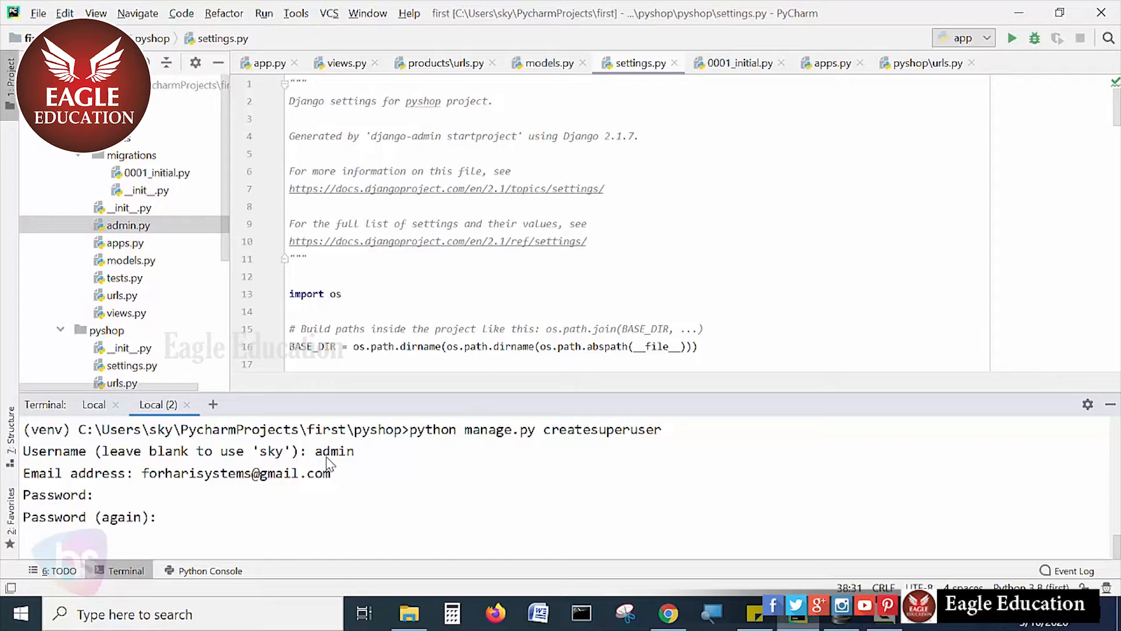
# Submit the short numeric password and answer 'y' to bypass password validation.
pyautogui.press('Enter')
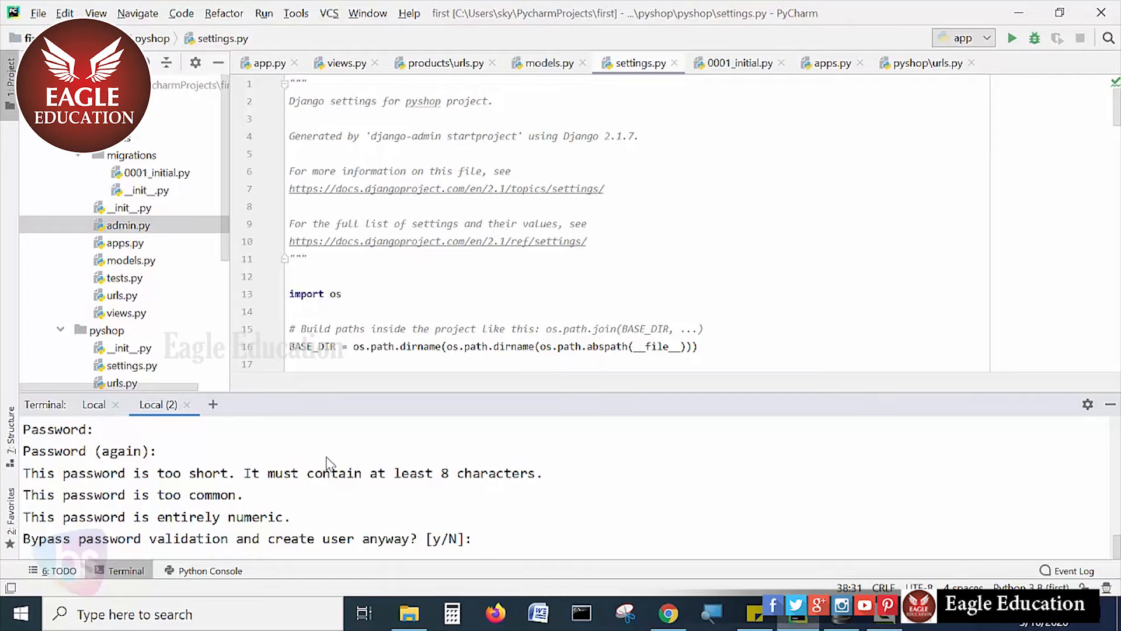
pyautogui.write('y')
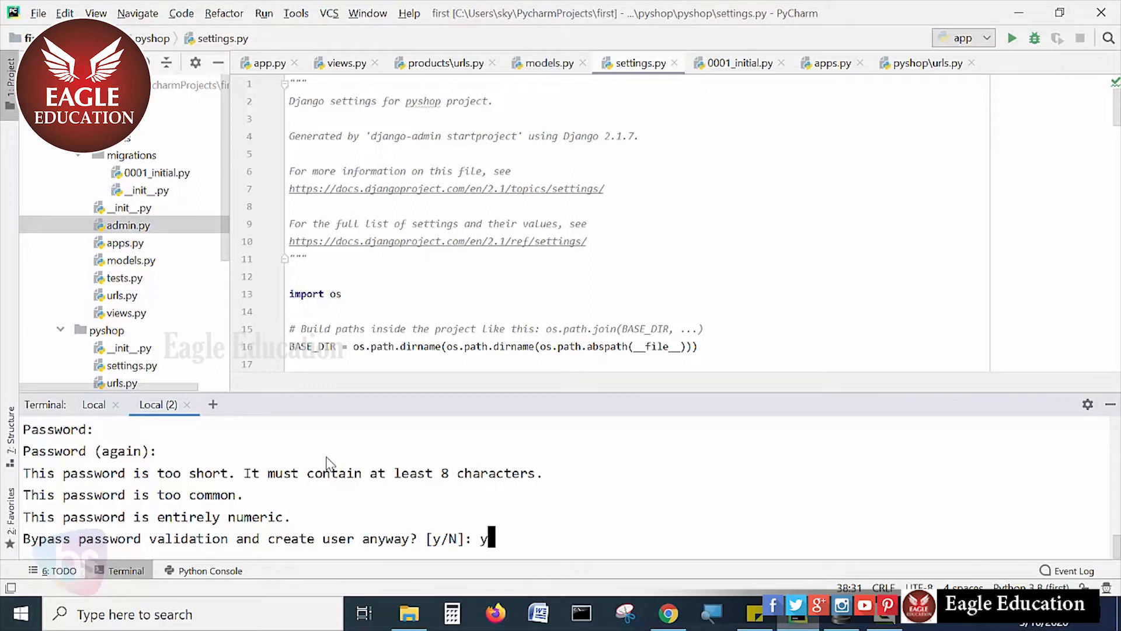
pyautogui.press('enter')
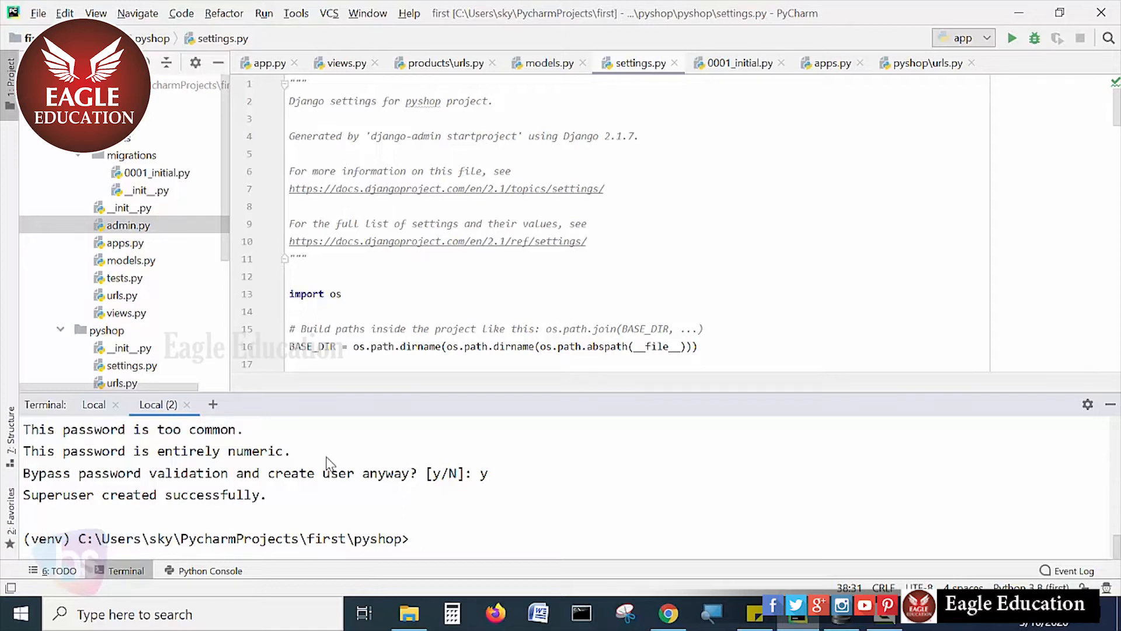
pyautogui.moveTo(457, 547)
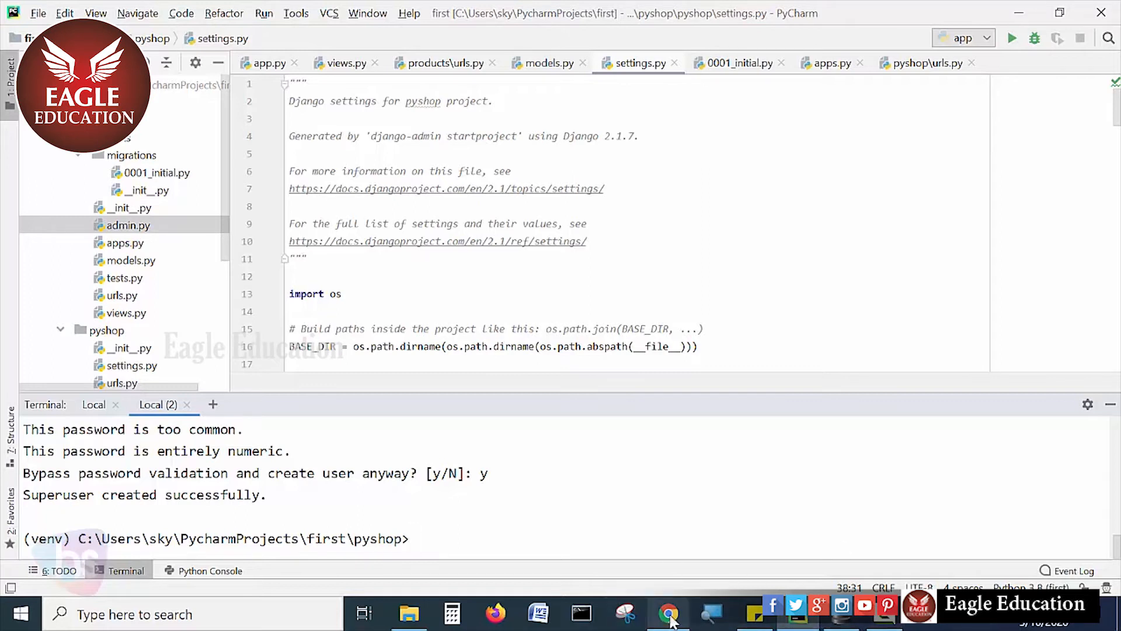
# Log in to the Django admin site as 'admin' with its password.
pyautogui.click(668, 613)
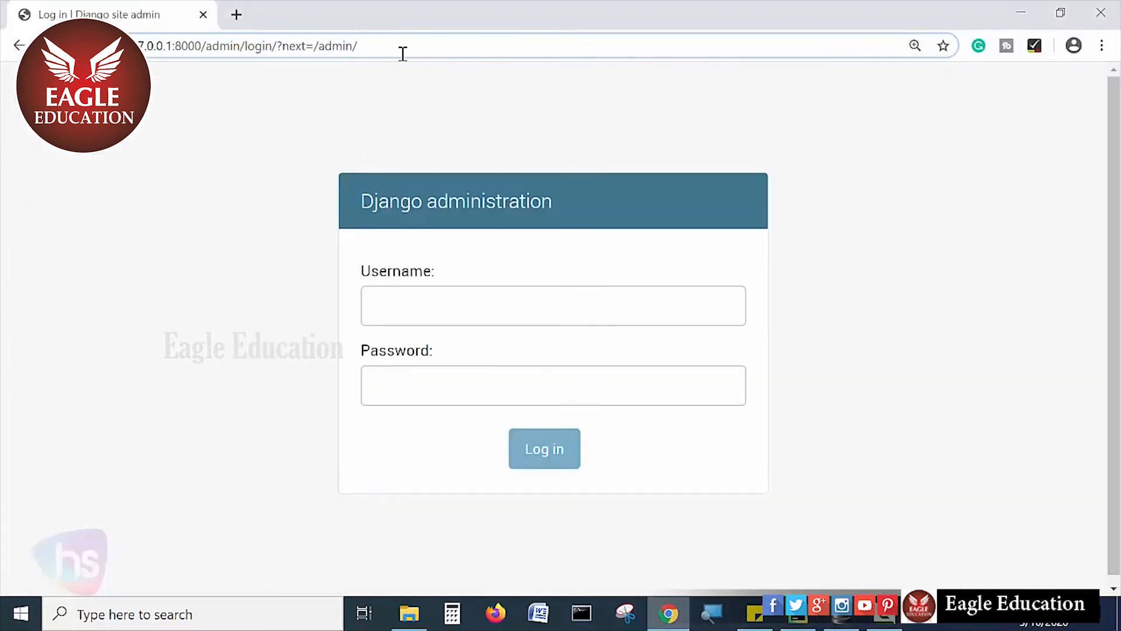
pyautogui.click(552, 305)
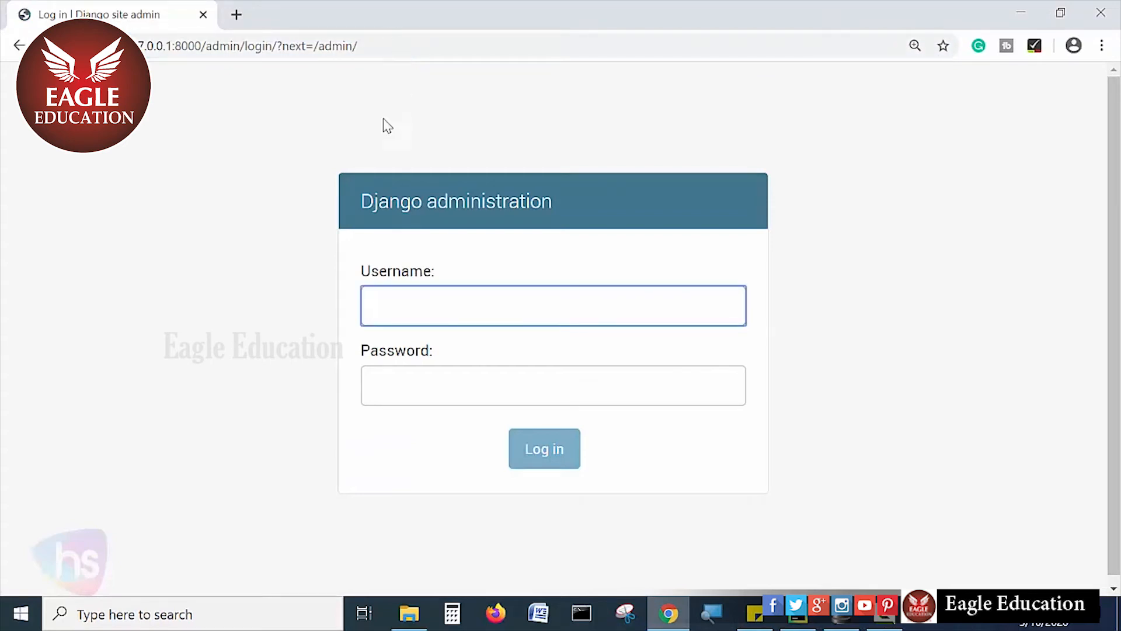
pyautogui.write('admin')
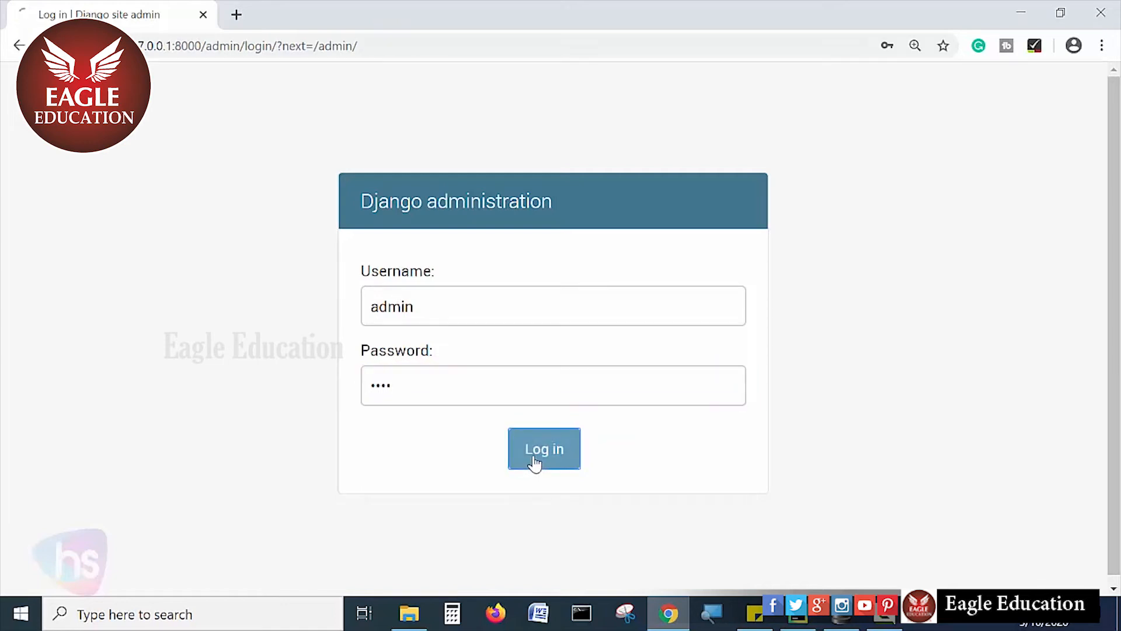
pyautogui.click(543, 449)
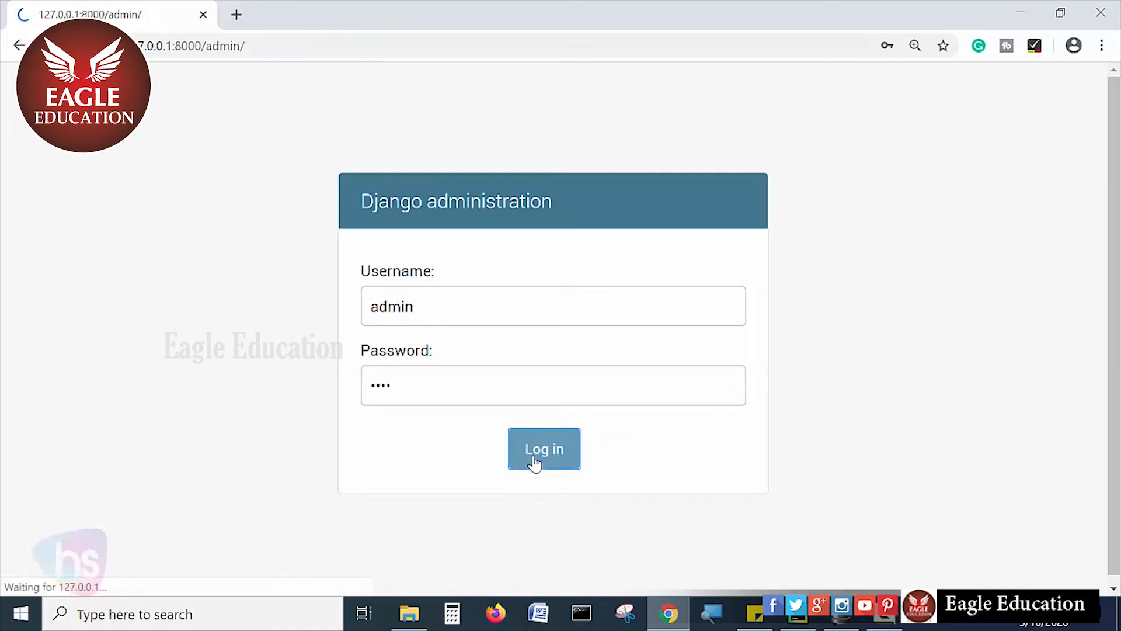
pyautogui.click(543, 449)
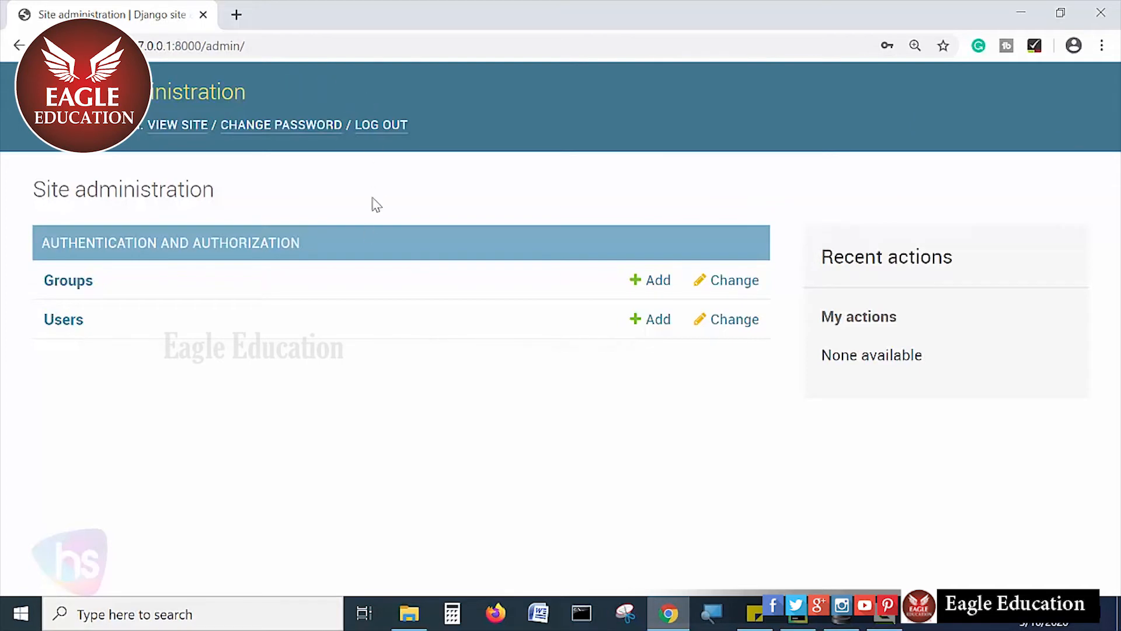
pyautogui.moveTo(366, 266)
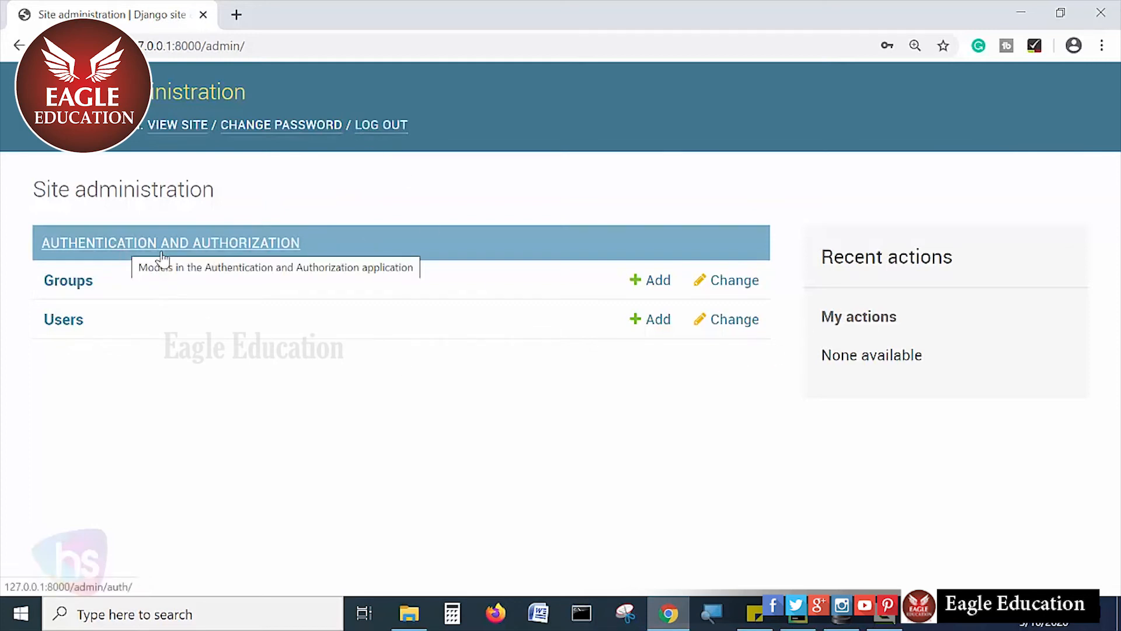
pyautogui.moveTo(320, 186)
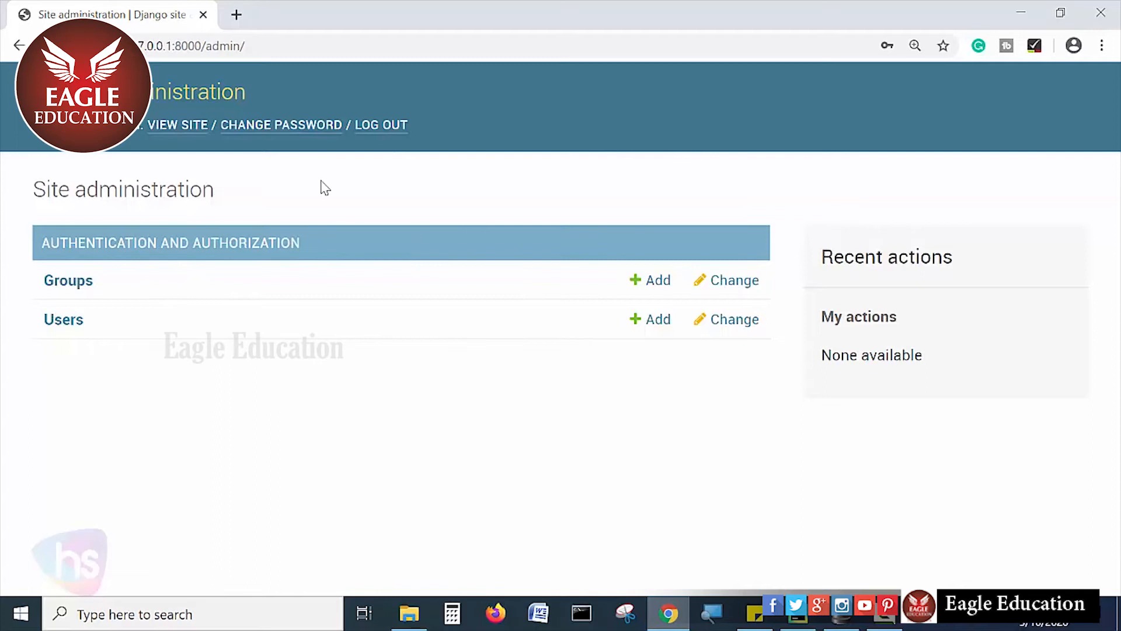
pyautogui.moveTo(241, 204)
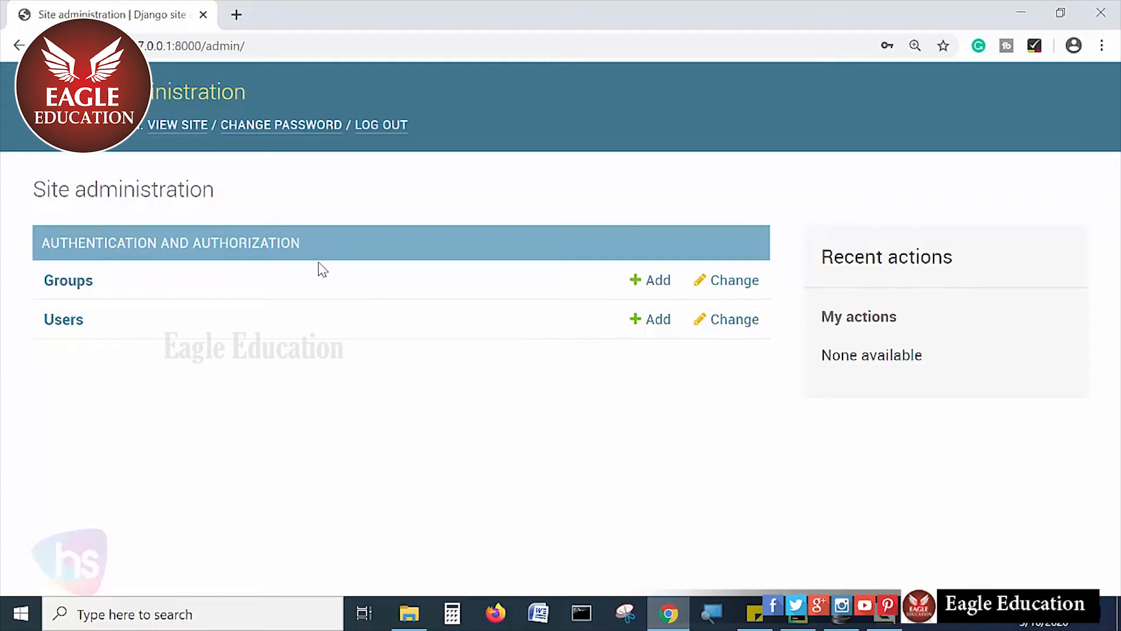
pyautogui.moveTo(63, 319)
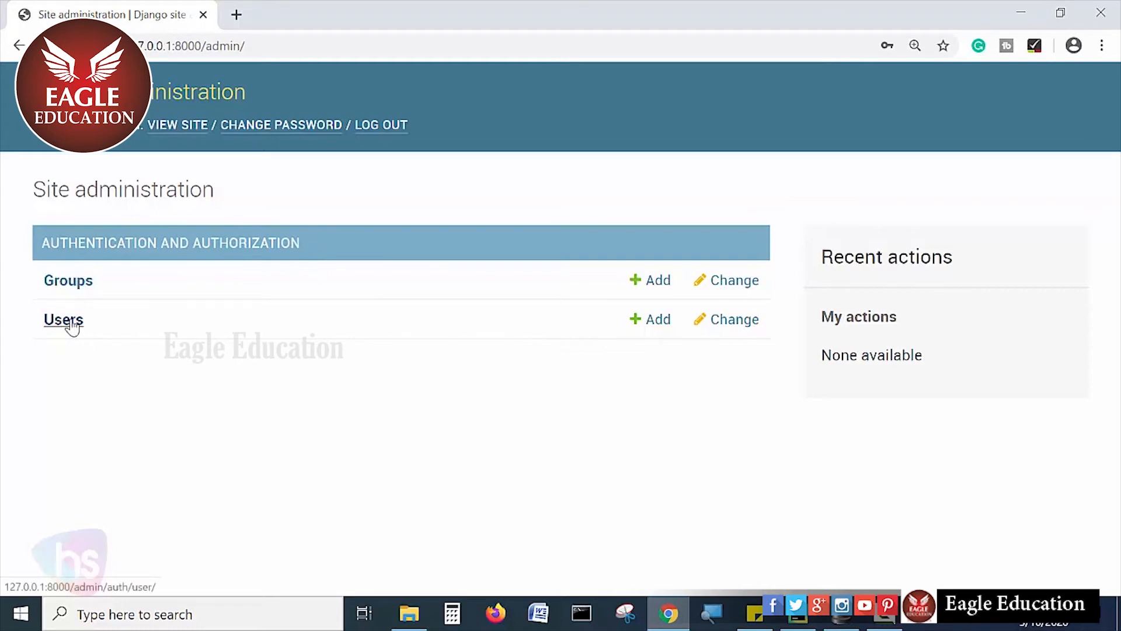
# Show the Users list containing only the admin account and begin adding a user.
pyautogui.click(63, 319)
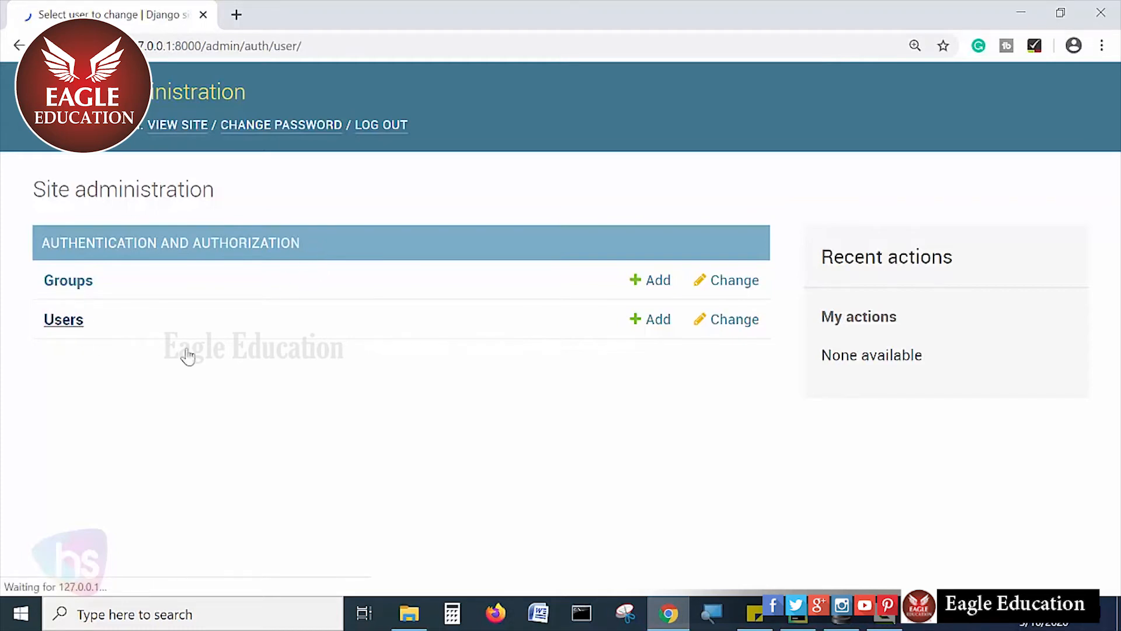
pyautogui.click(63, 319)
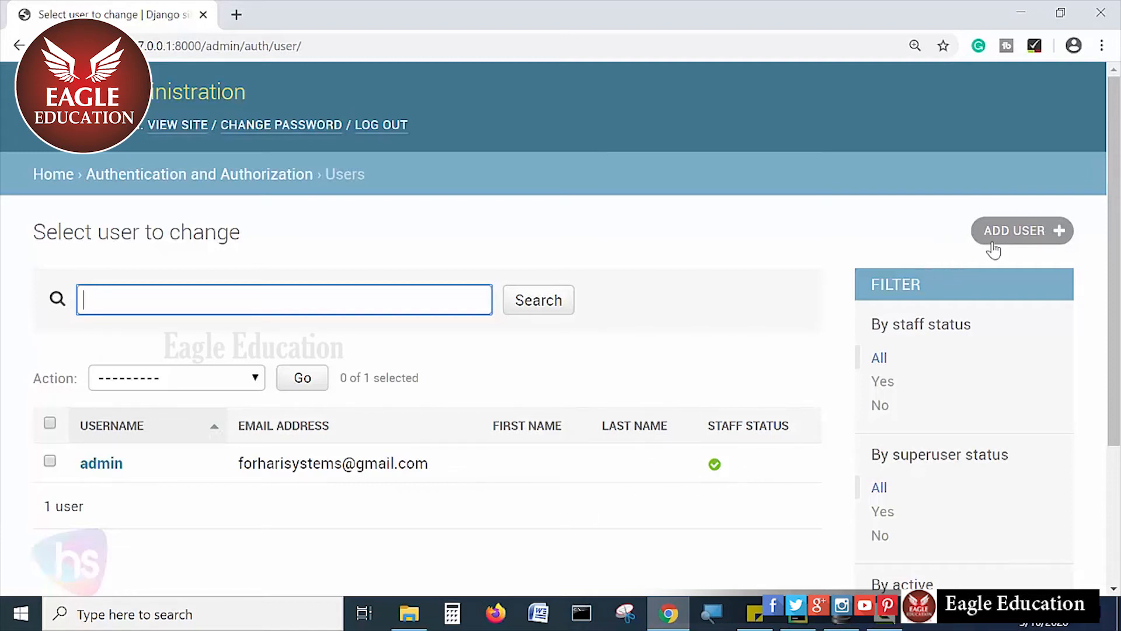
pyautogui.click(1023, 230)
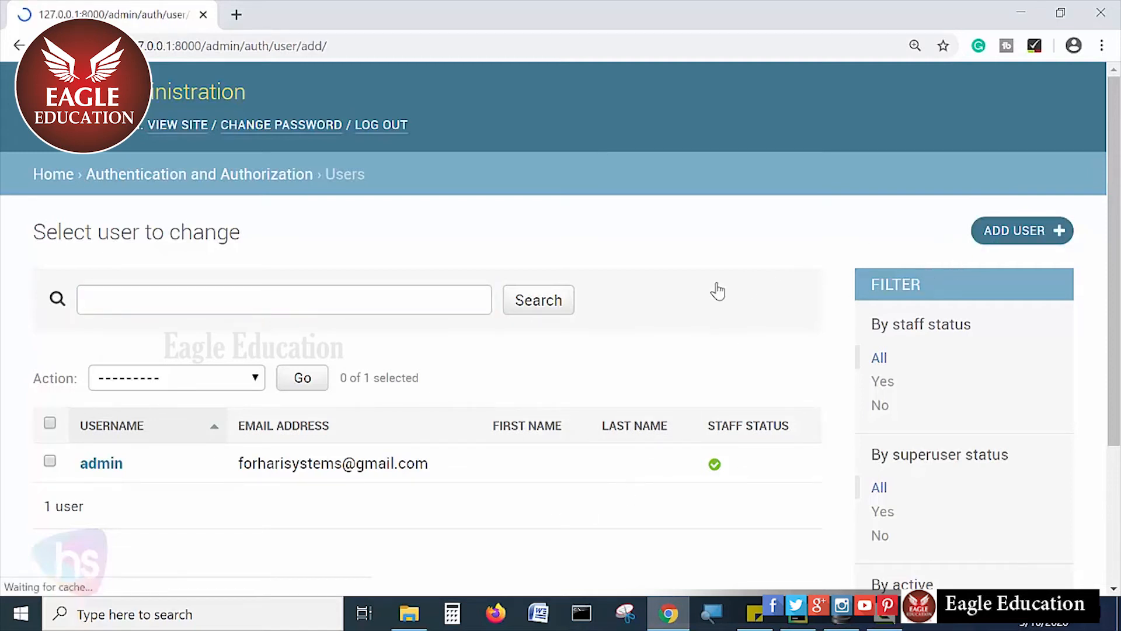
# Bring up the Add user form and scroll through its empty fields.
pyautogui.click(1021, 230)
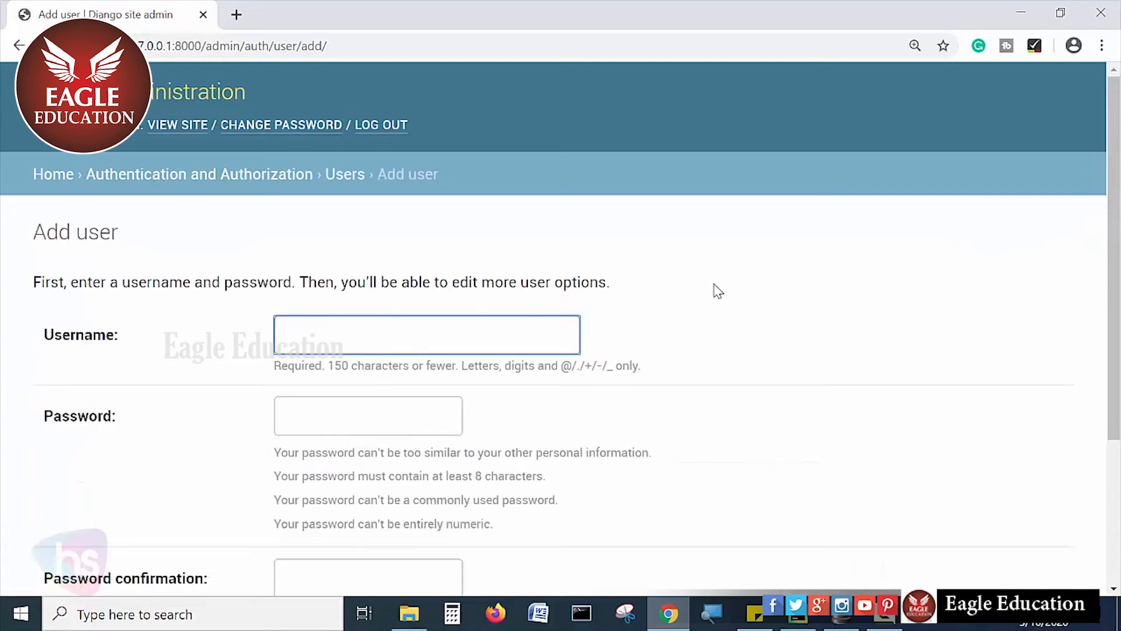
pyautogui.scroll(-3)
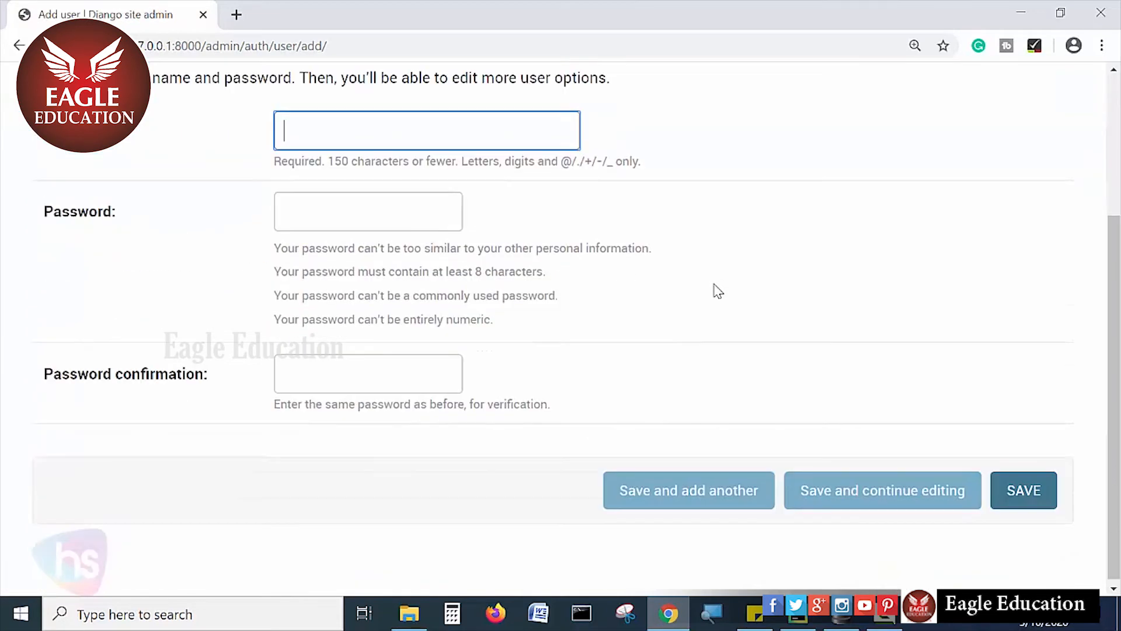
pyautogui.moveTo(718, 288)
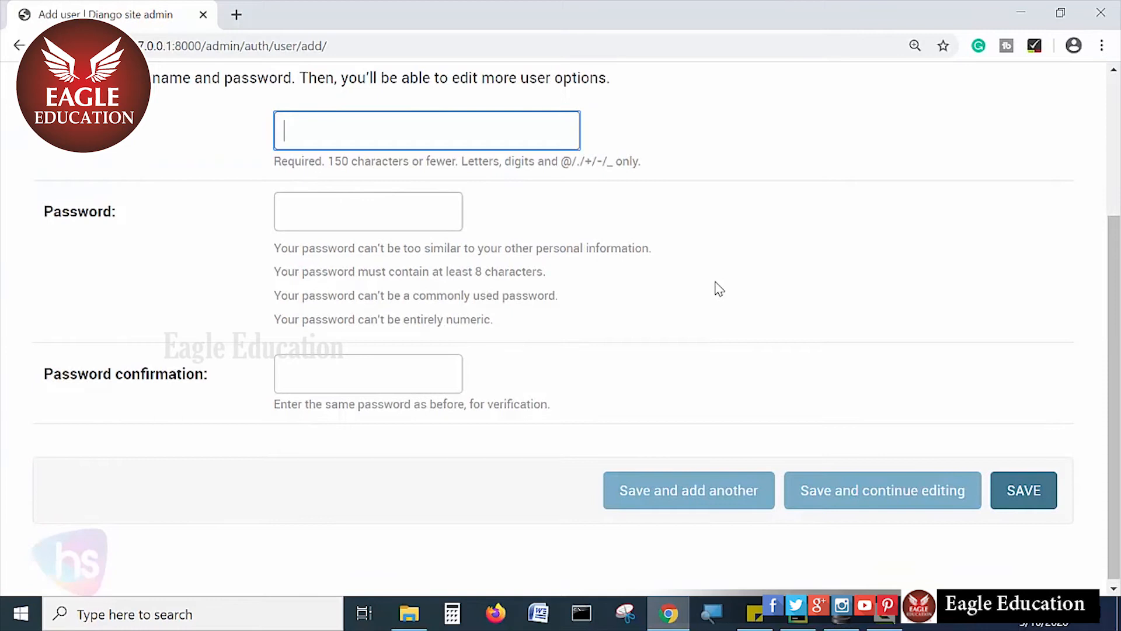
pyautogui.scroll(-3)
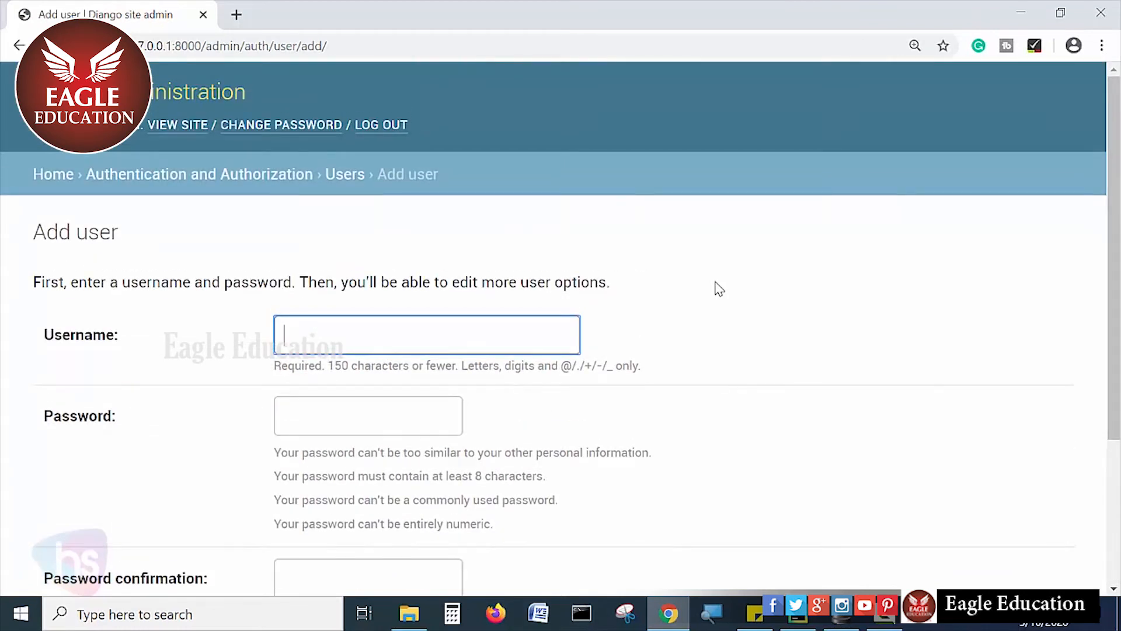
pyautogui.scroll(-3)
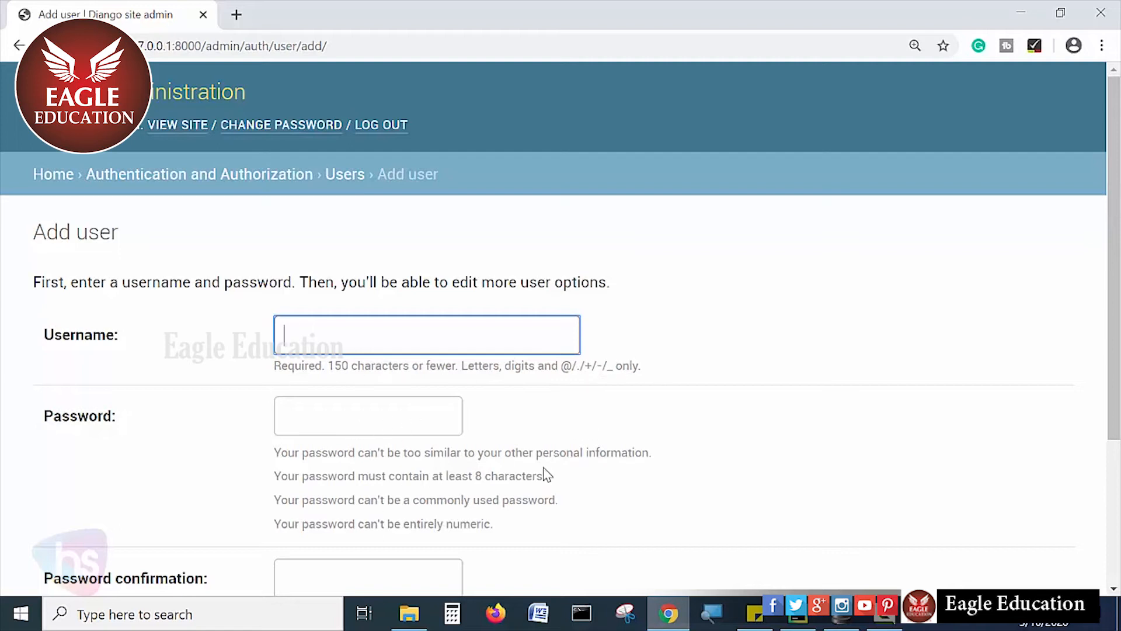
pyautogui.scroll(-3)
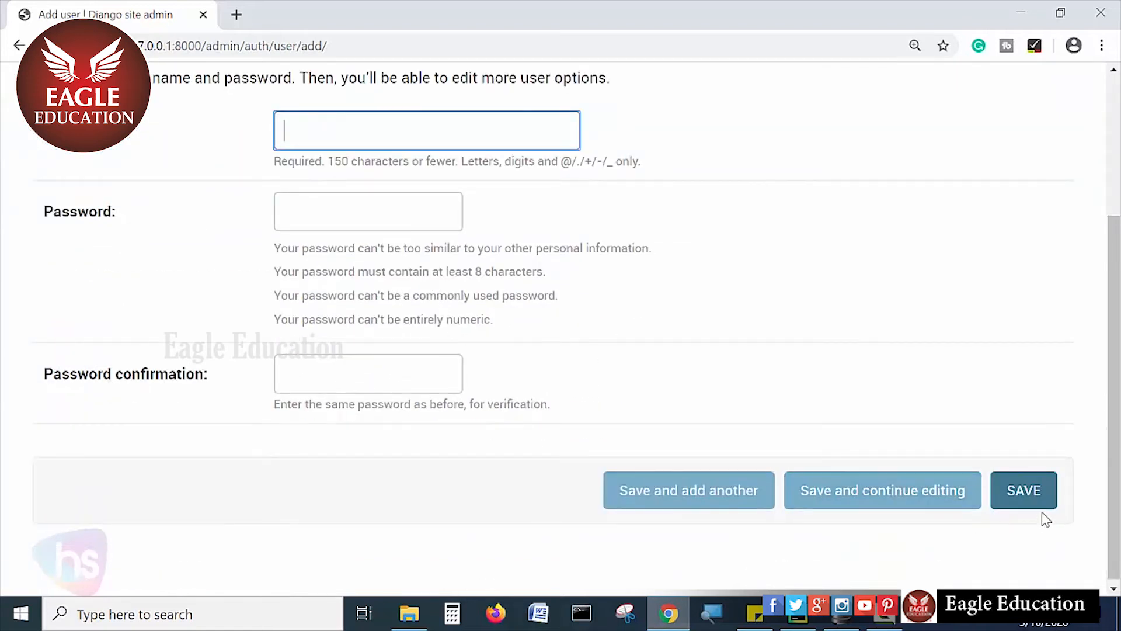
pyautogui.moveTo(840, 444)
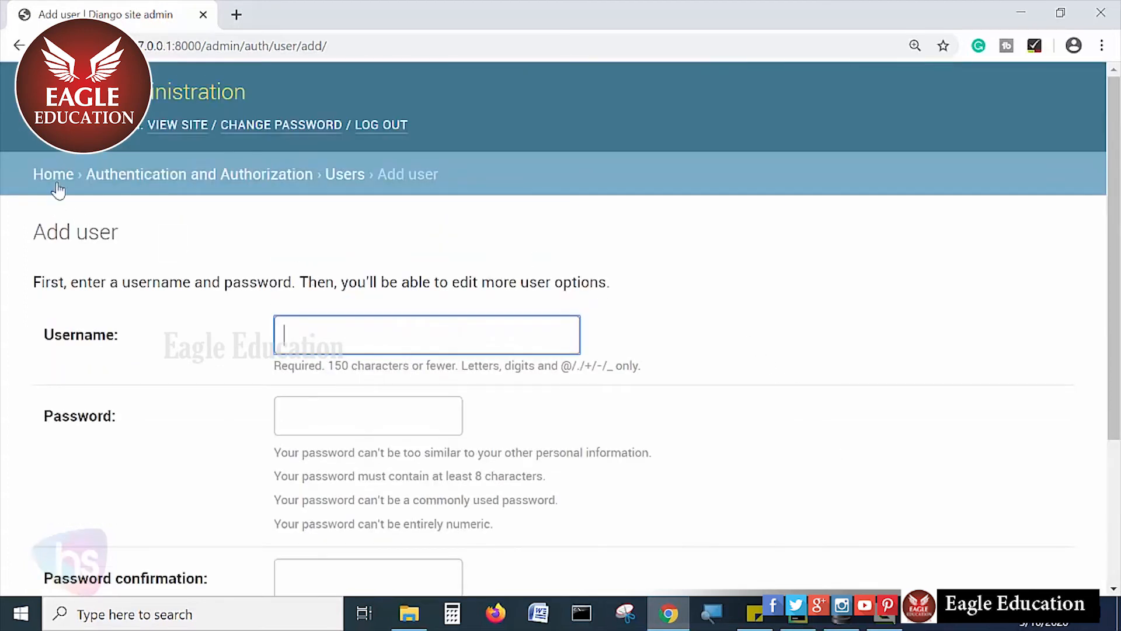
# Return to Site administration via the Home breadcrumb without saving a user.
pyautogui.click(52, 175)
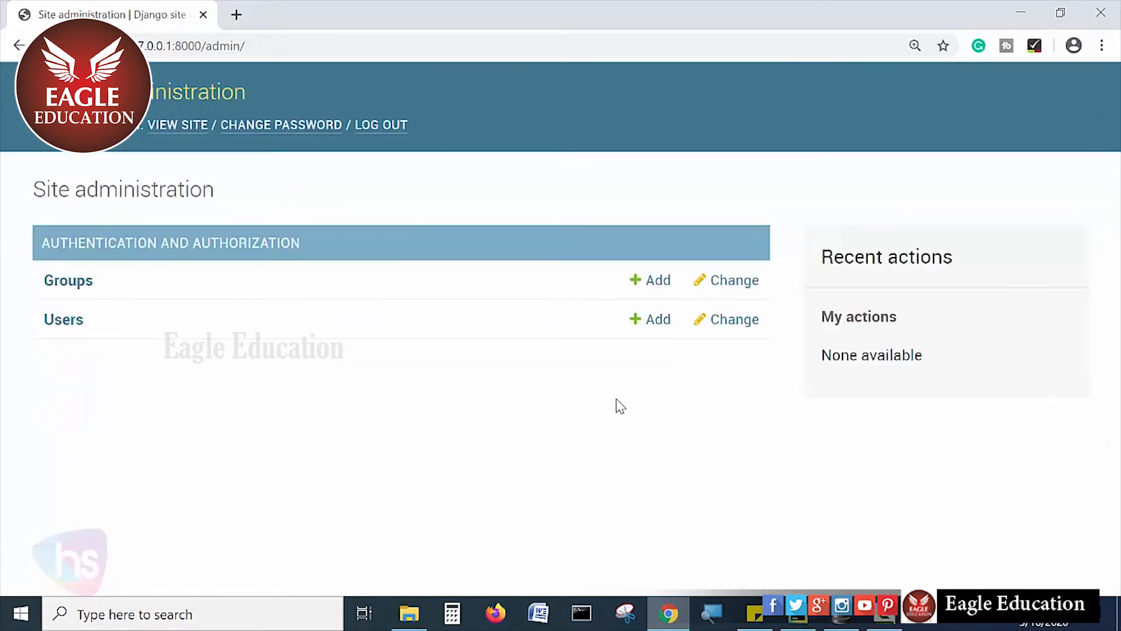
pyautogui.moveTo(543, 427)
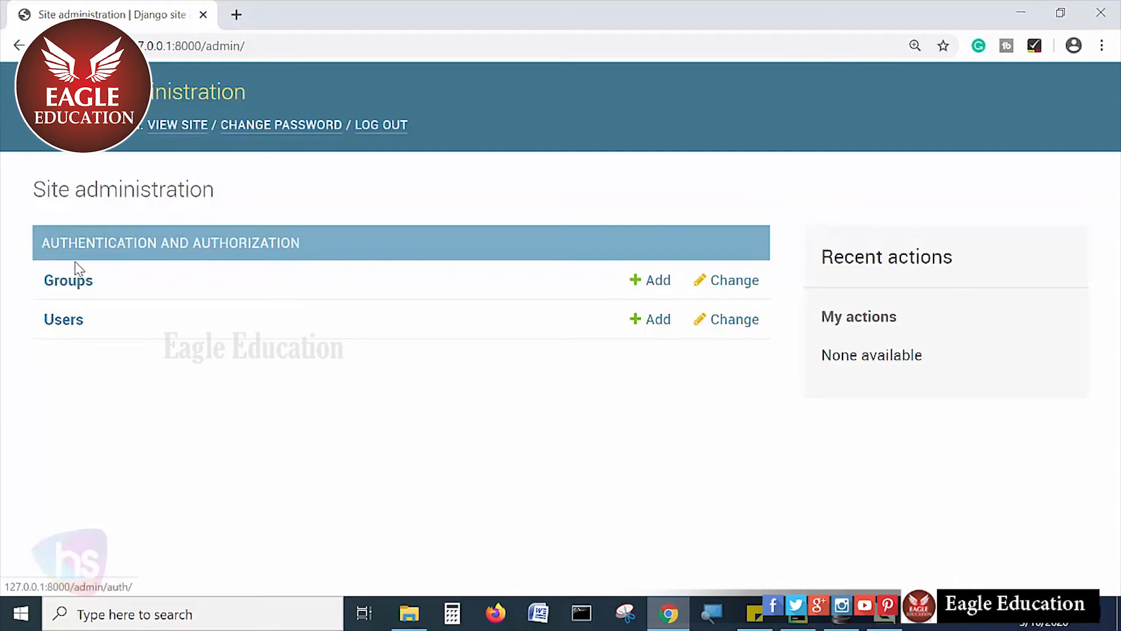
pyautogui.moveTo(370, 425)
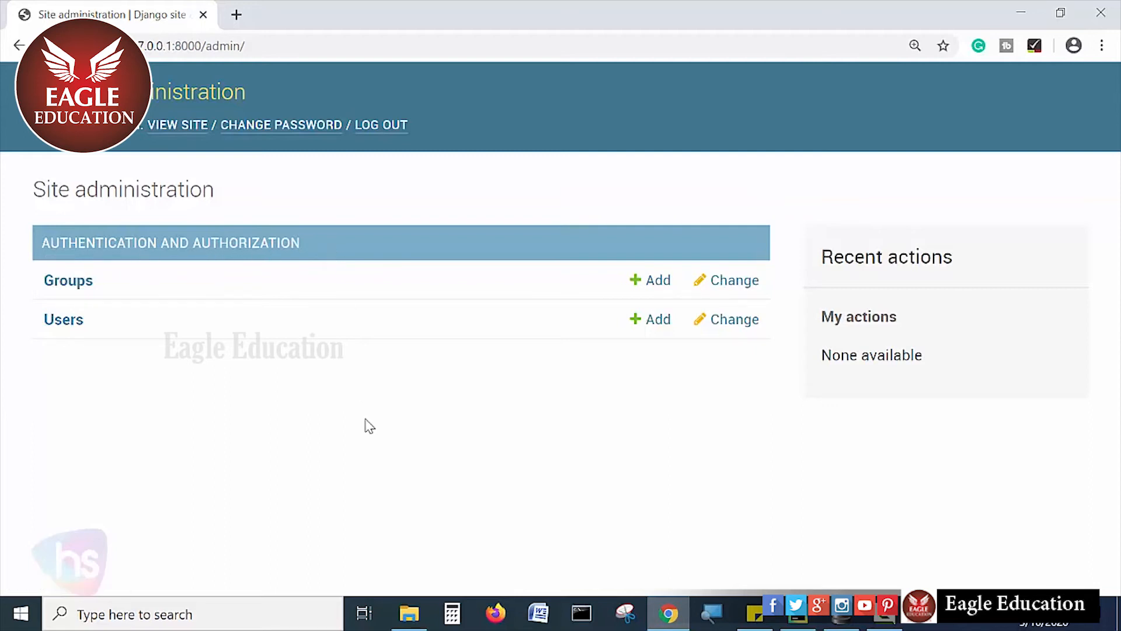
pyautogui.moveTo(456, 399)
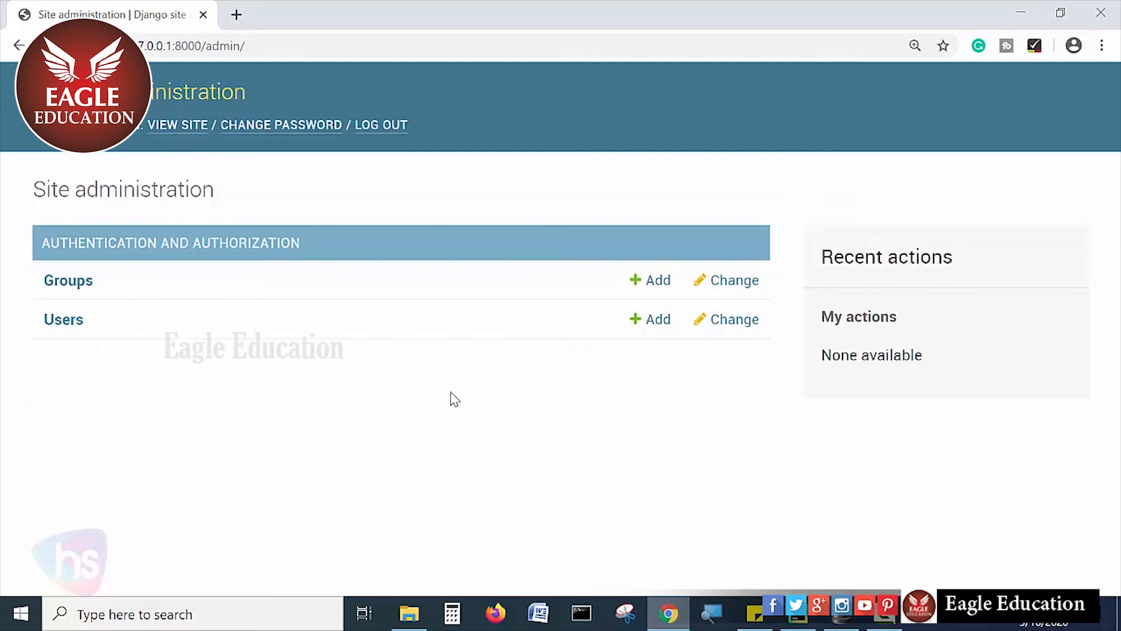
pyautogui.moveTo(799, 620)
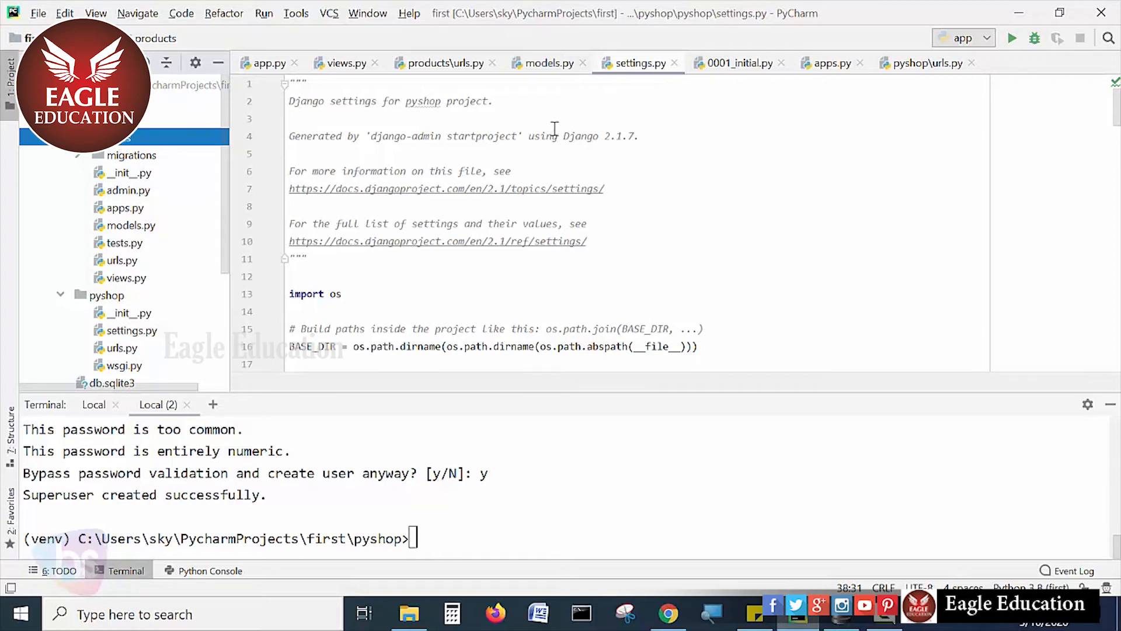
pyautogui.moveTo(518, 135)
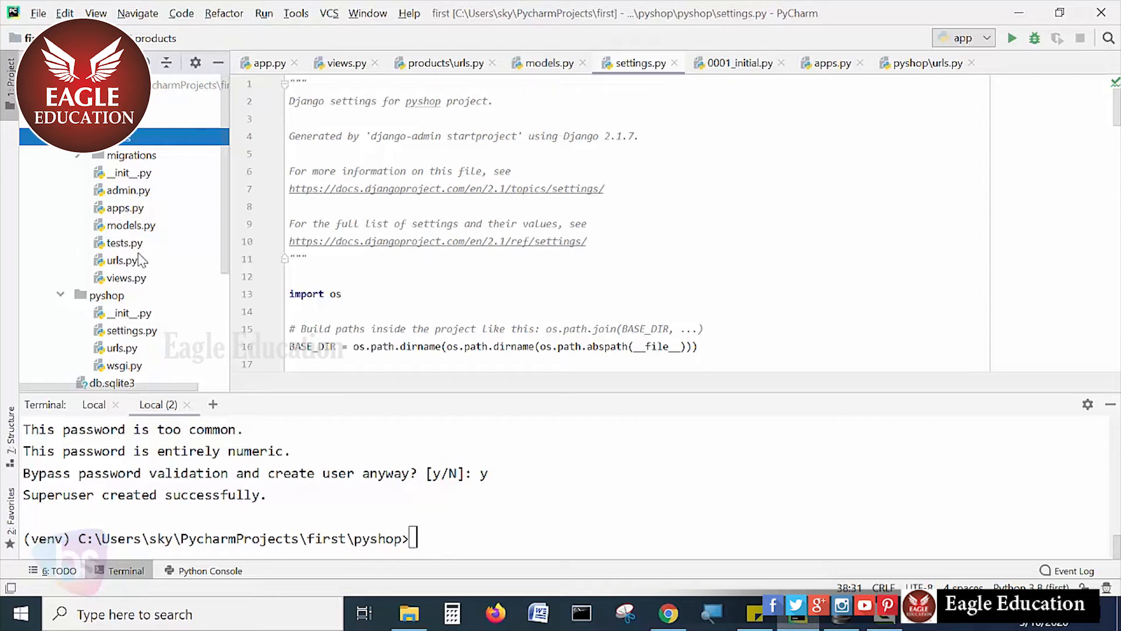
# In products/admin.py start the import line, then erase the mistyped 'form . models'.
pyautogui.doubleClick(129, 189)
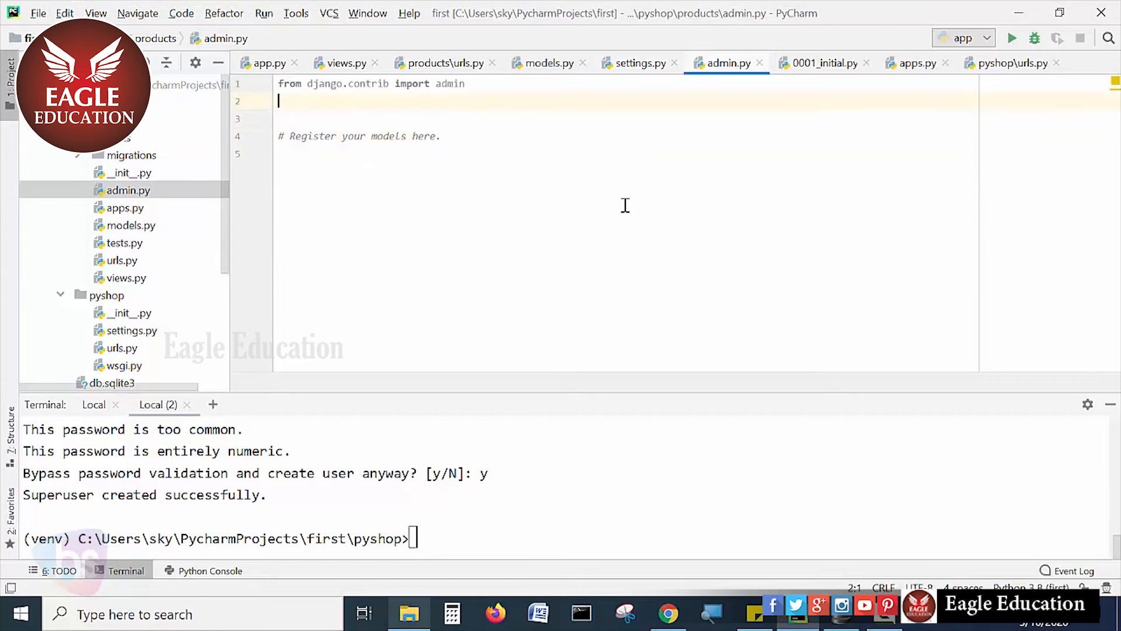
pyautogui.write('f')
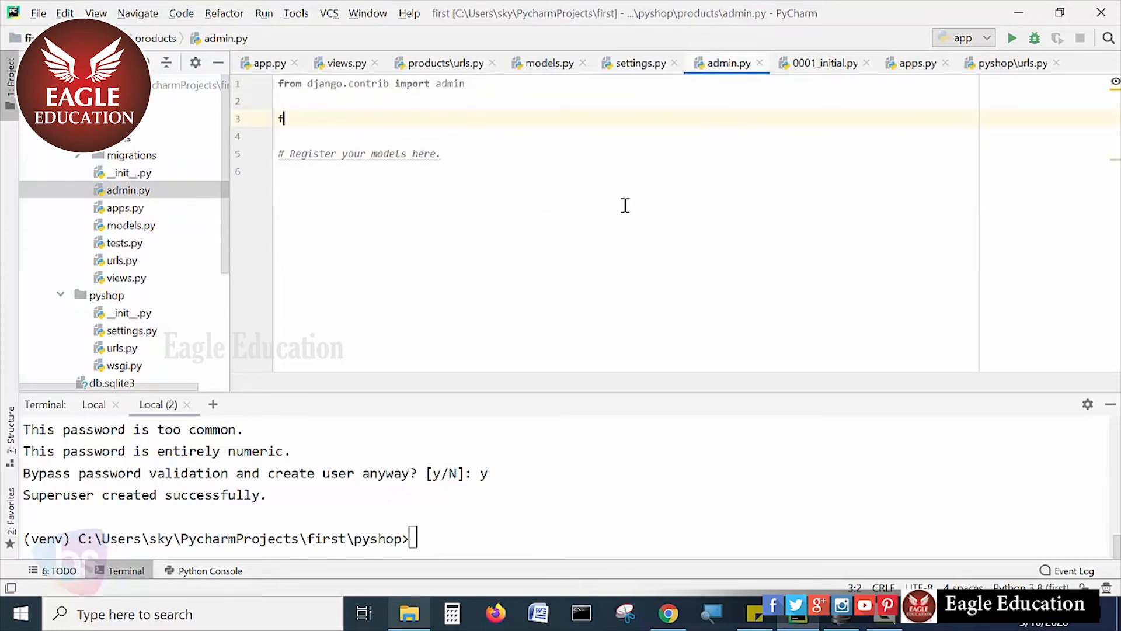
pyautogui.write('orm .')
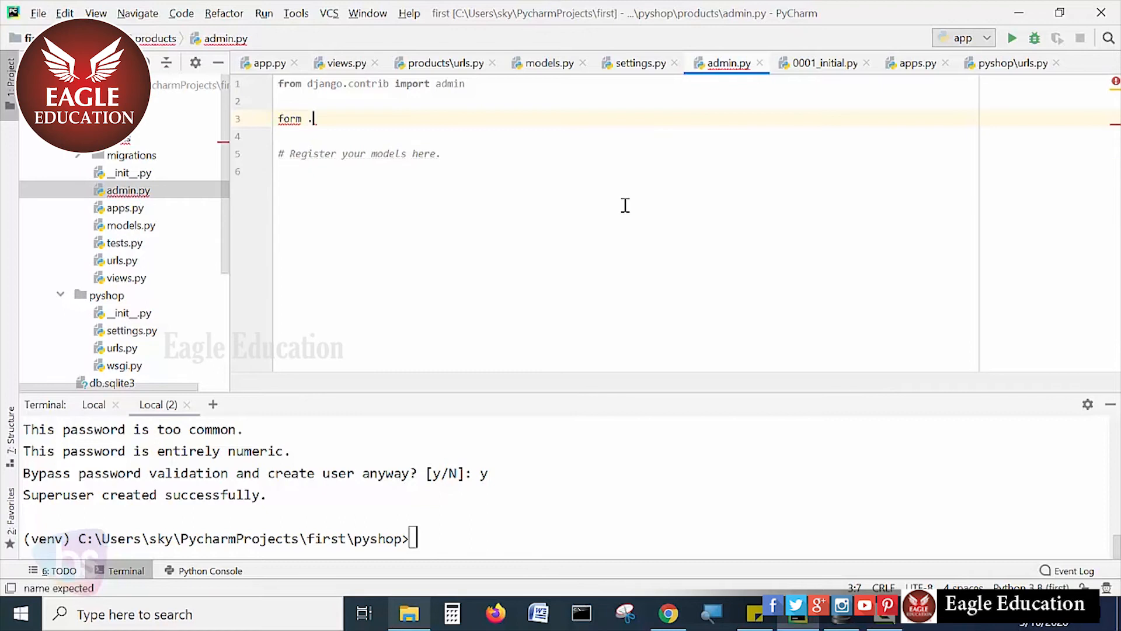
pyautogui.write('m')
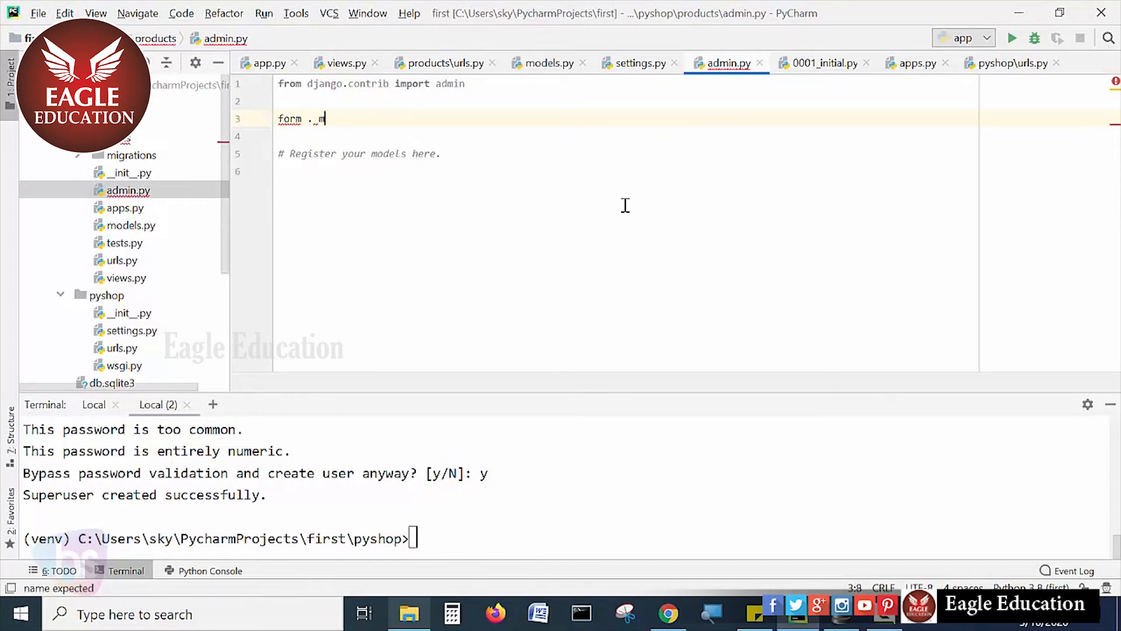
pyautogui.write('odels')
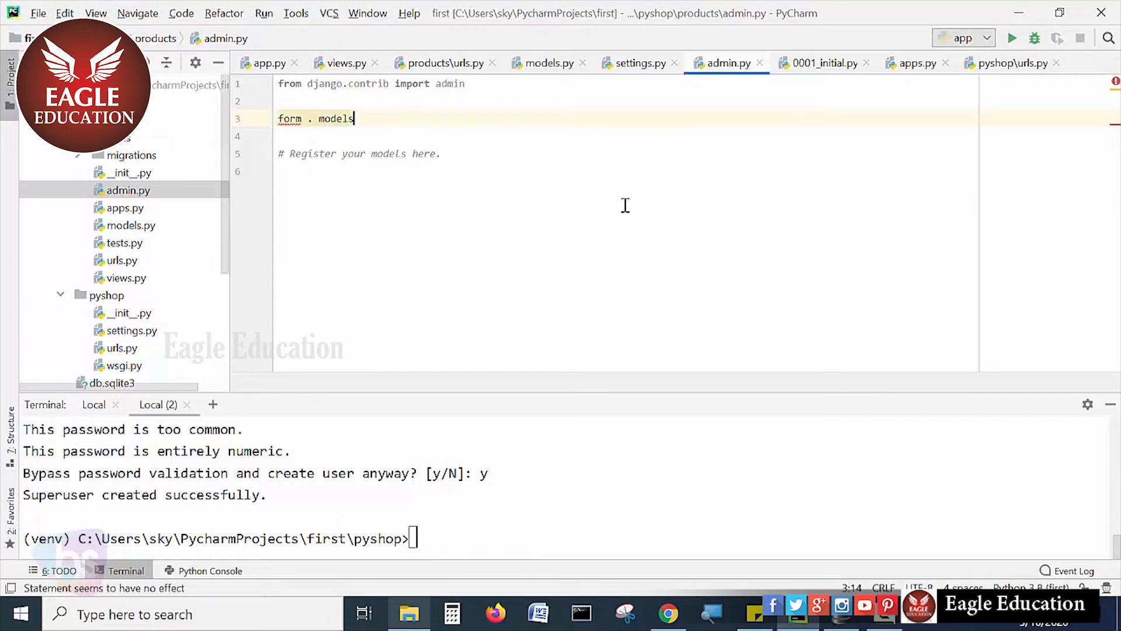
pyautogui.press('BackSpace')
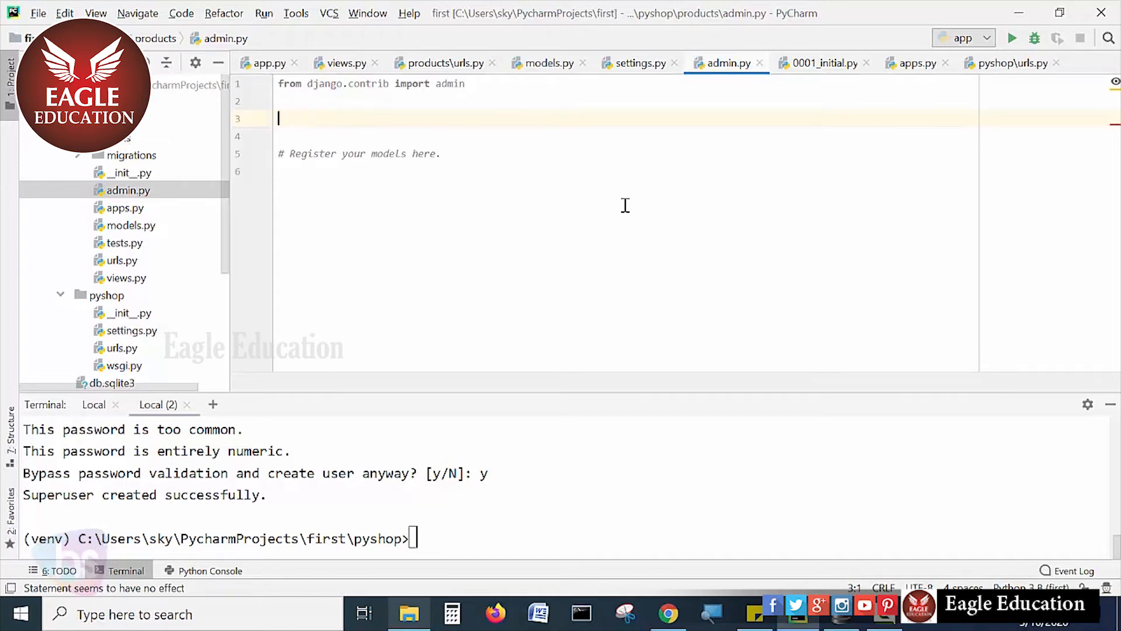
# Write 'from .models import Products' and start a new line.
pyautogui.write('from .')
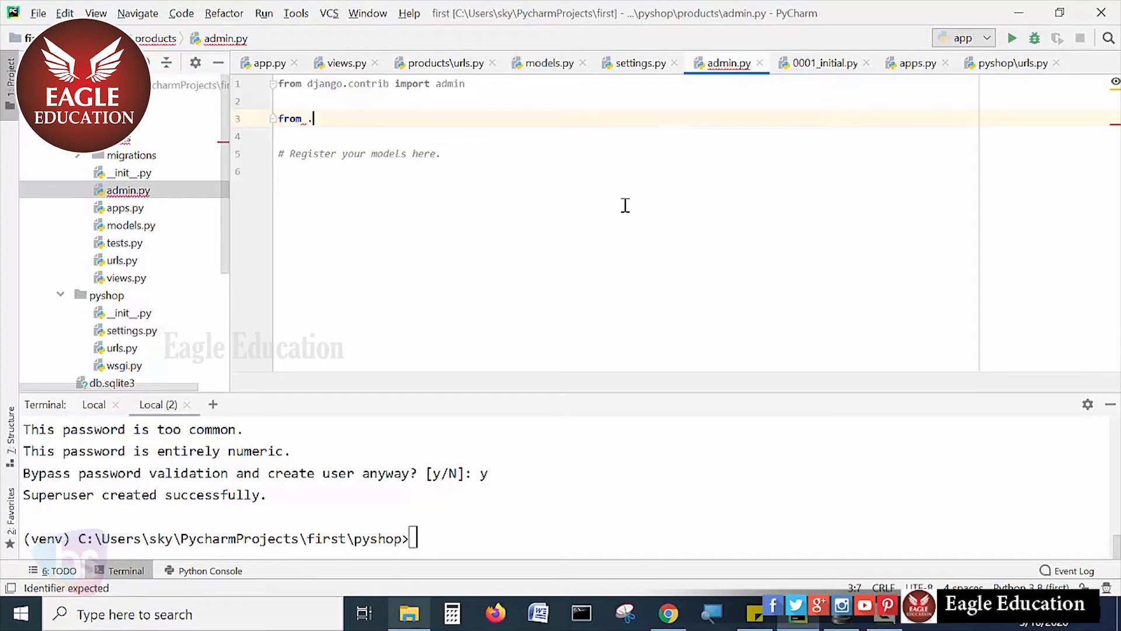
pyautogui.write('models import P')
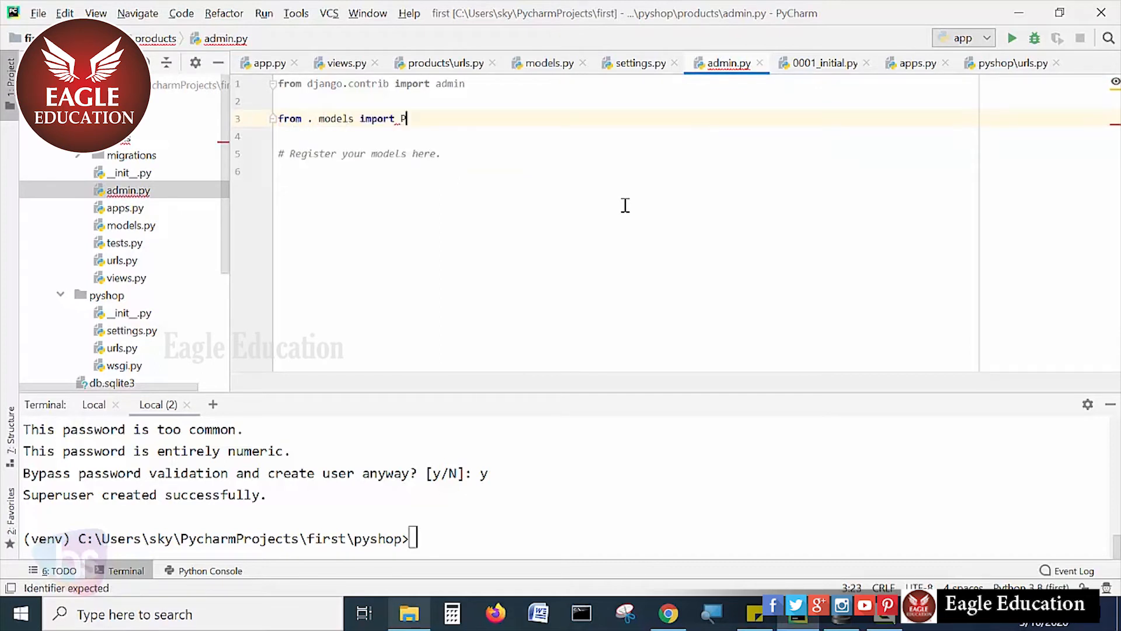
pyautogui.write('roducts')
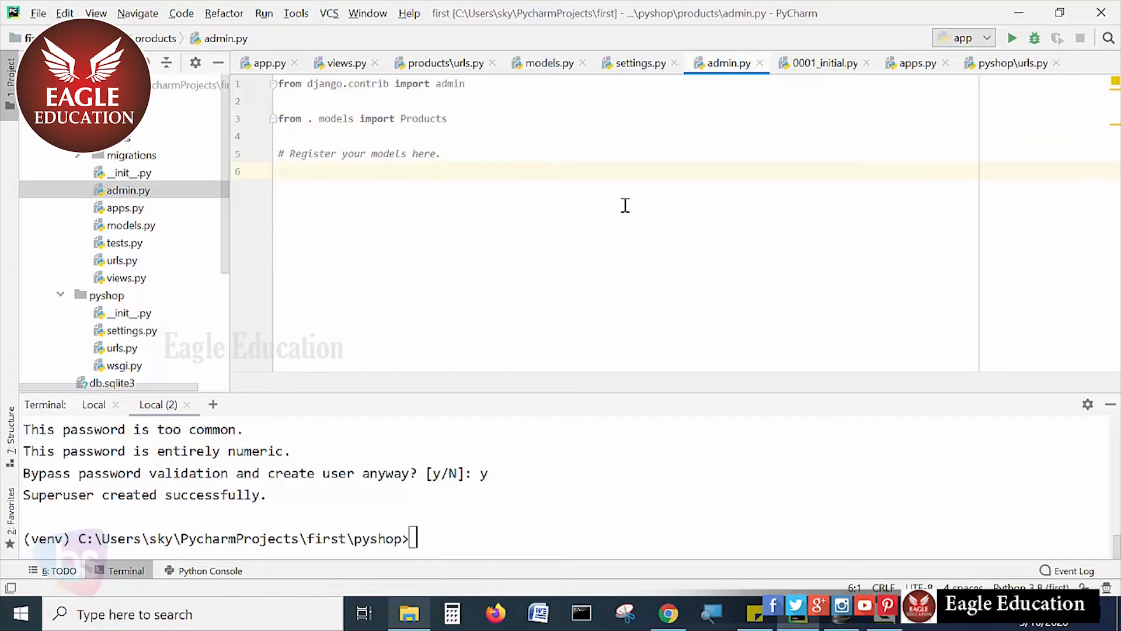
pyautogui.press('enter')
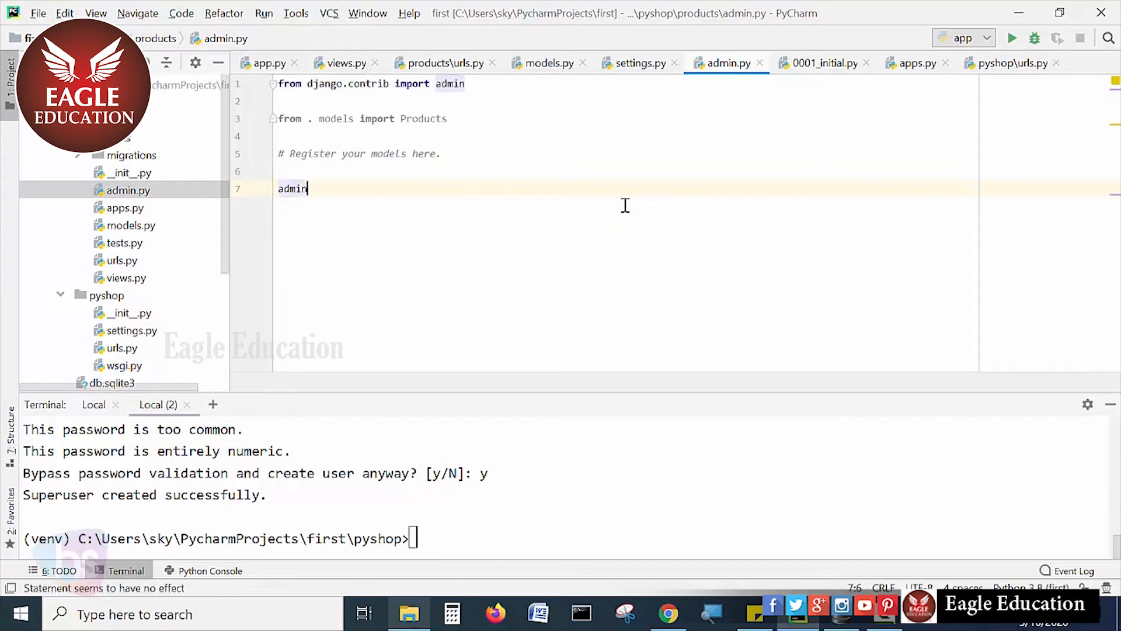
# Add 'admin.site.register(Products)' using autocomplete, then return to the browser.
pyautogui.write('.')
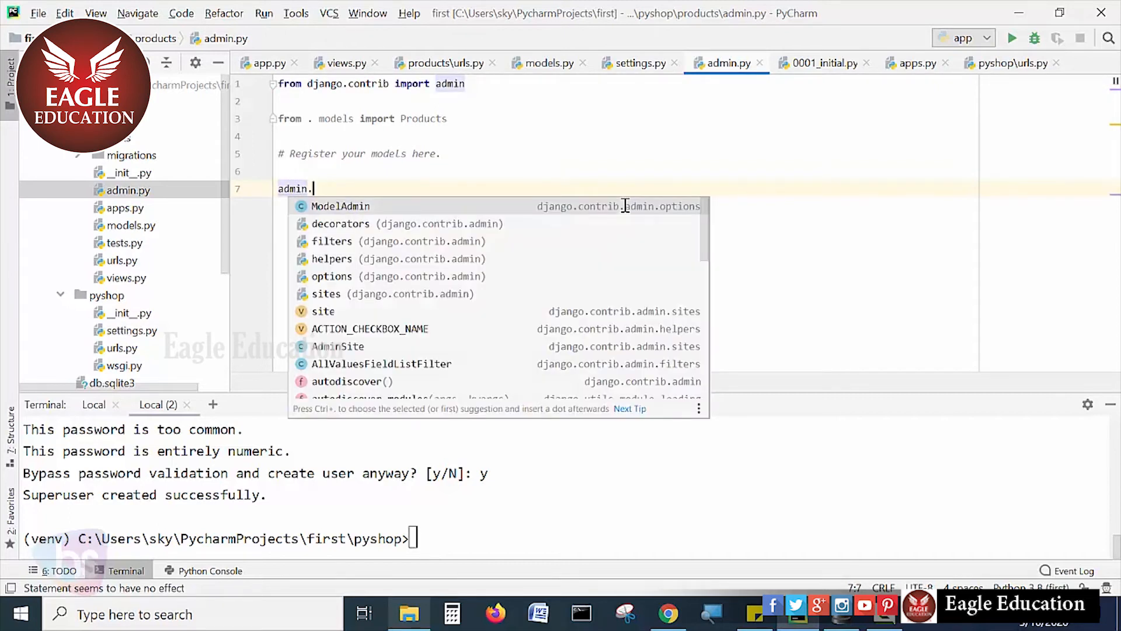
pyautogui.write('site')
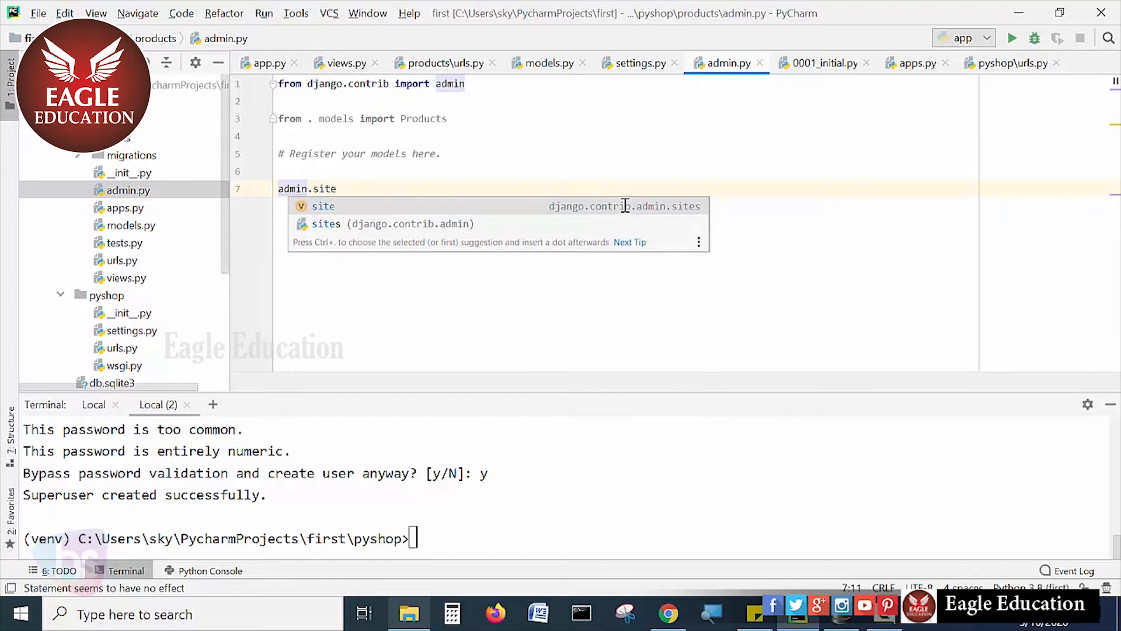
pyautogui.write('.')
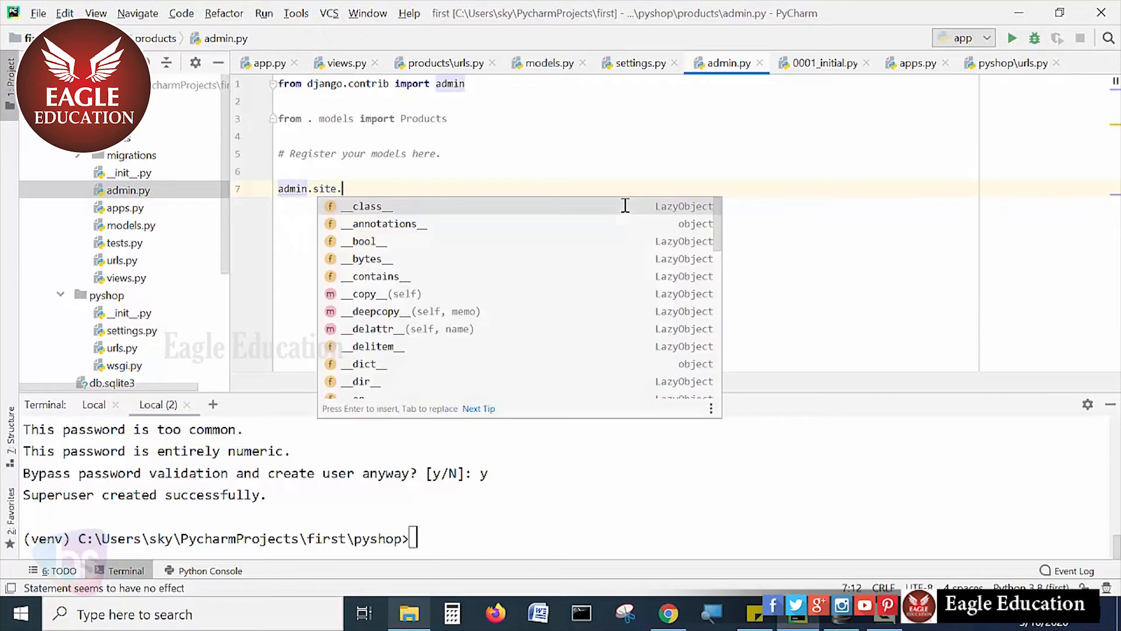
pyautogui.write('register(')
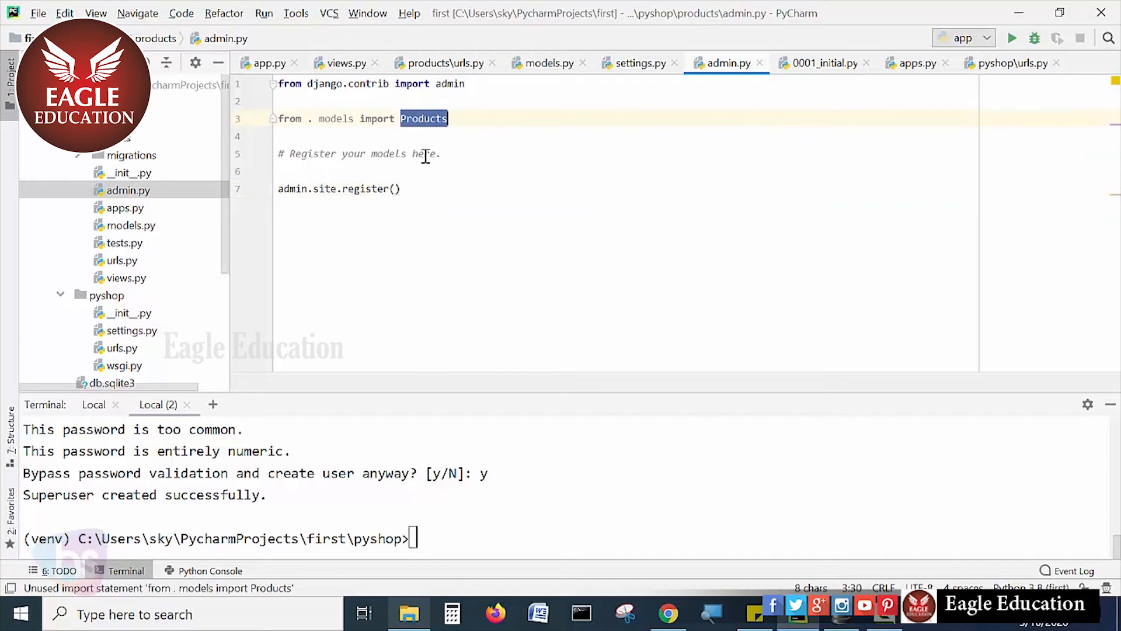
pyautogui.write('Products')
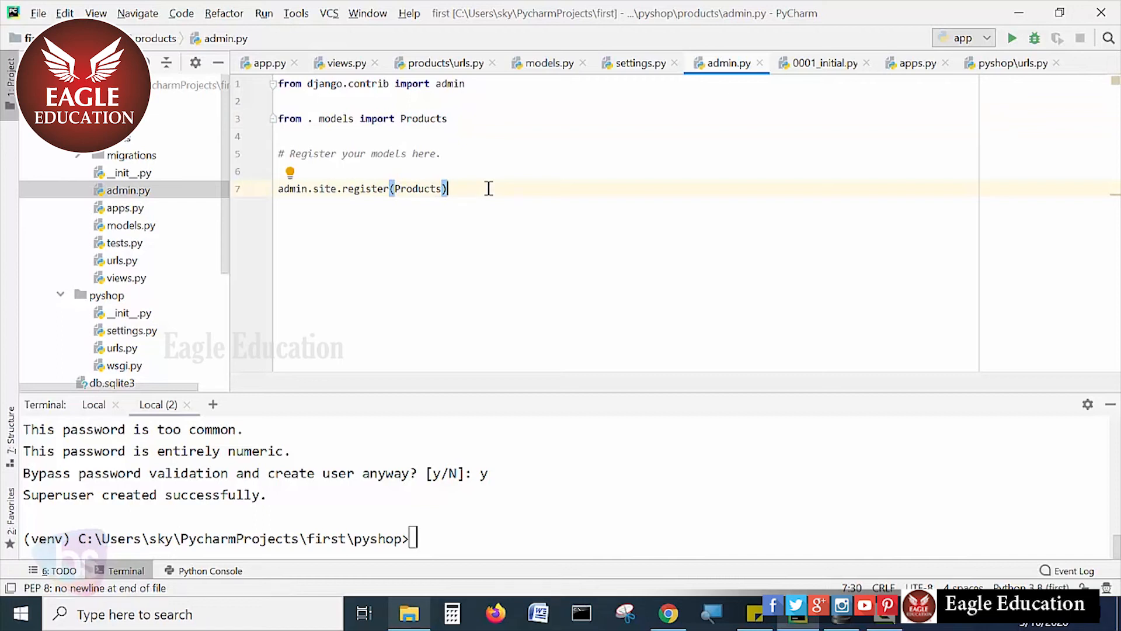
pyautogui.click(668, 614)
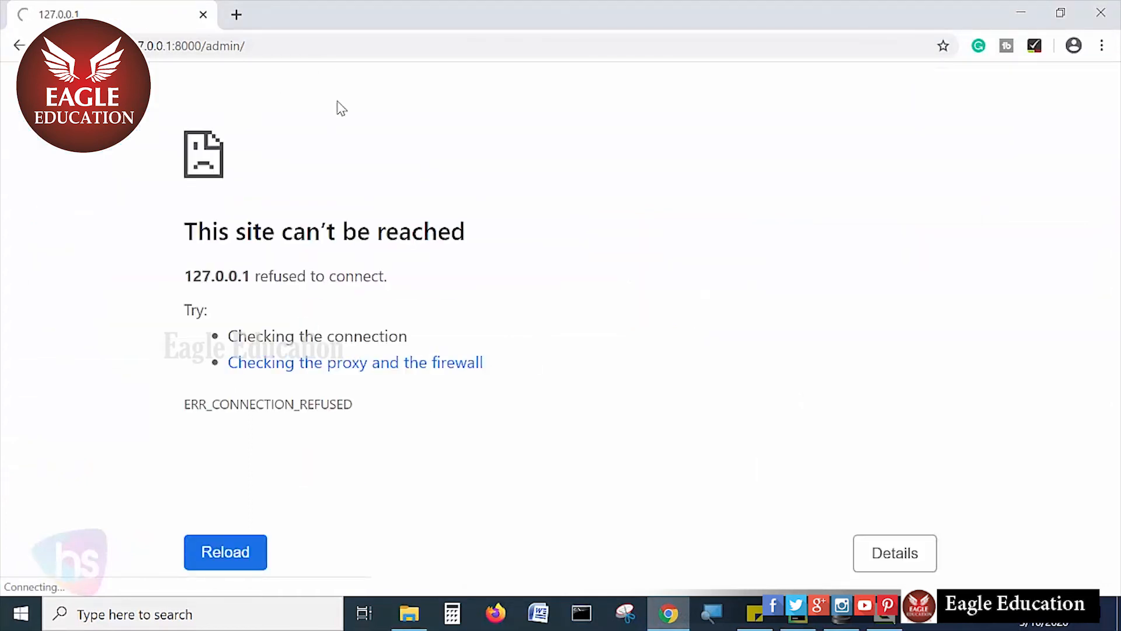
# Reload the admin dashboard so the Products section with Productss appears.
pyautogui.click(226, 553)
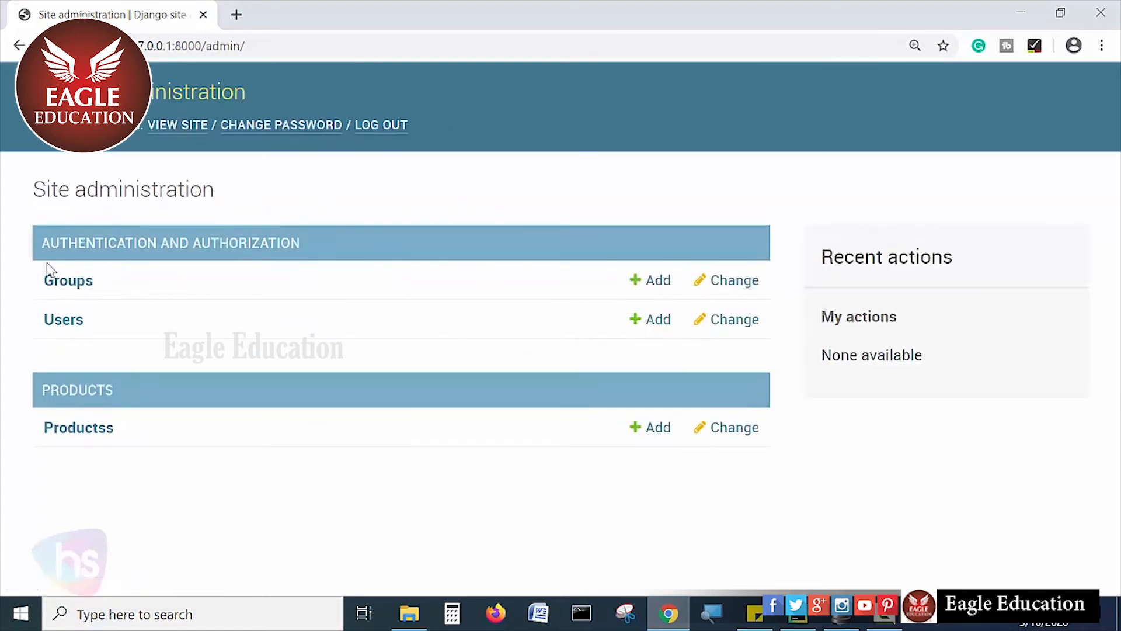
pyautogui.moveTo(79, 401)
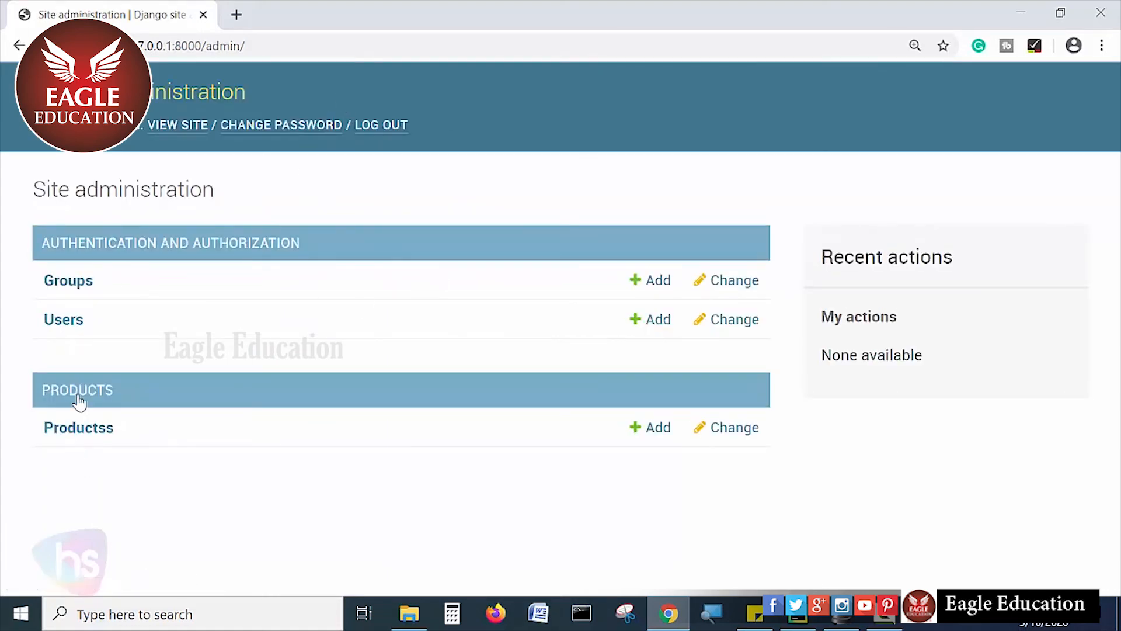
pyautogui.moveTo(451, 421)
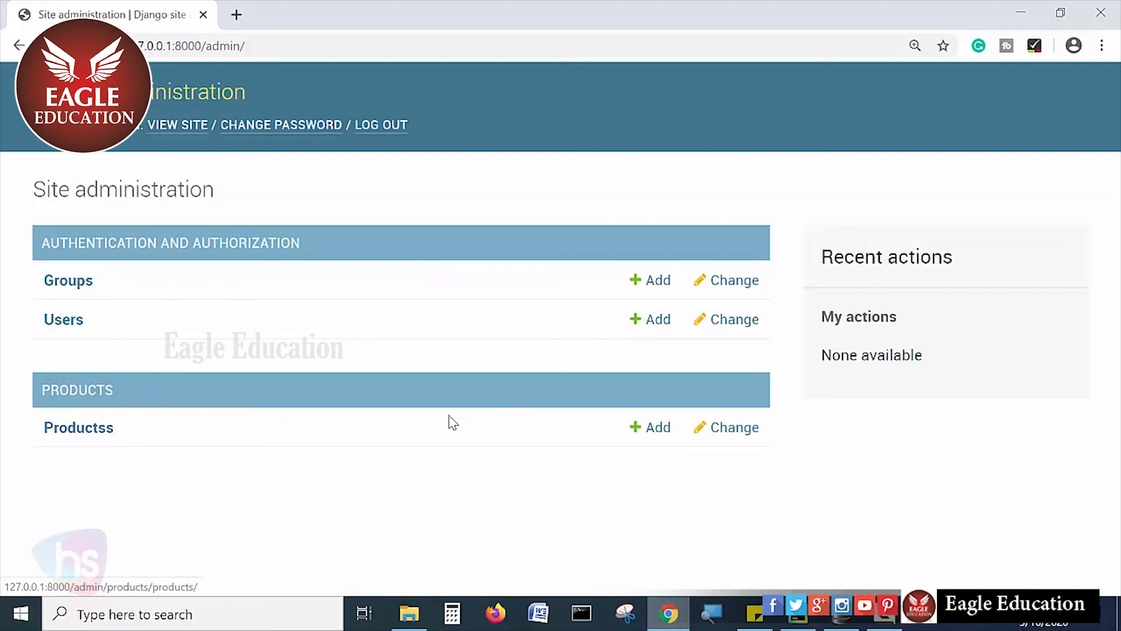
pyautogui.moveTo(632, 394)
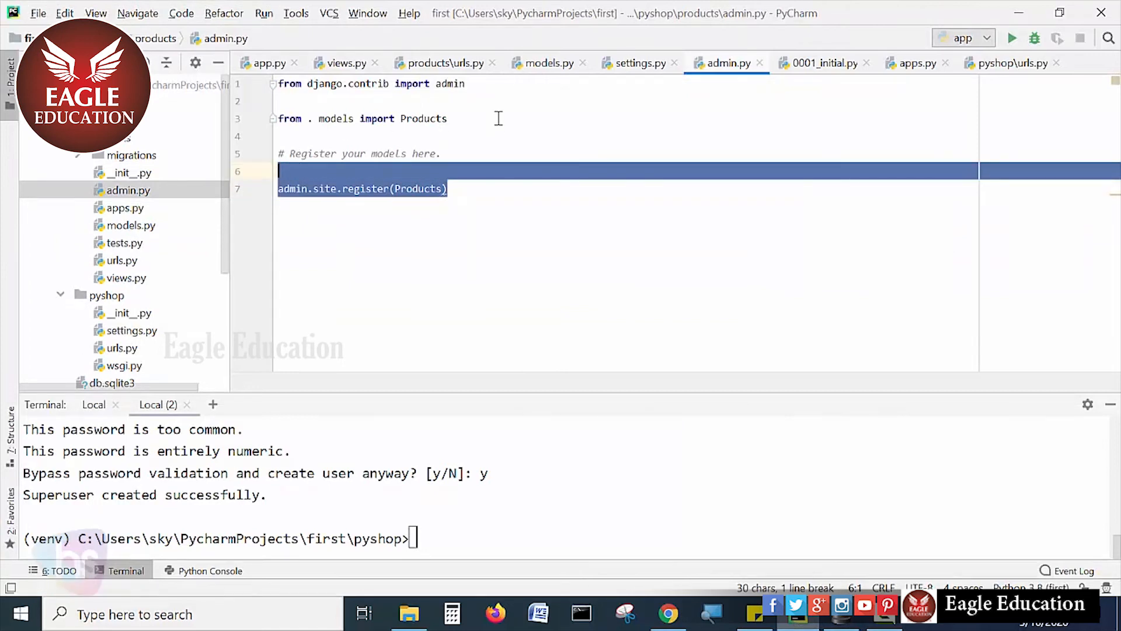
pyautogui.click(447, 119)
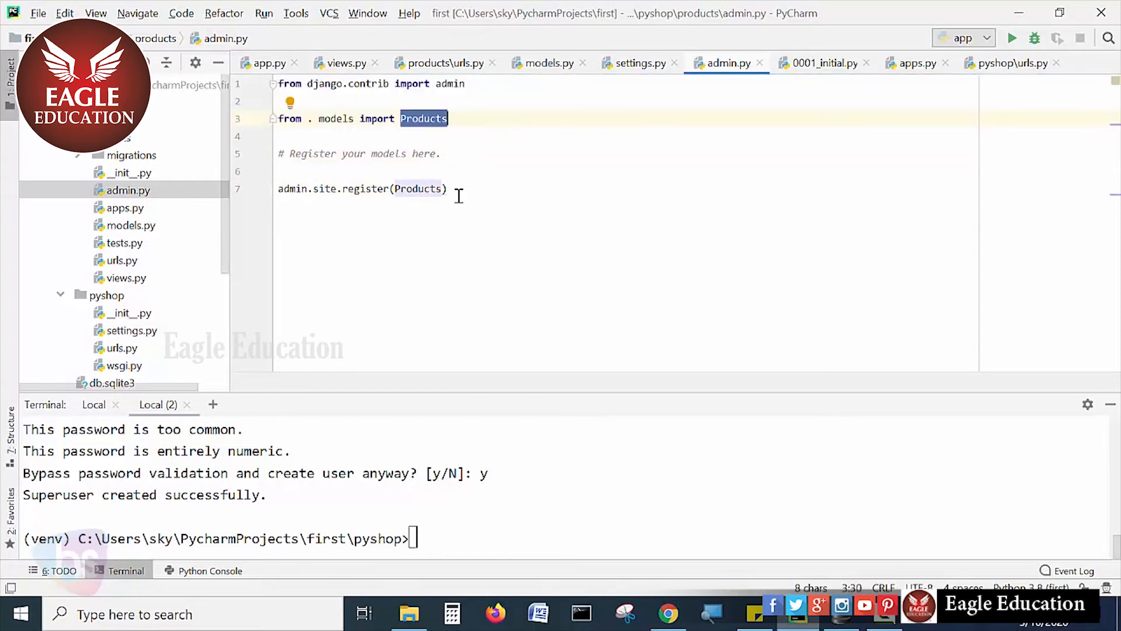
pyautogui.click(400, 190)
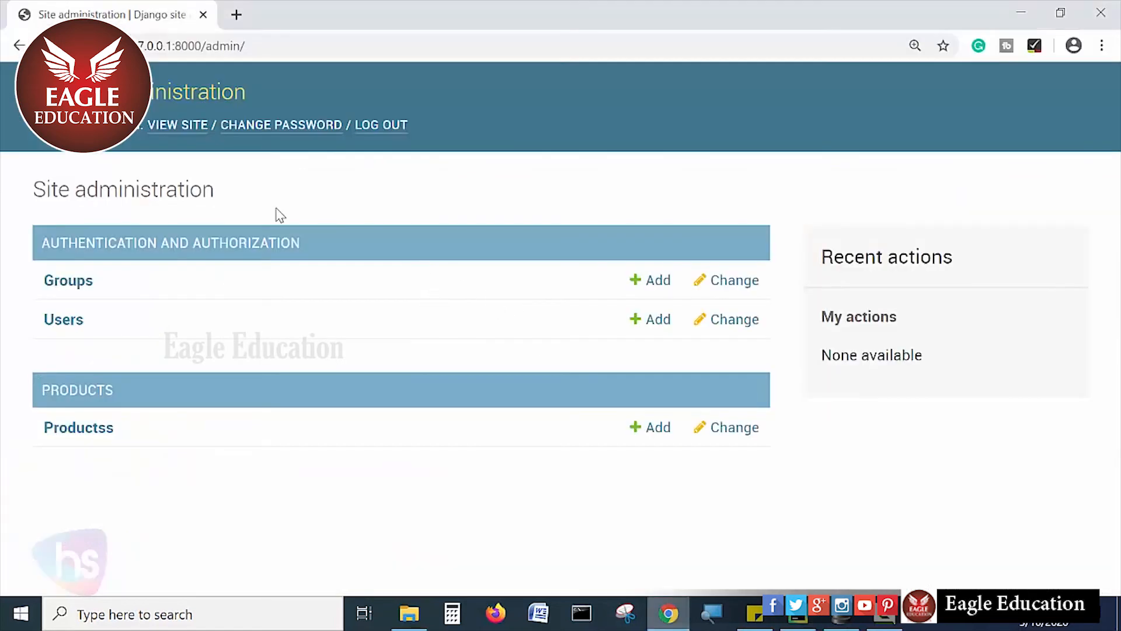
pyautogui.moveTo(78, 428)
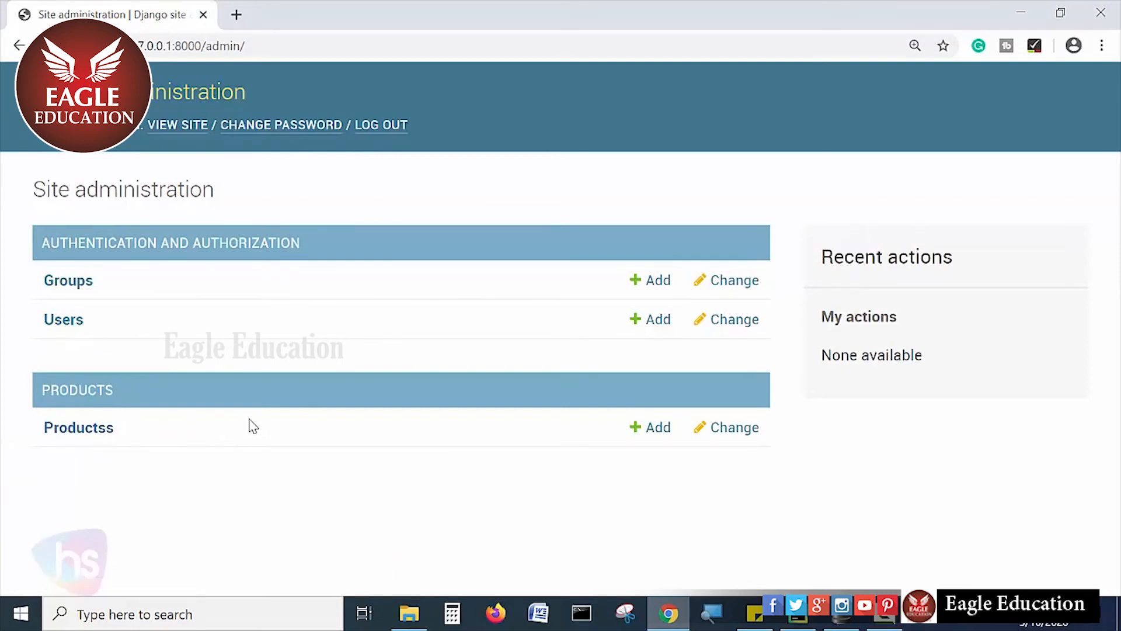
pyautogui.moveTo(134, 469)
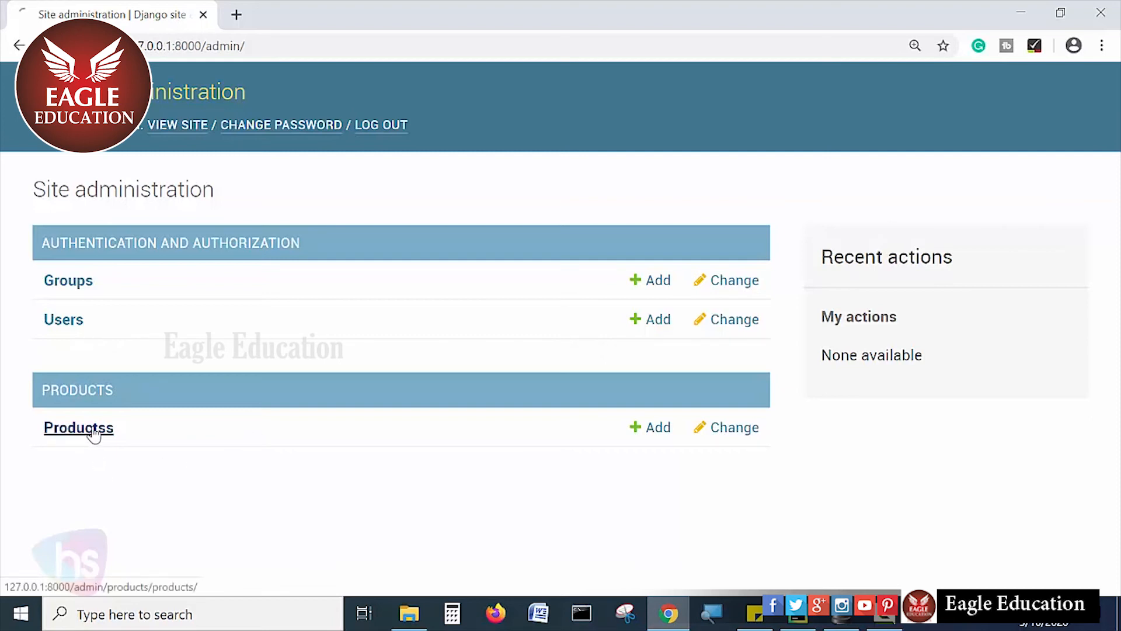
# From the Productss list, start a new blank Add products form.
pyautogui.click(78, 428)
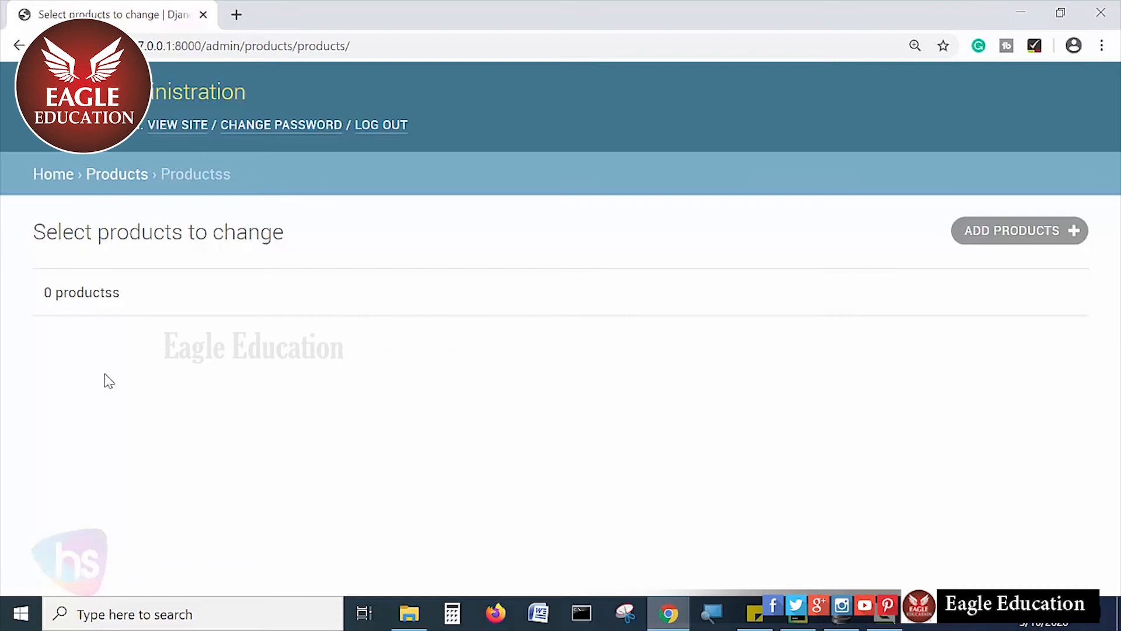
pyautogui.click(1019, 231)
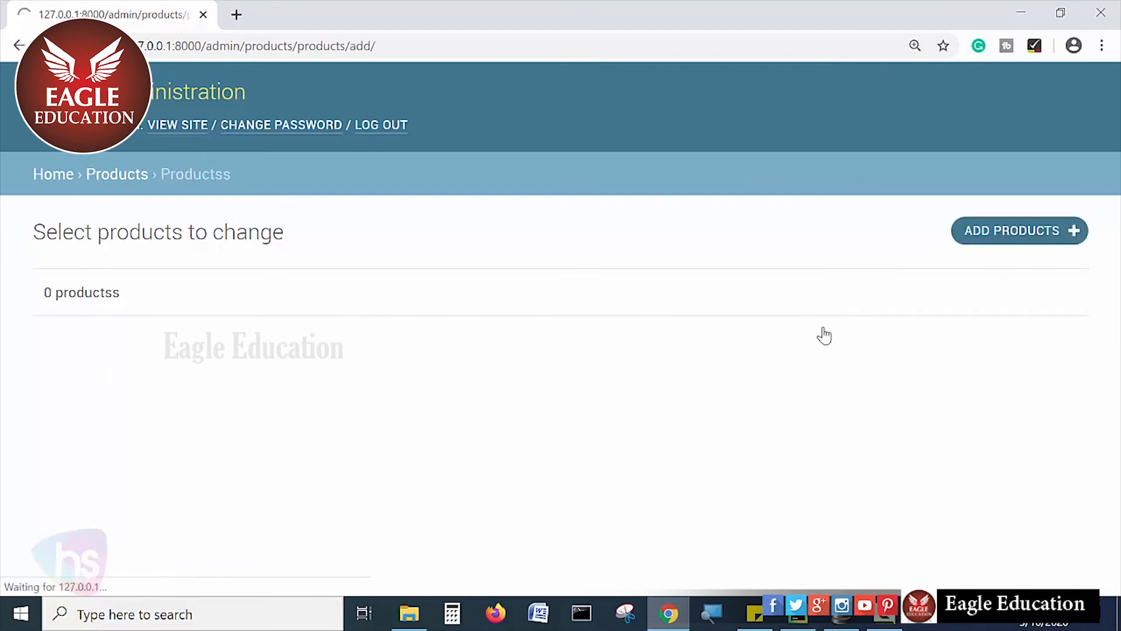
pyautogui.click(1018, 230)
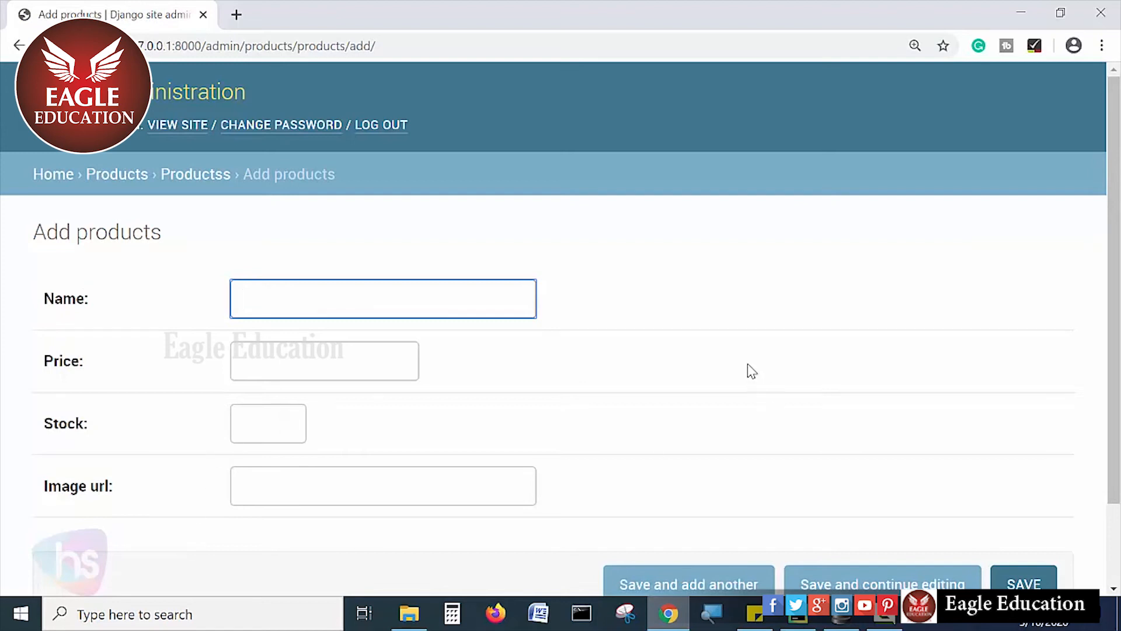
# Enter the product as Orange with price 1.99 and stock 50.
pyautogui.scroll(-3)
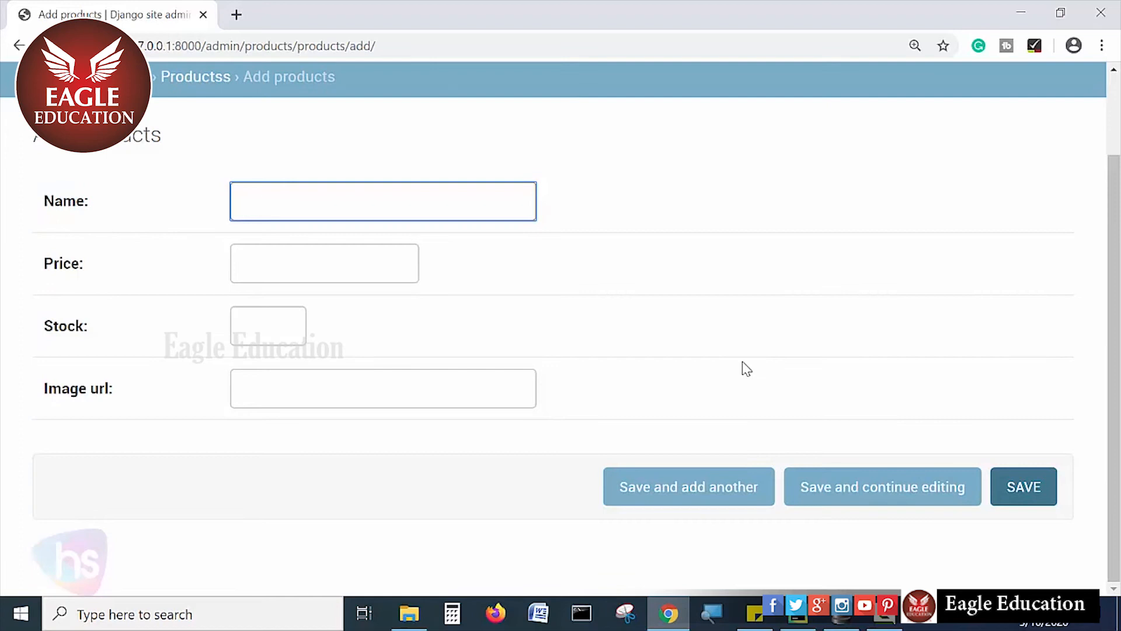
pyautogui.click(383, 201)
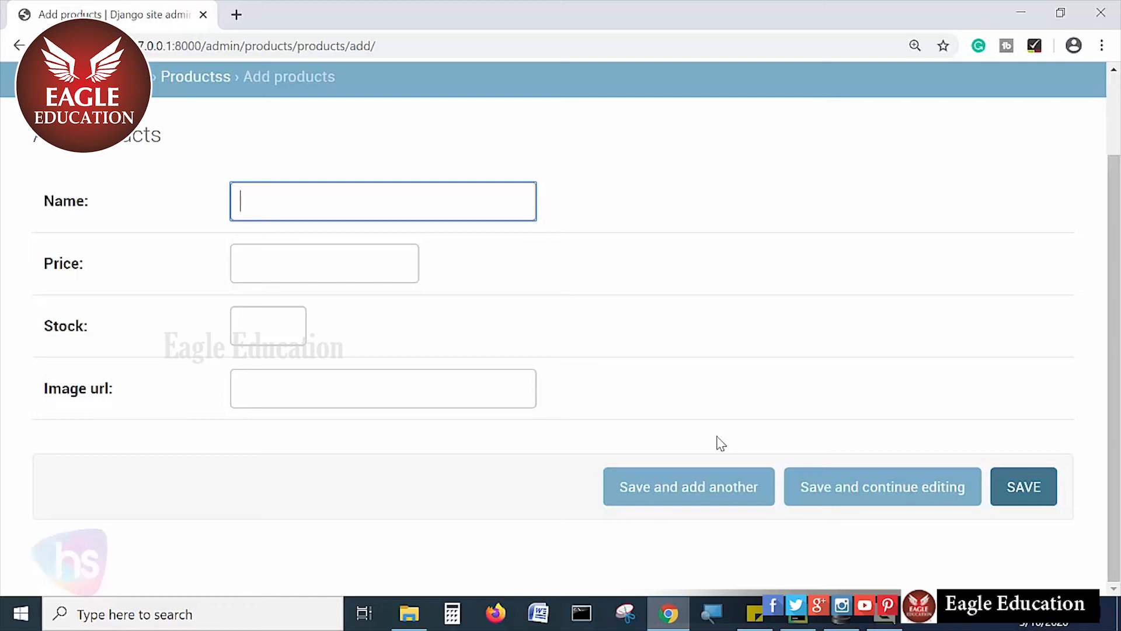
pyautogui.moveTo(689, 486)
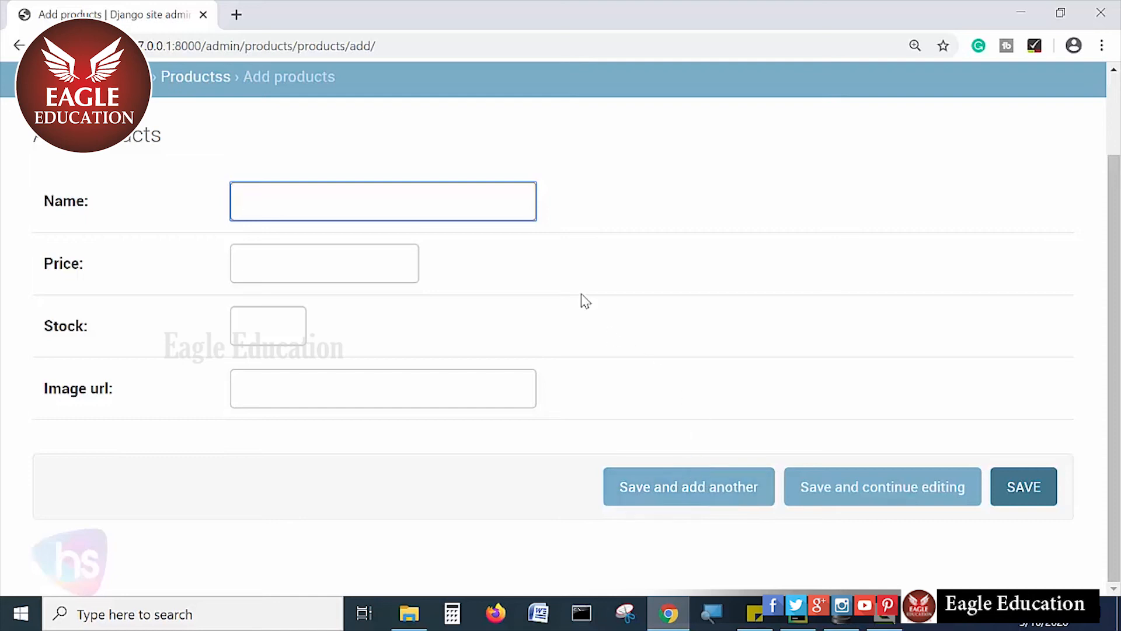
pyautogui.moveTo(459, 238)
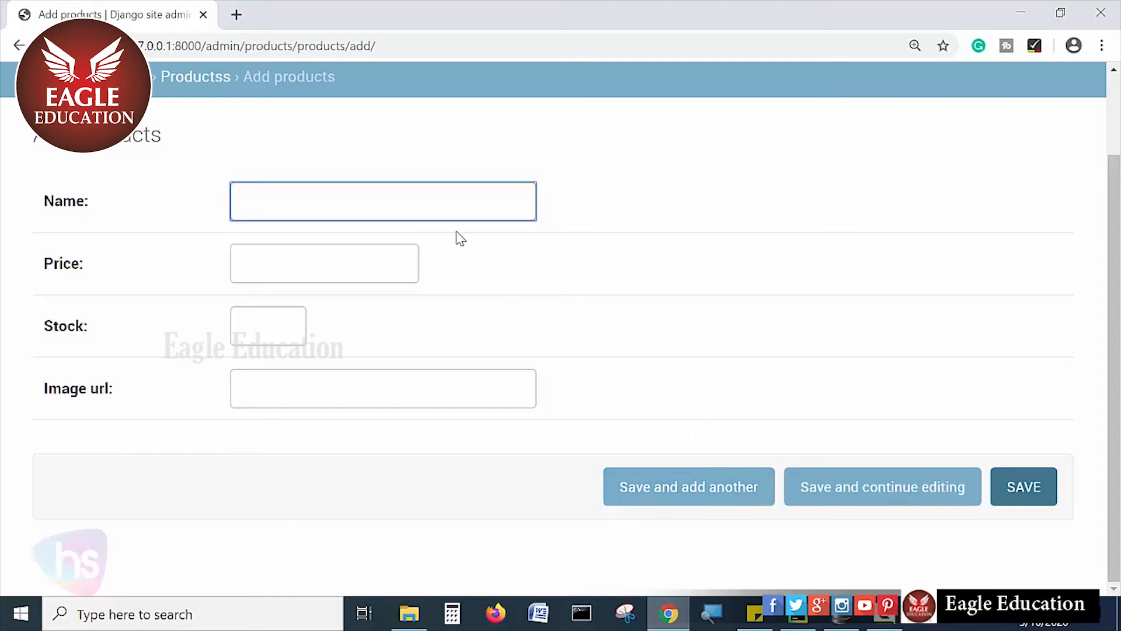
pyautogui.write('Orange')
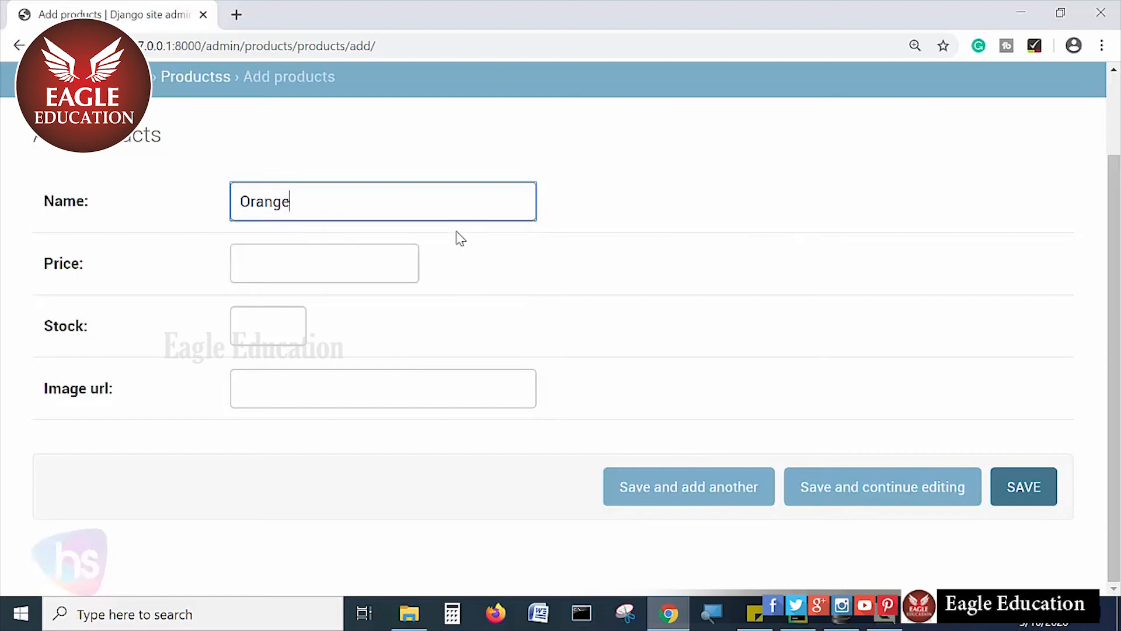
pyautogui.write('1.99')
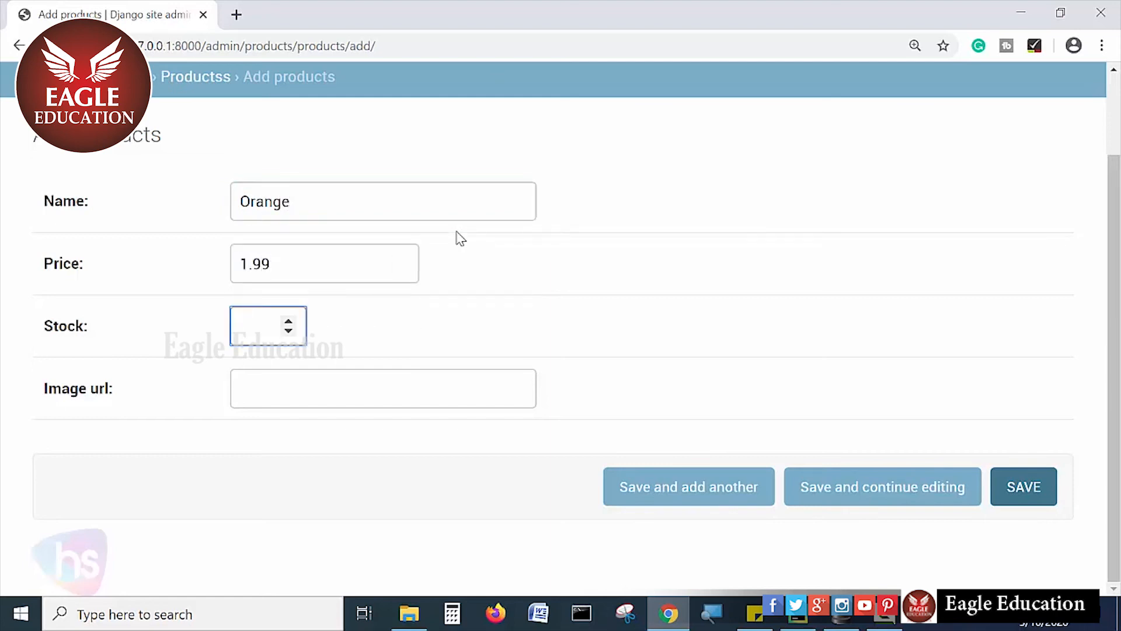
pyautogui.write('50')
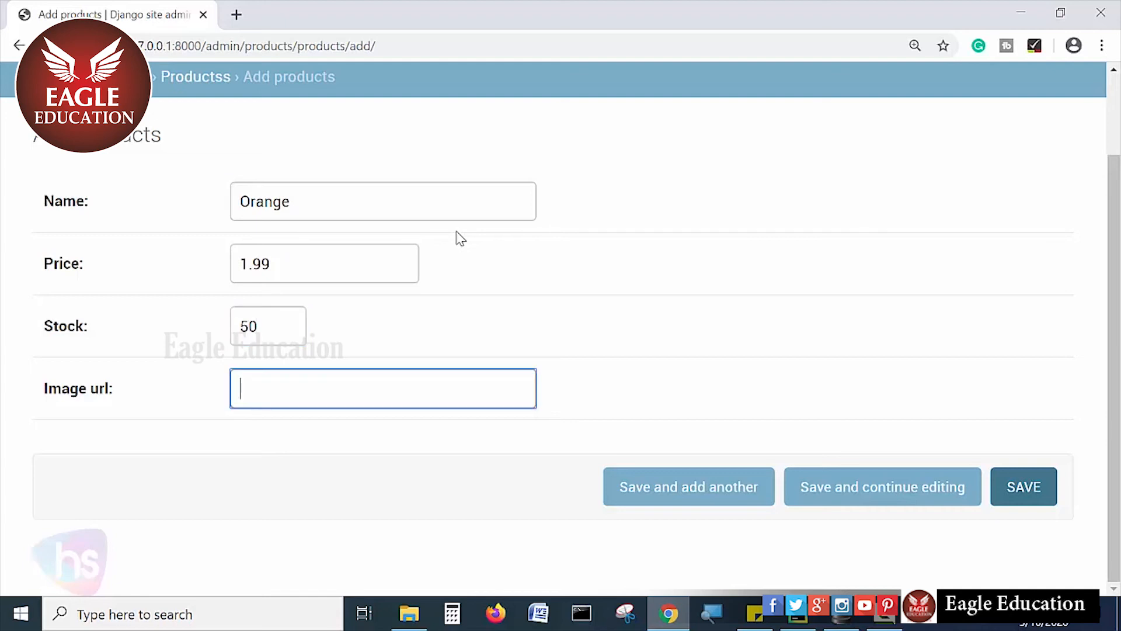
pyautogui.moveTo(668, 614)
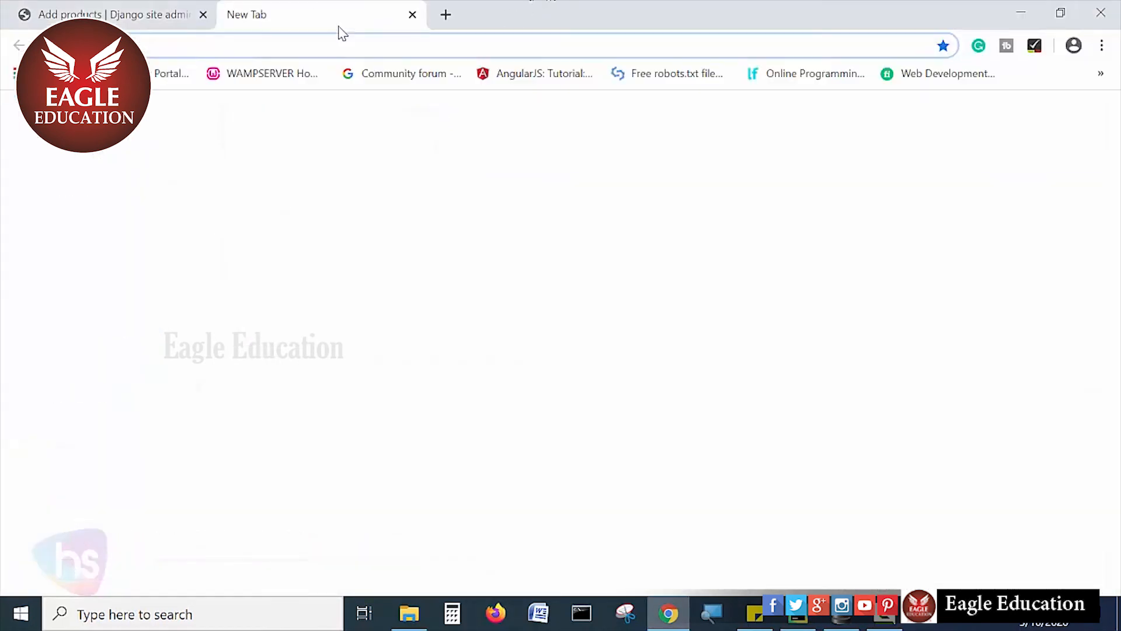
# Search Google Images for an orange fruit photo.
pyautogui.write('google.com')
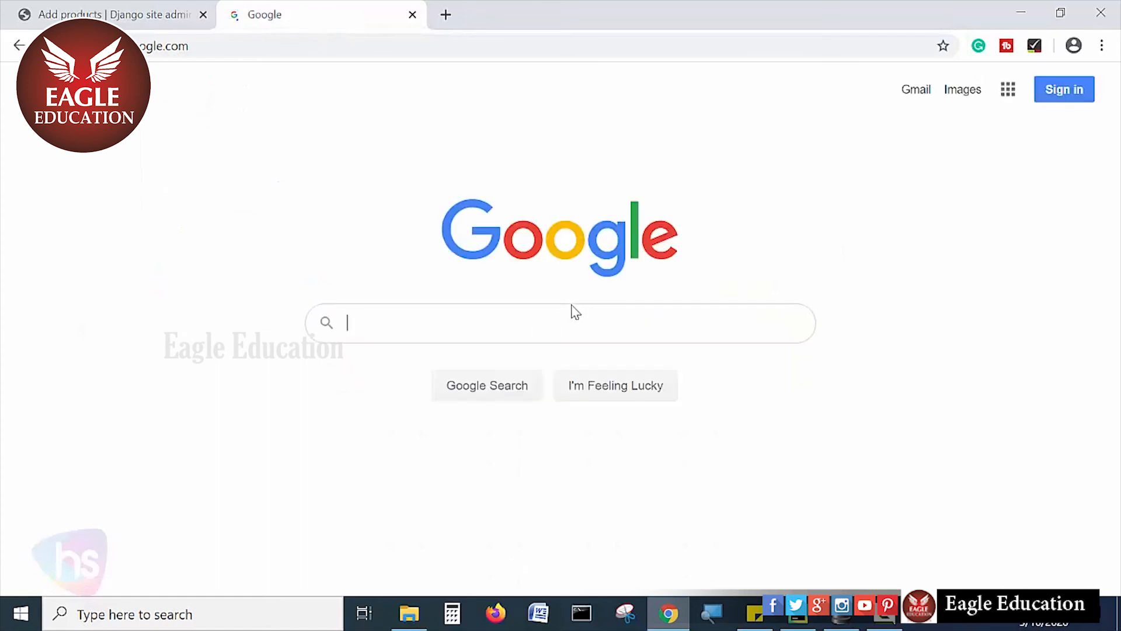
pyautogui.write('ol')
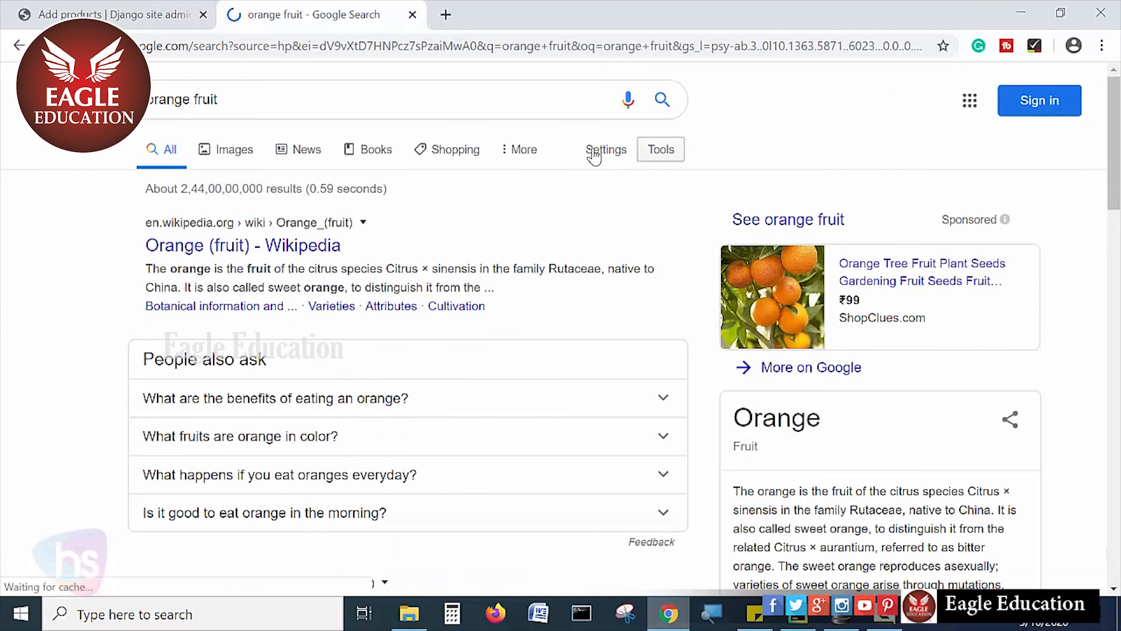
pyautogui.click(659, 149)
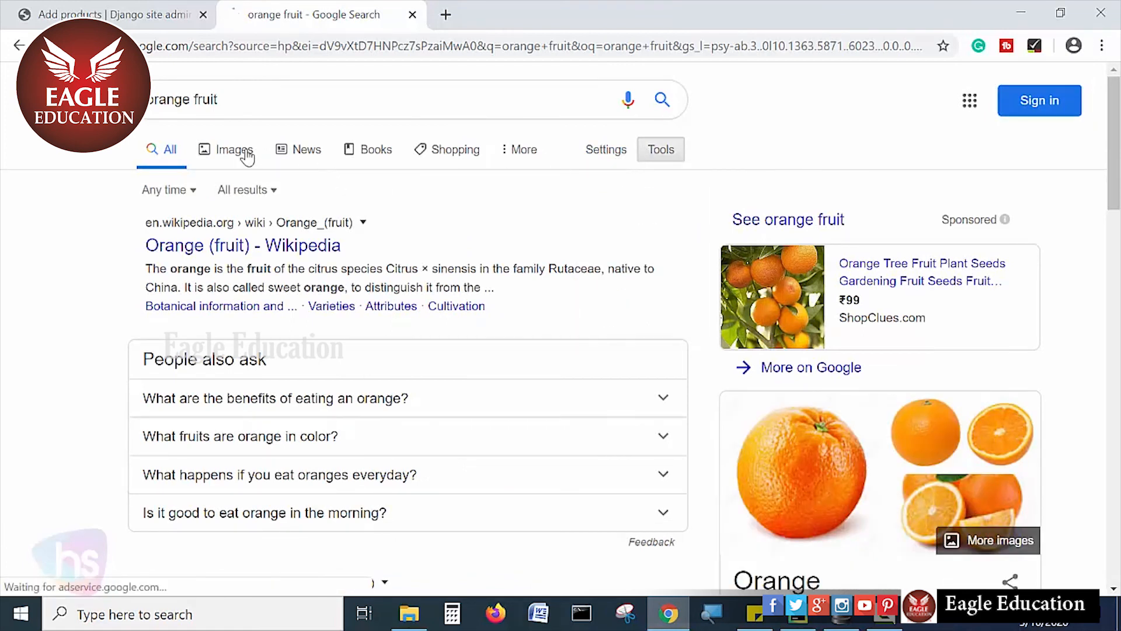
pyautogui.click(234, 149)
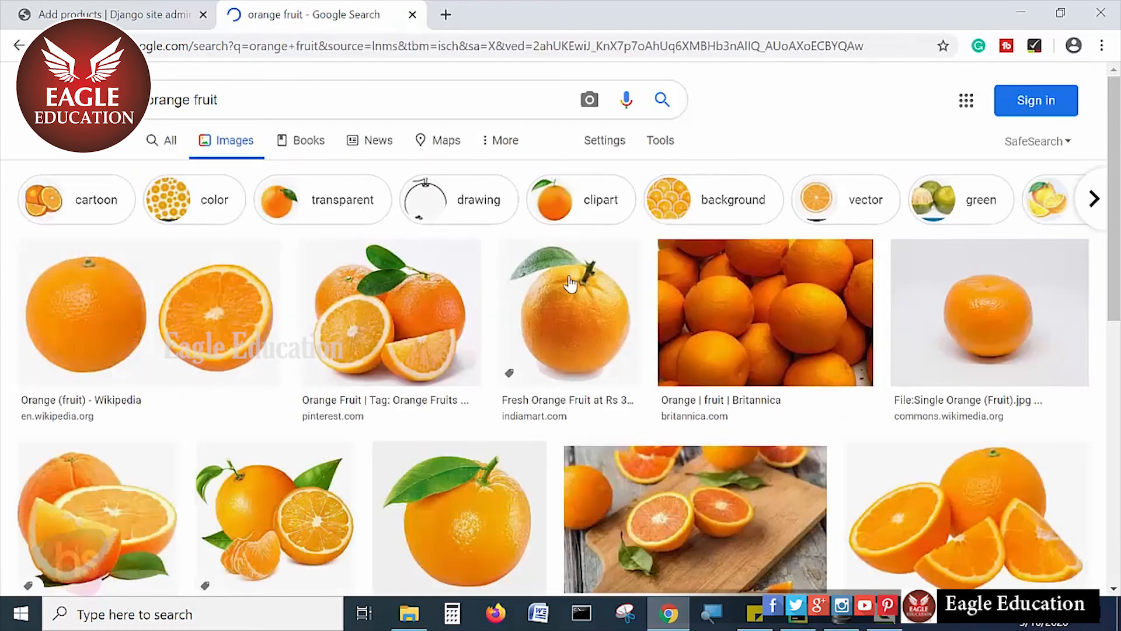
# Filter to reuse-labelled images and copy the Wikimedia Orange-Whole-&-Split.jpg address.
pyautogui.click(658, 141)
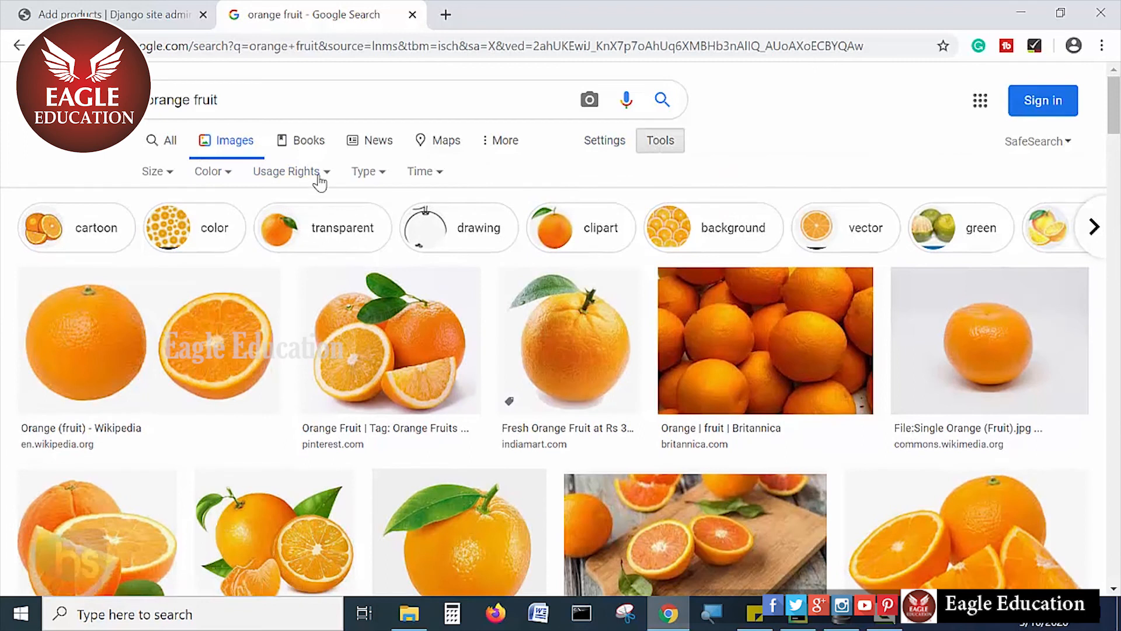
pyautogui.click(286, 170)
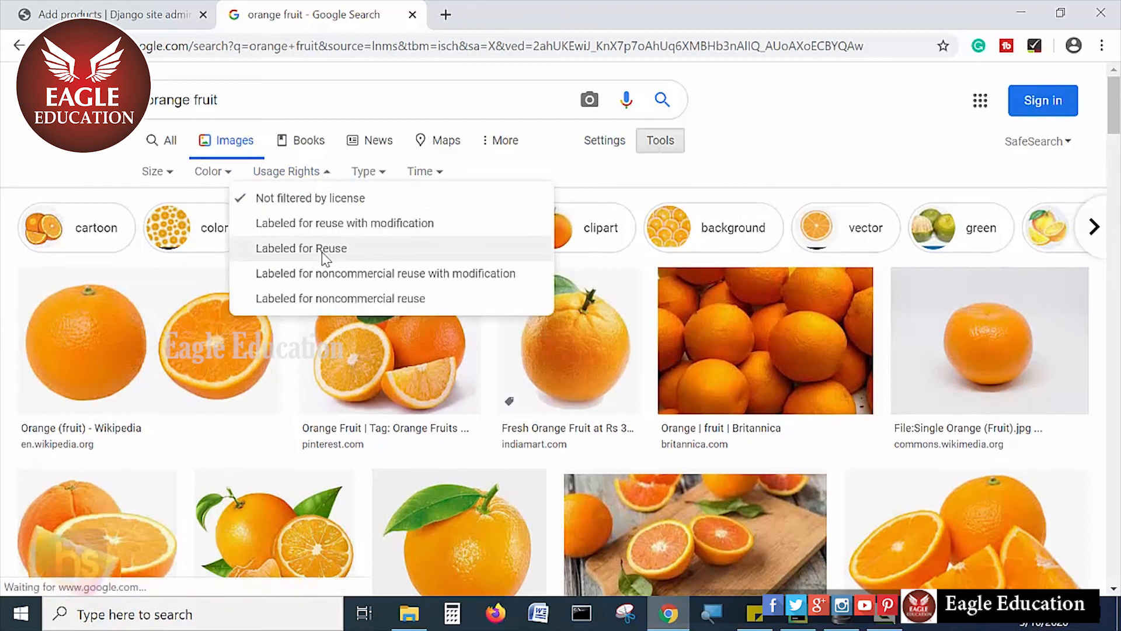
pyautogui.click(302, 248)
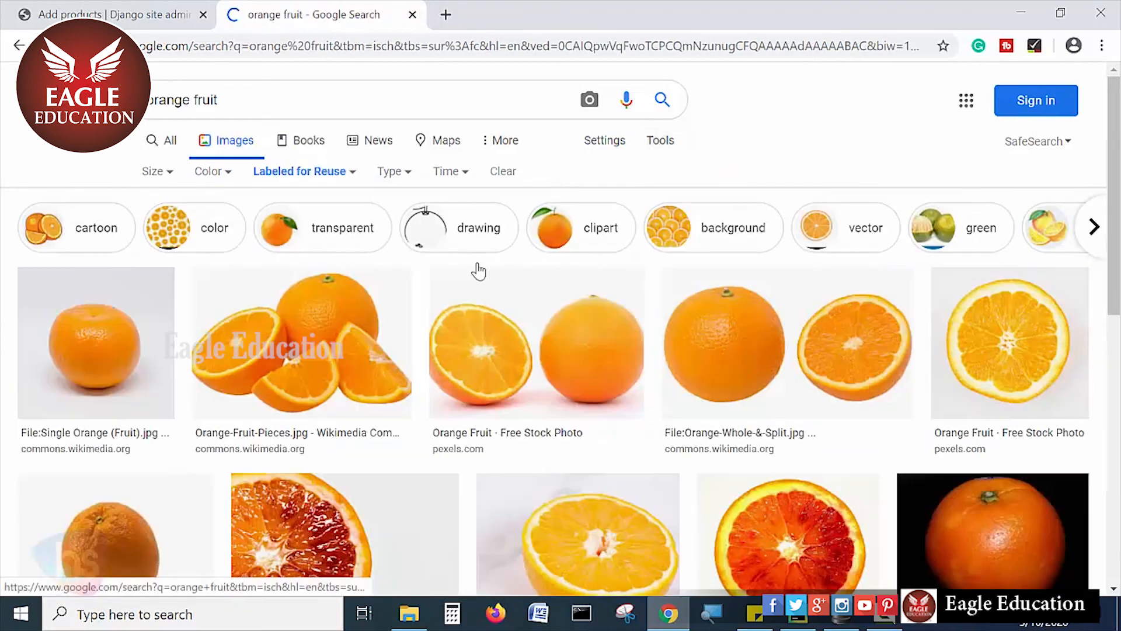
pyautogui.moveTo(925, 362)
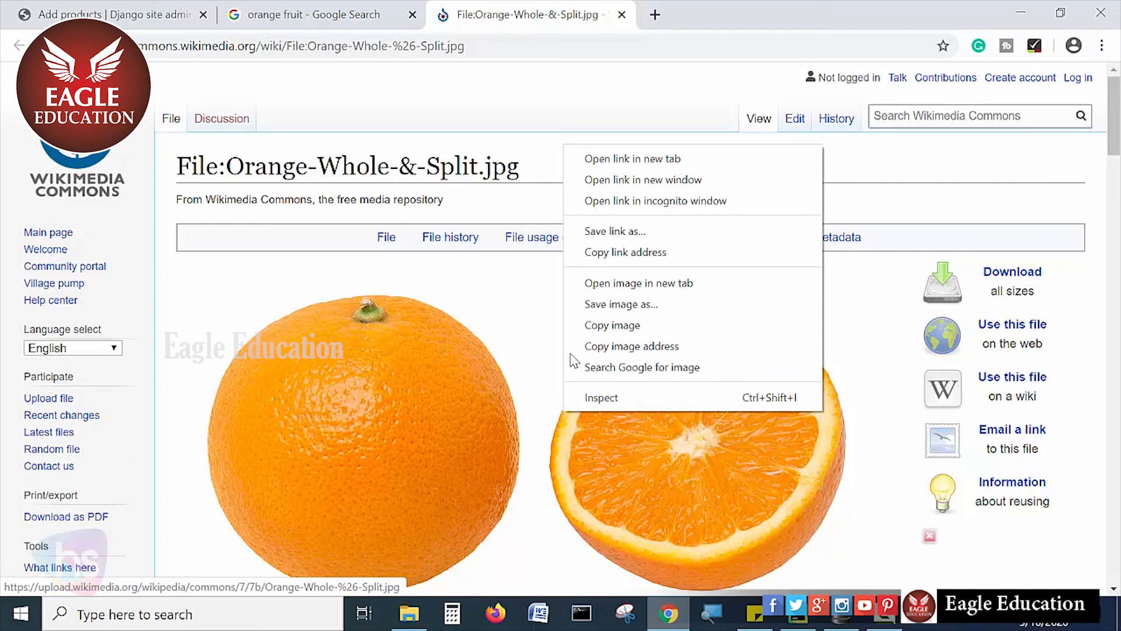
pyautogui.moveTo(587, 480)
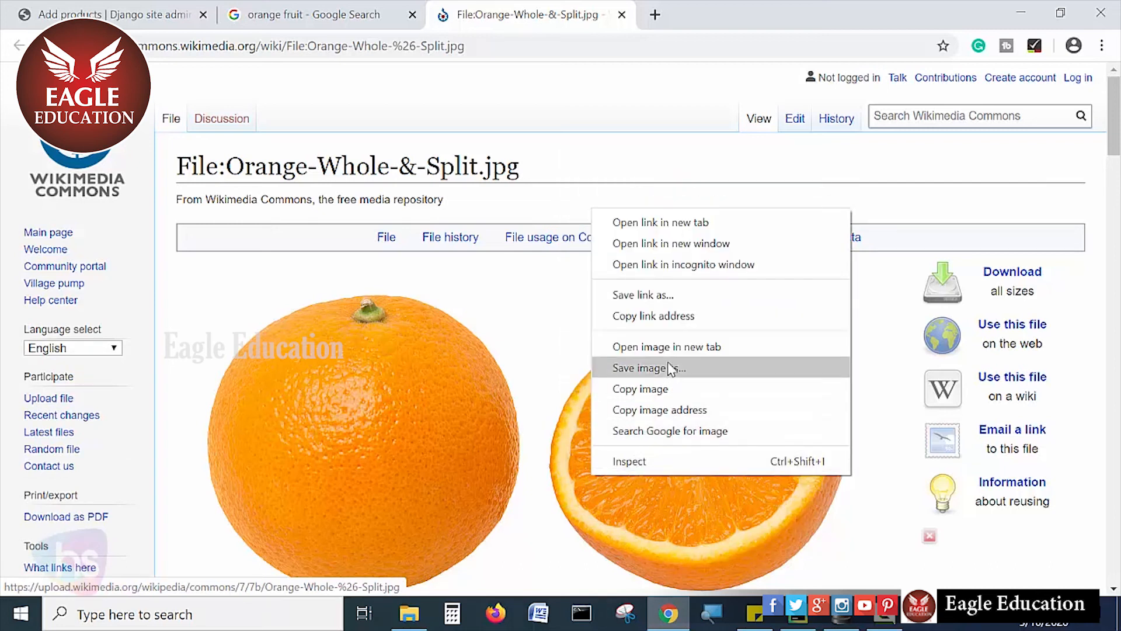
pyautogui.moveTo(644, 315)
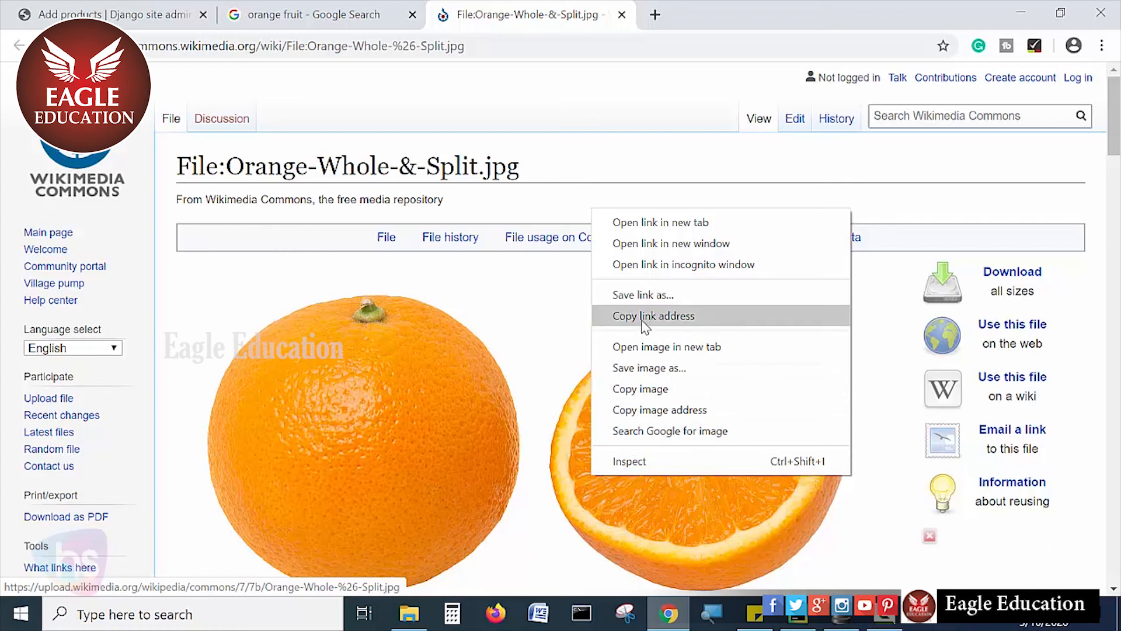
pyautogui.click(653, 316)
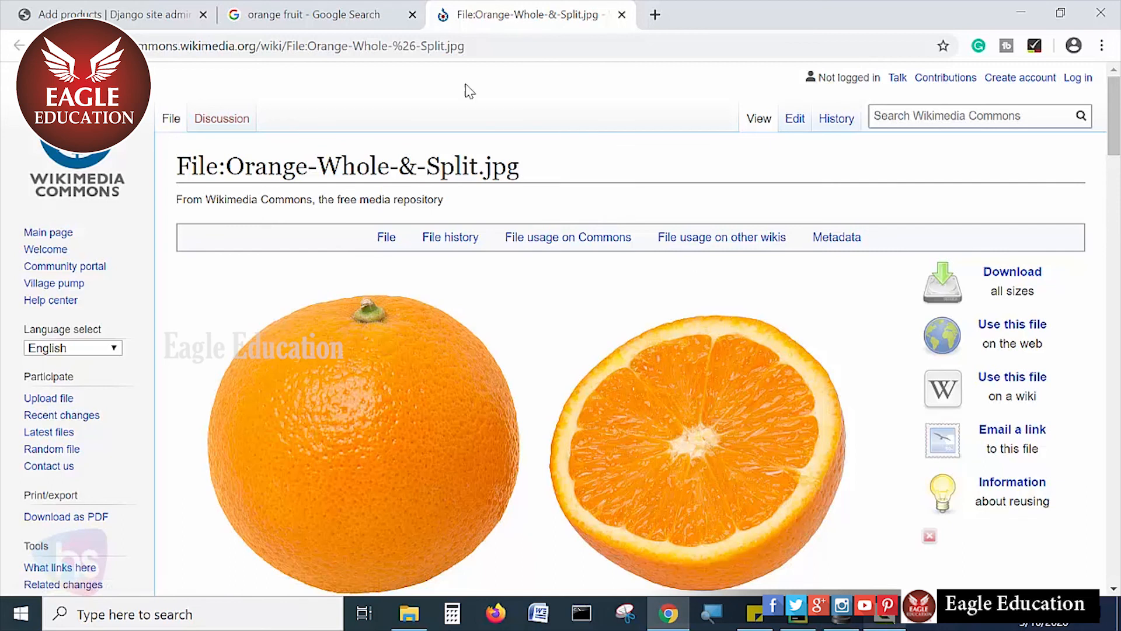
# Save Orange with the Wikimedia image url and check it in the products list.
pyautogui.click(108, 14)
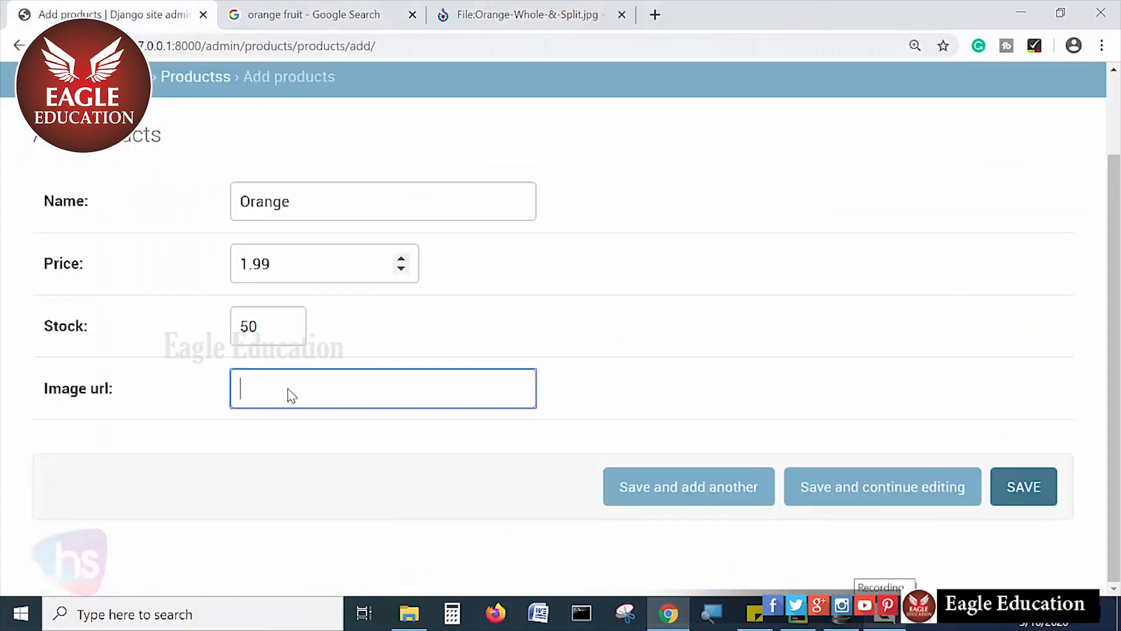
pyautogui.write('https://upload.wikimedia.org/wikipedia/commons/7/7b/Orange-Whole-%26-Split.jpg')
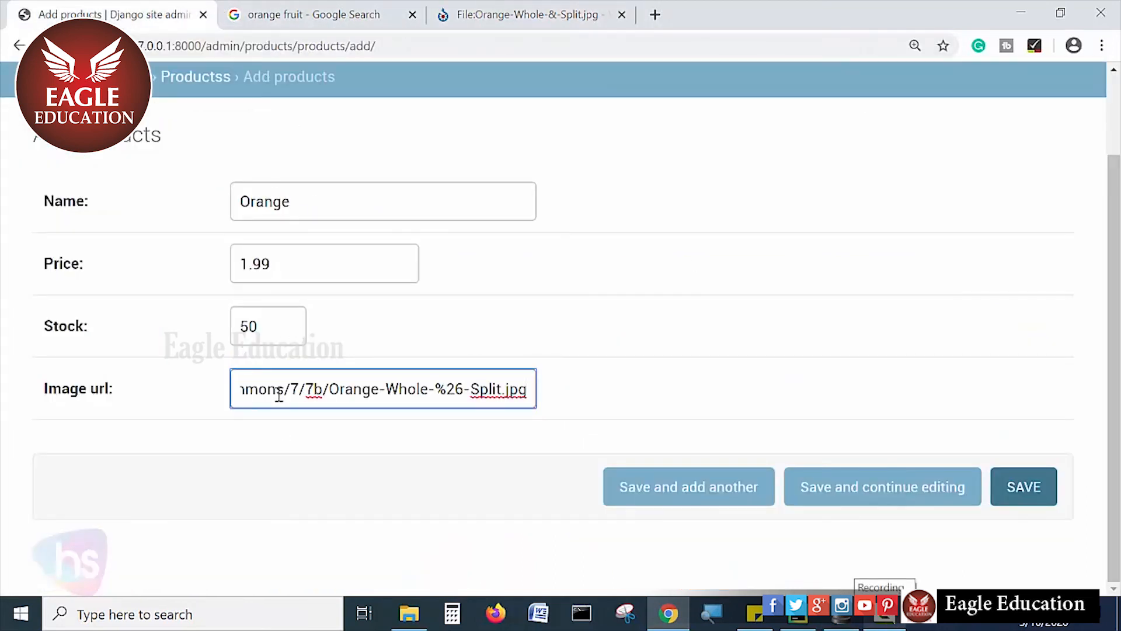
pyautogui.click(1023, 486)
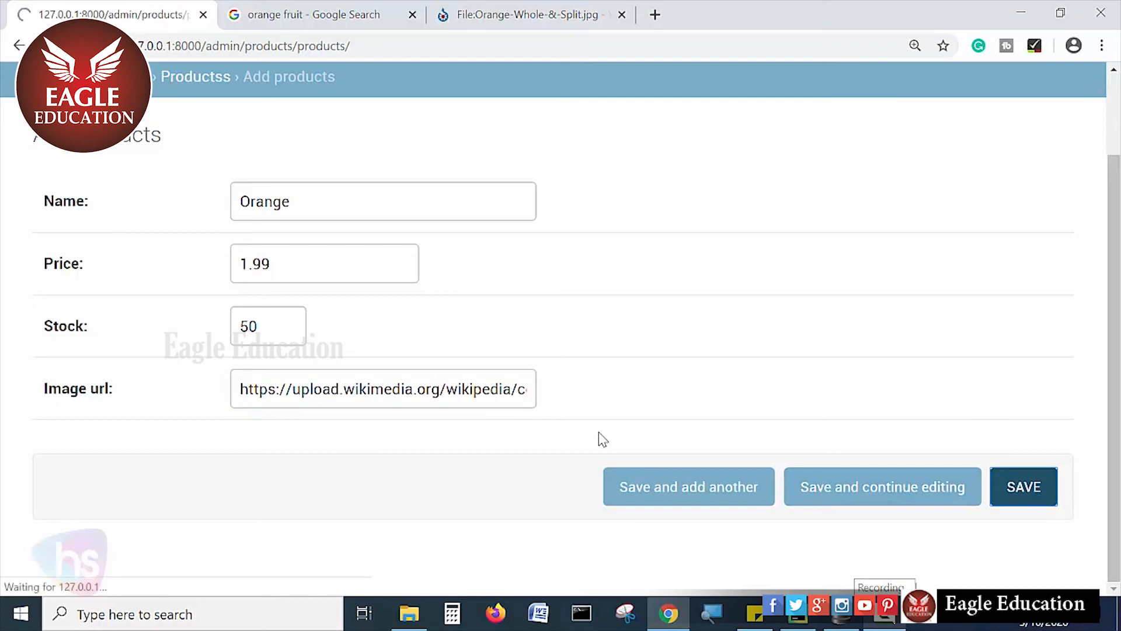
pyautogui.click(1024, 486)
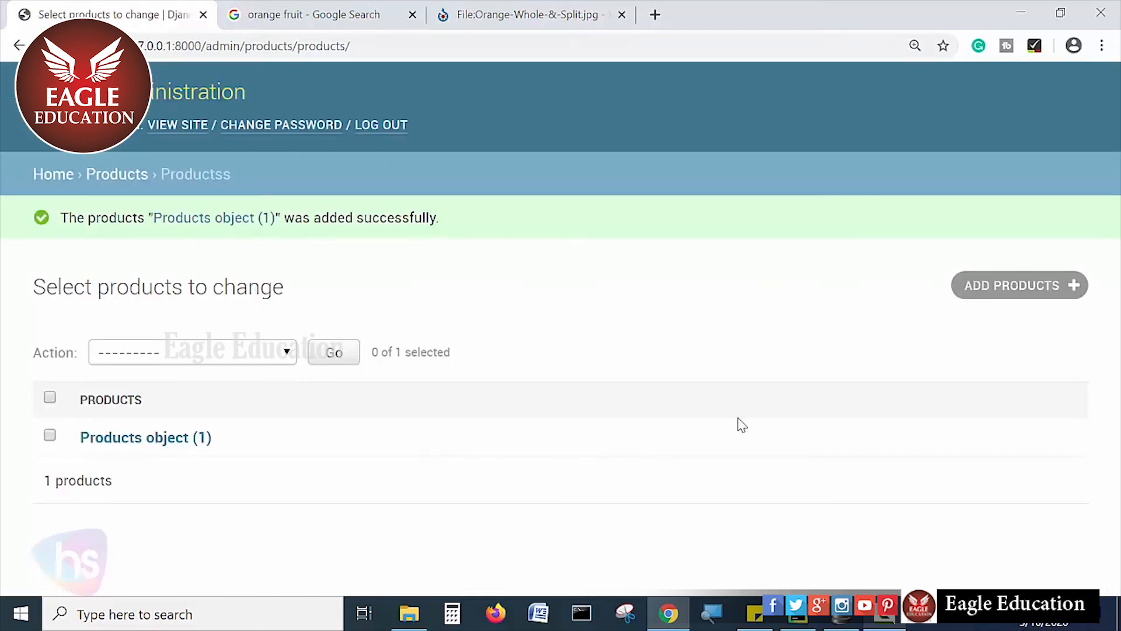
pyautogui.moveTo(144, 437)
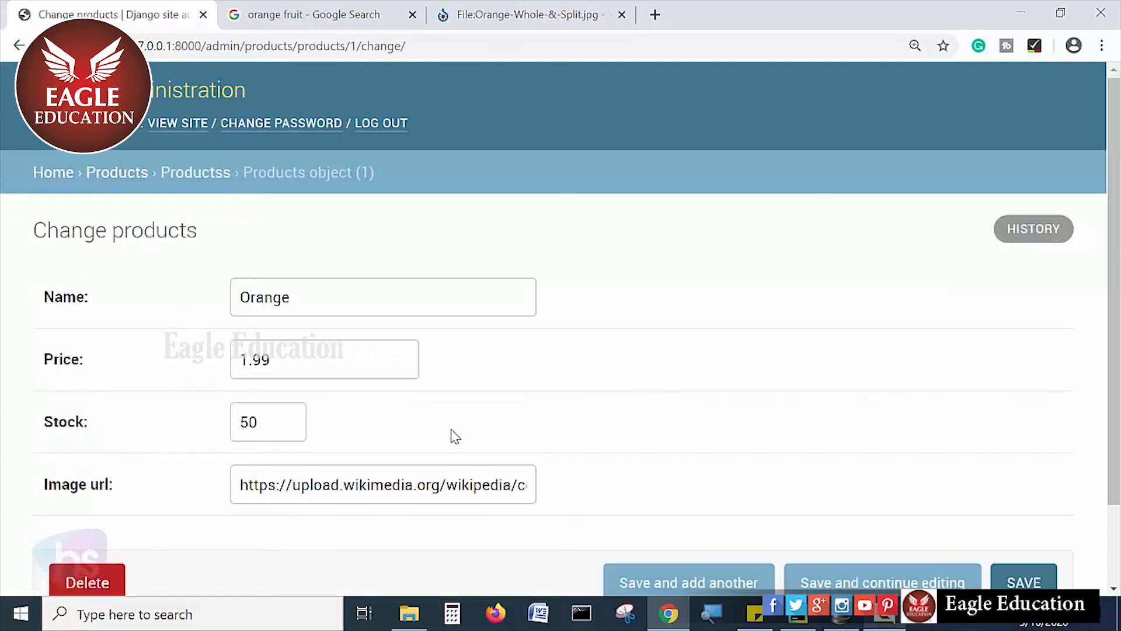
pyautogui.scroll(-3)
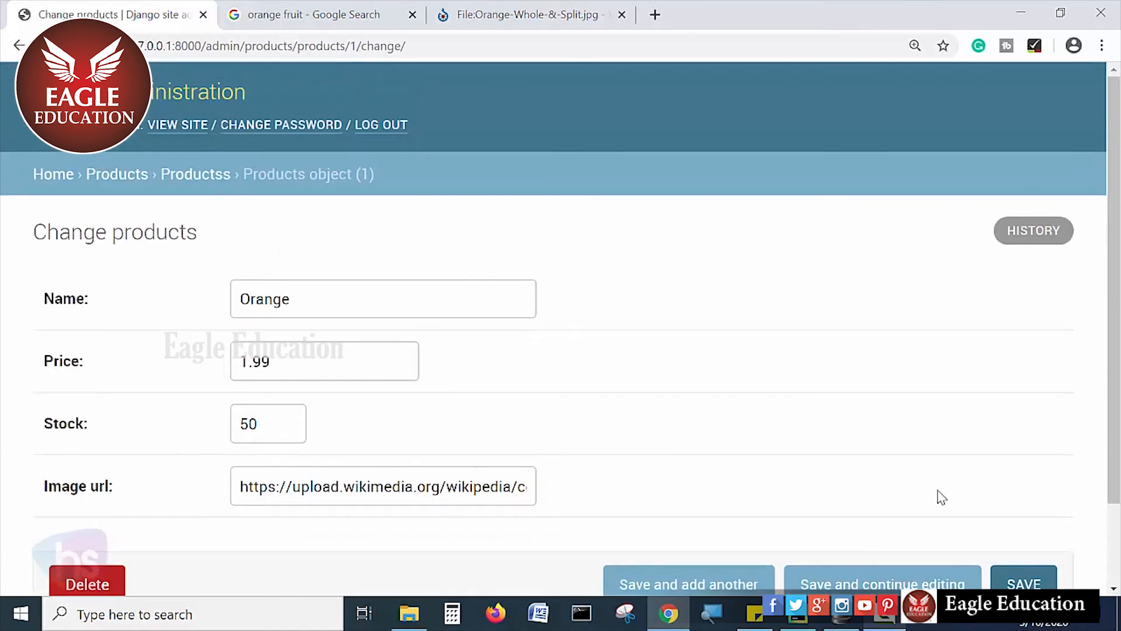
pyautogui.click(196, 175)
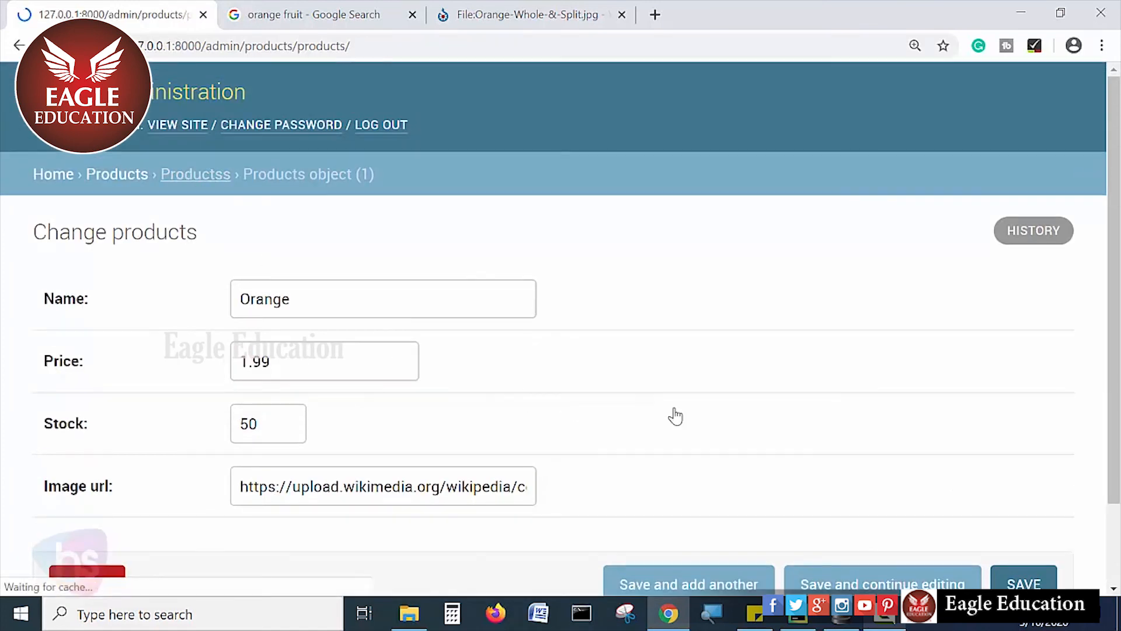
pyautogui.click(195, 174)
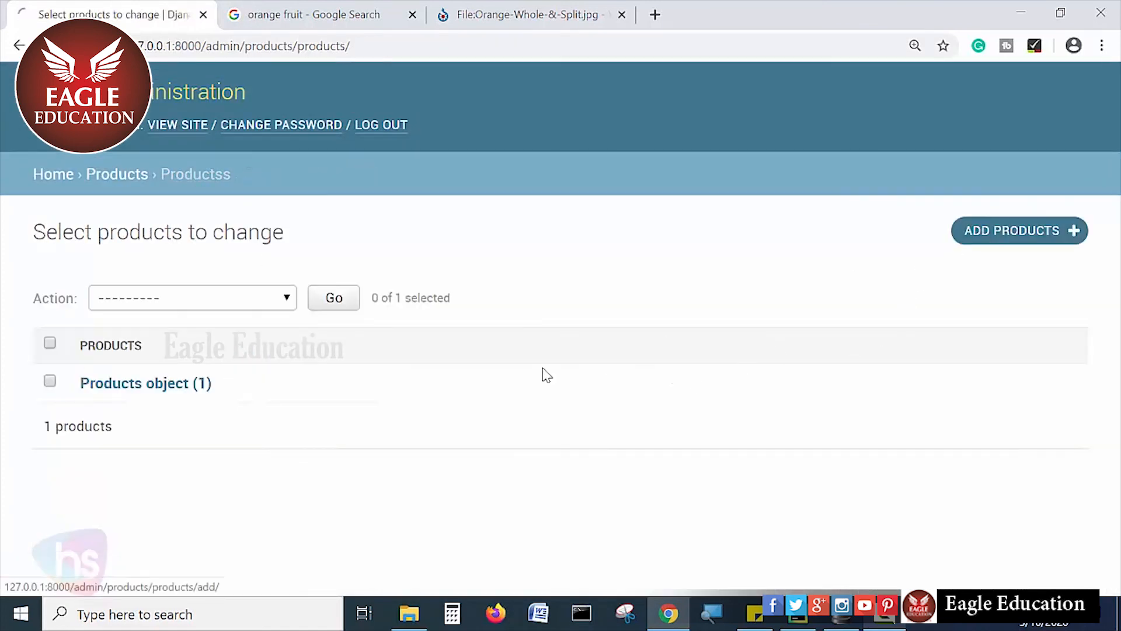
# Start a second product Apple with price 2.1 and stock 34.
pyautogui.click(1018, 230)
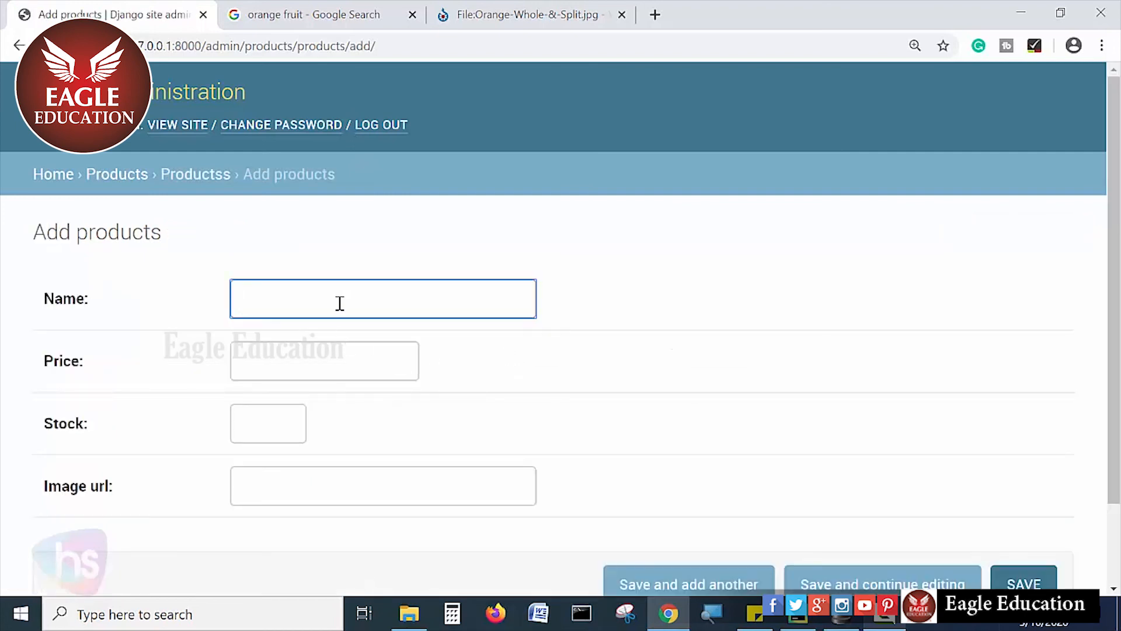
pyautogui.write('Apple')
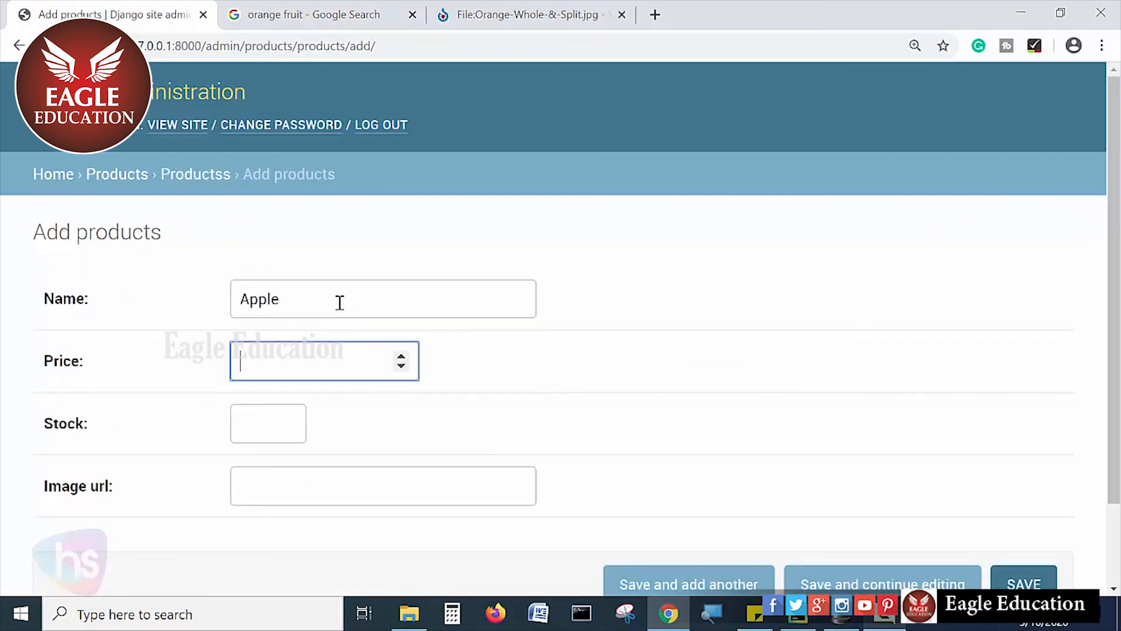
pyautogui.write('2.1')
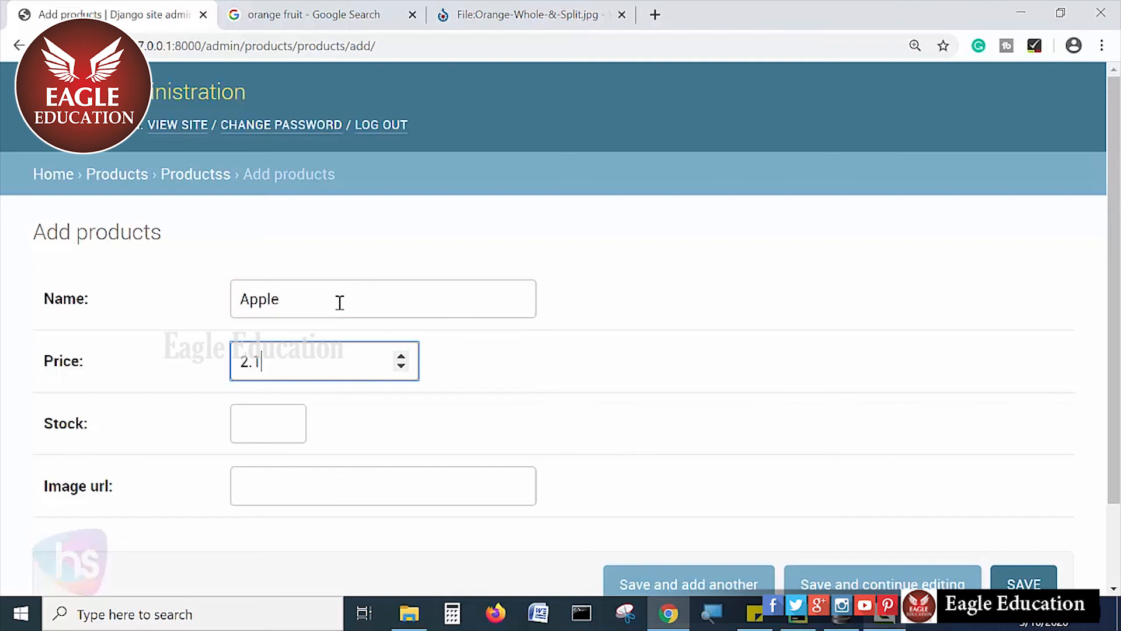
pyautogui.write('34')
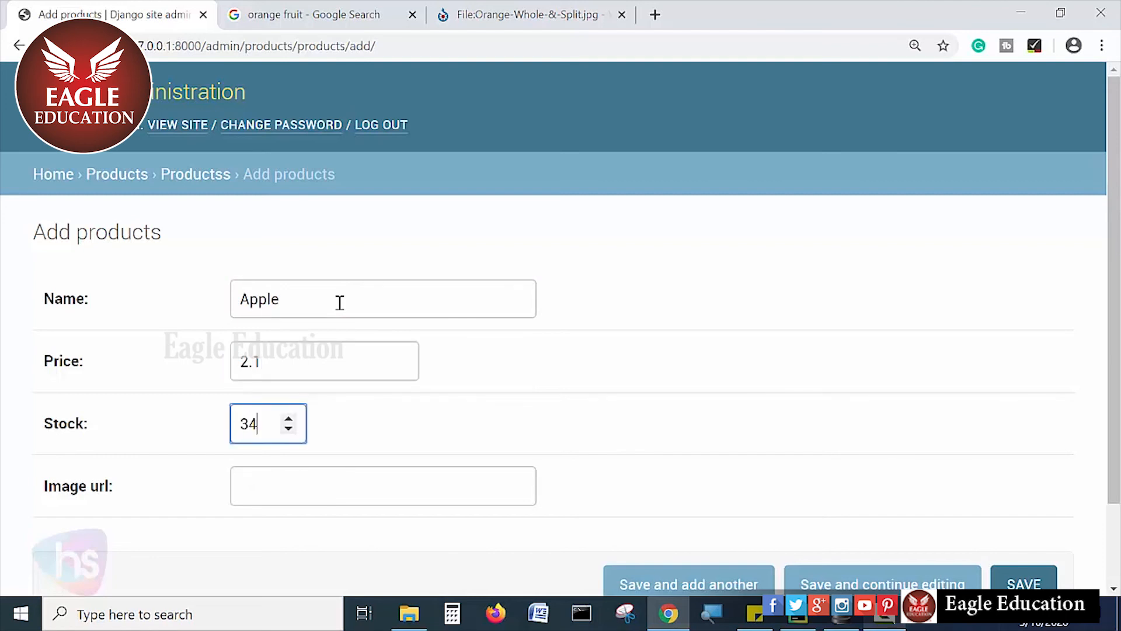
pyautogui.click(383, 486)
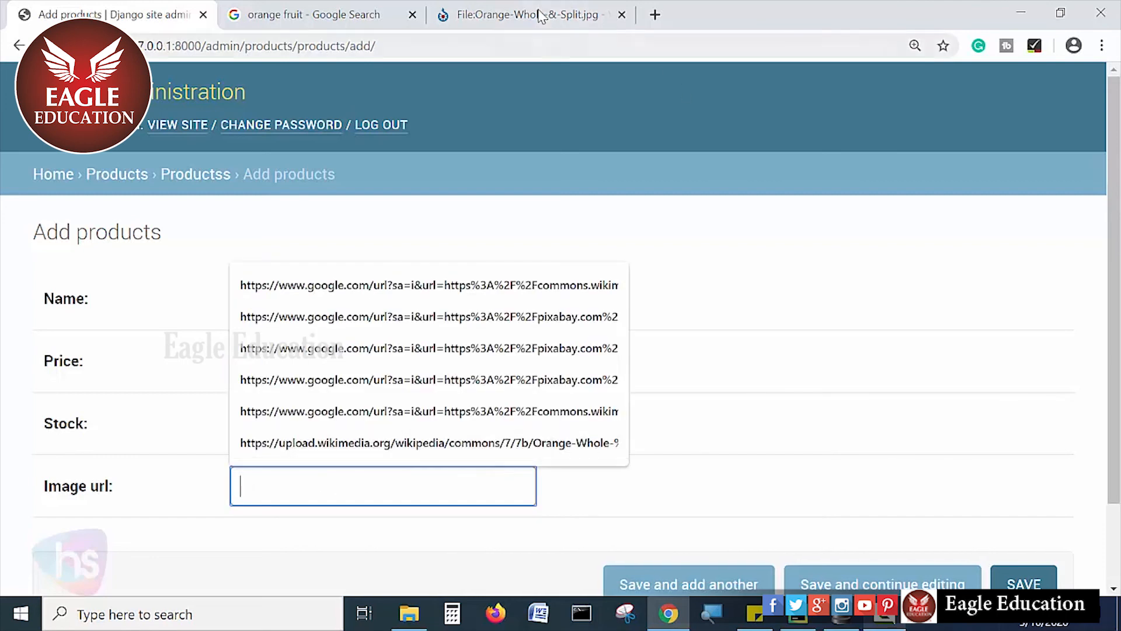
# Find a red apple photo on Pexels and copy its image address.
pyautogui.click(308, 14)
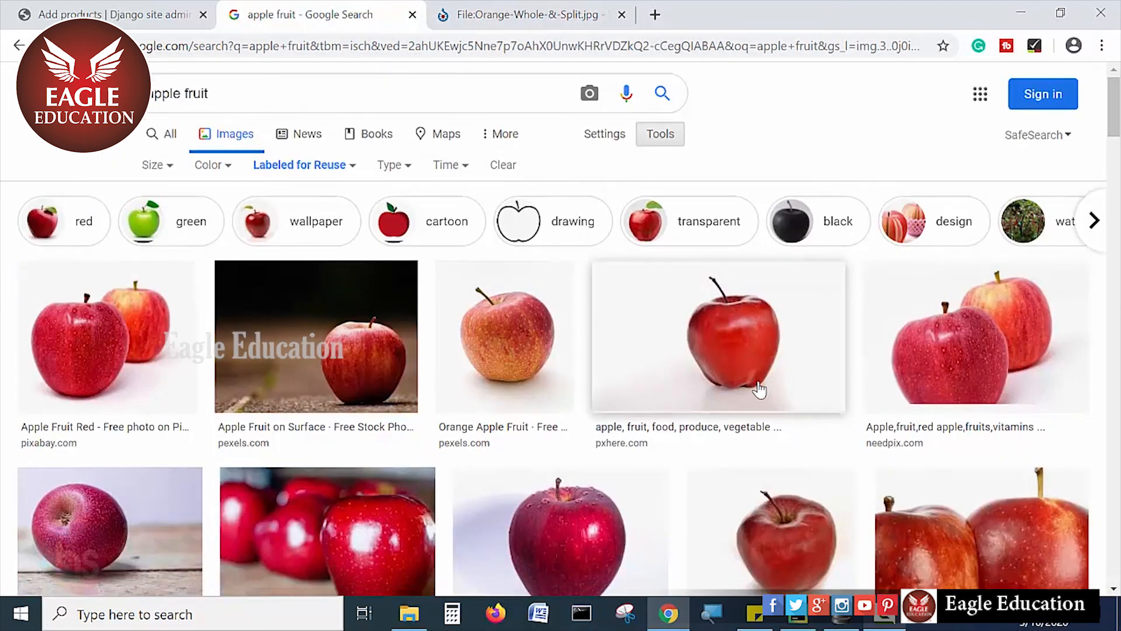
pyautogui.click(718, 338)
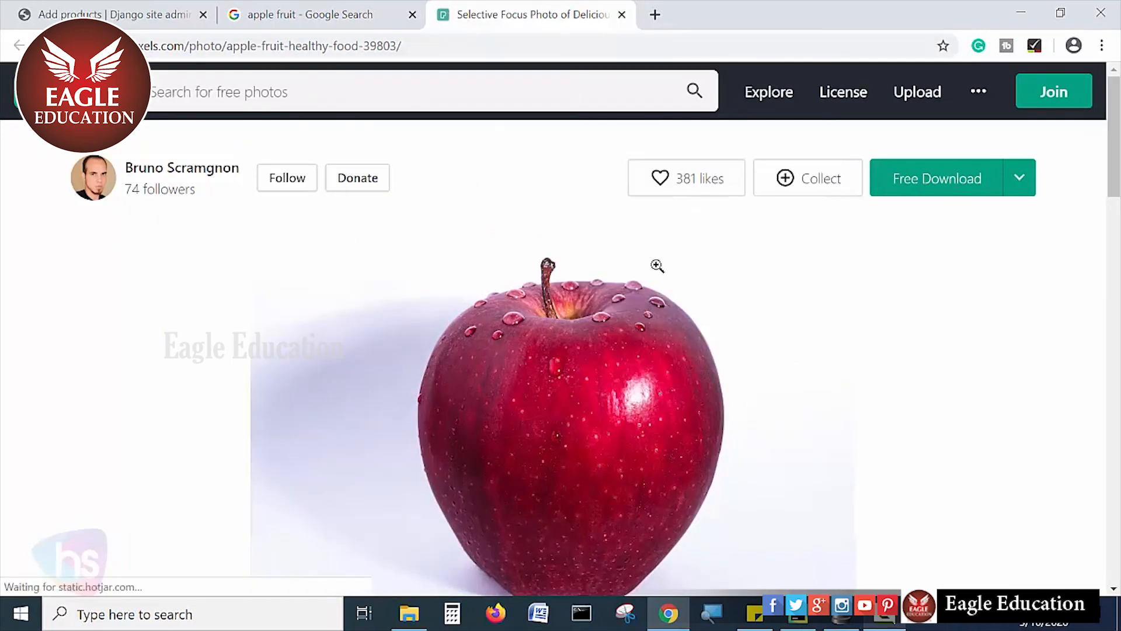
pyautogui.click(107, 14)
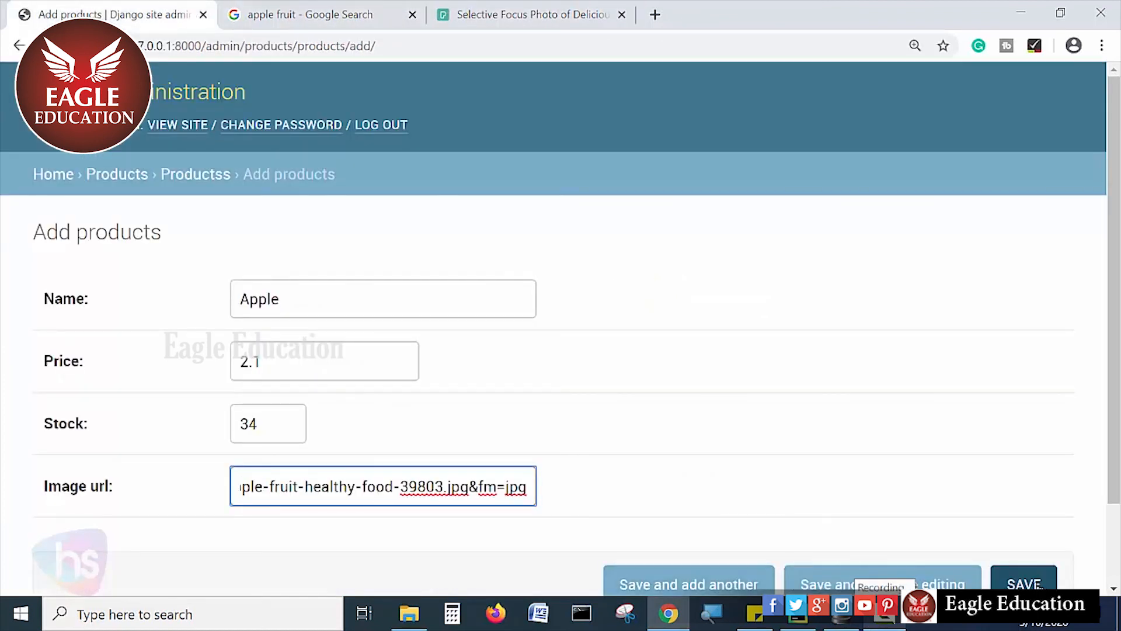
# Save the Apple product with its Pexels photo url.
pyautogui.click(1024, 584)
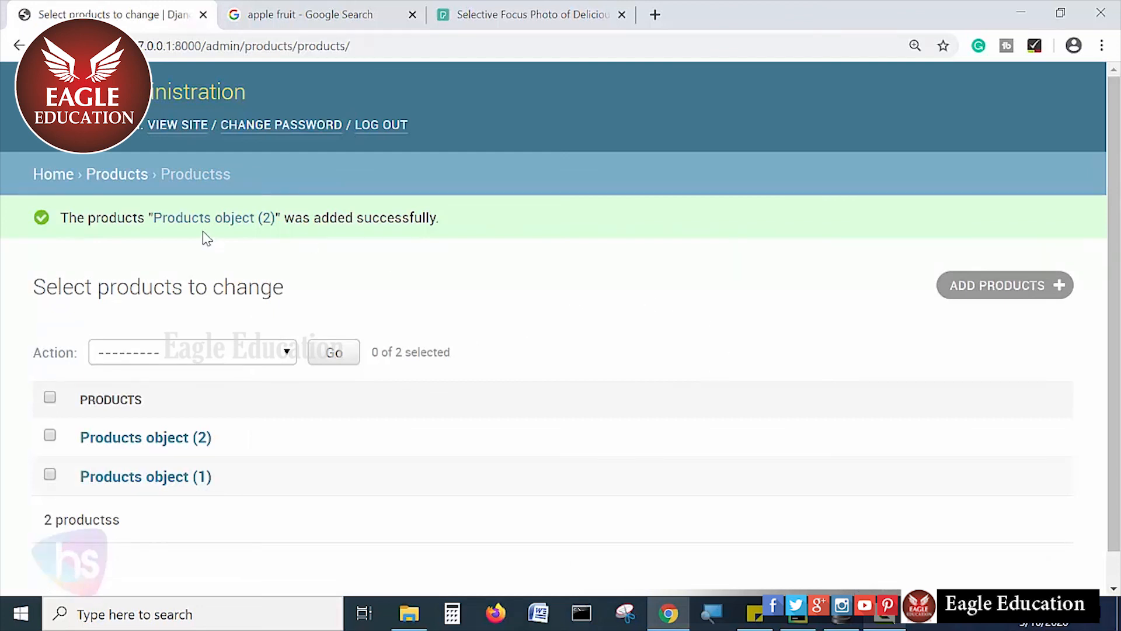
pyautogui.moveTo(239, 242)
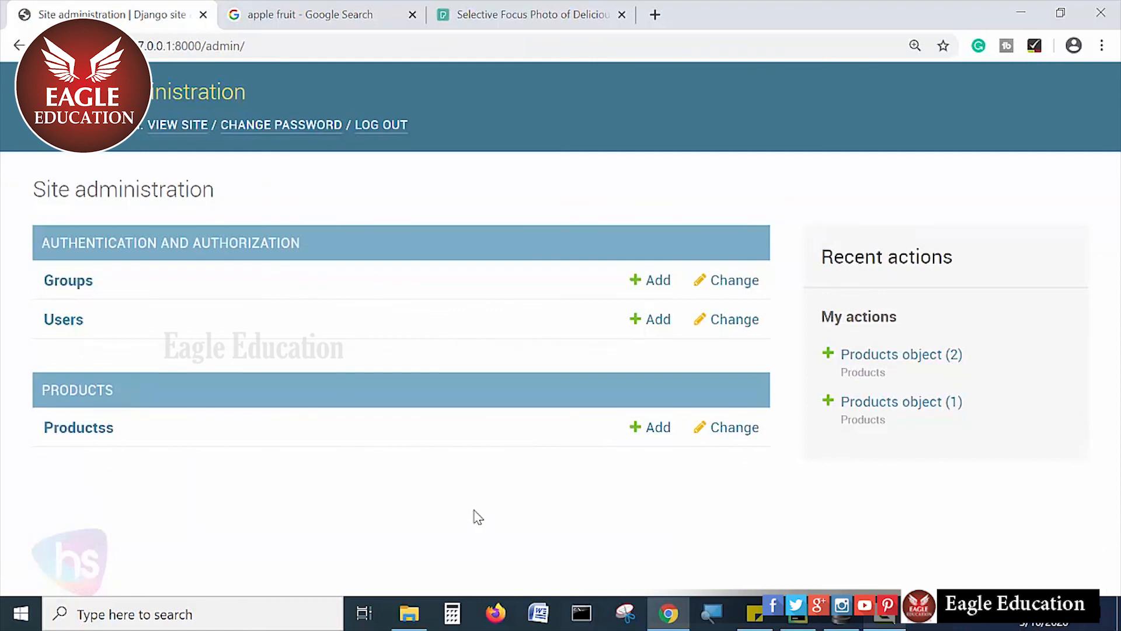
pyautogui.moveTo(489, 445)
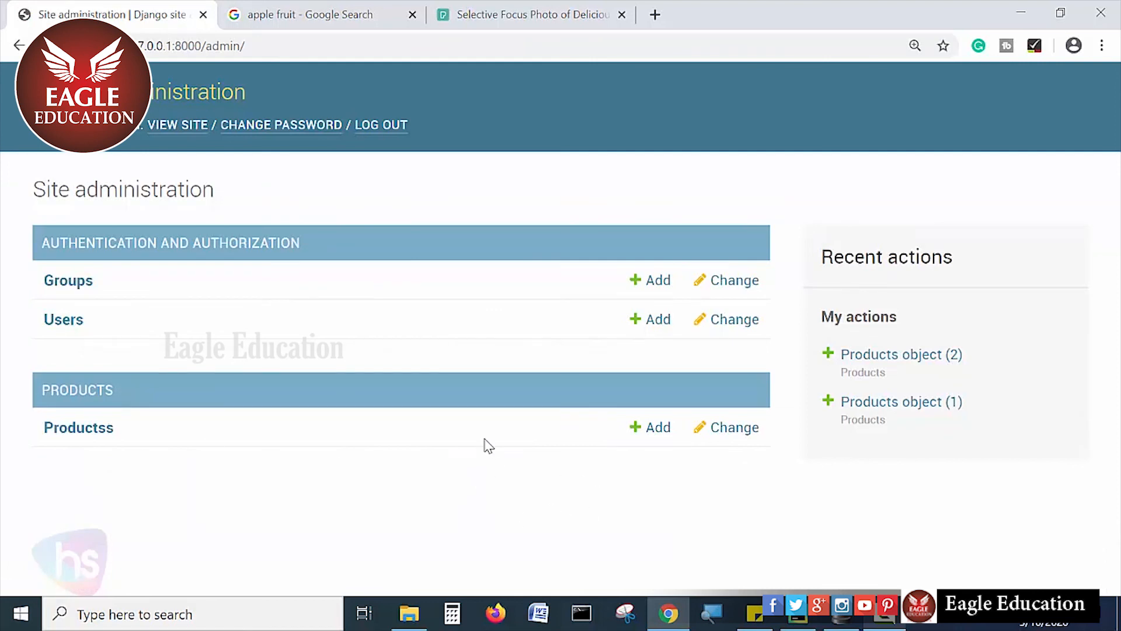
pyautogui.moveTo(486, 413)
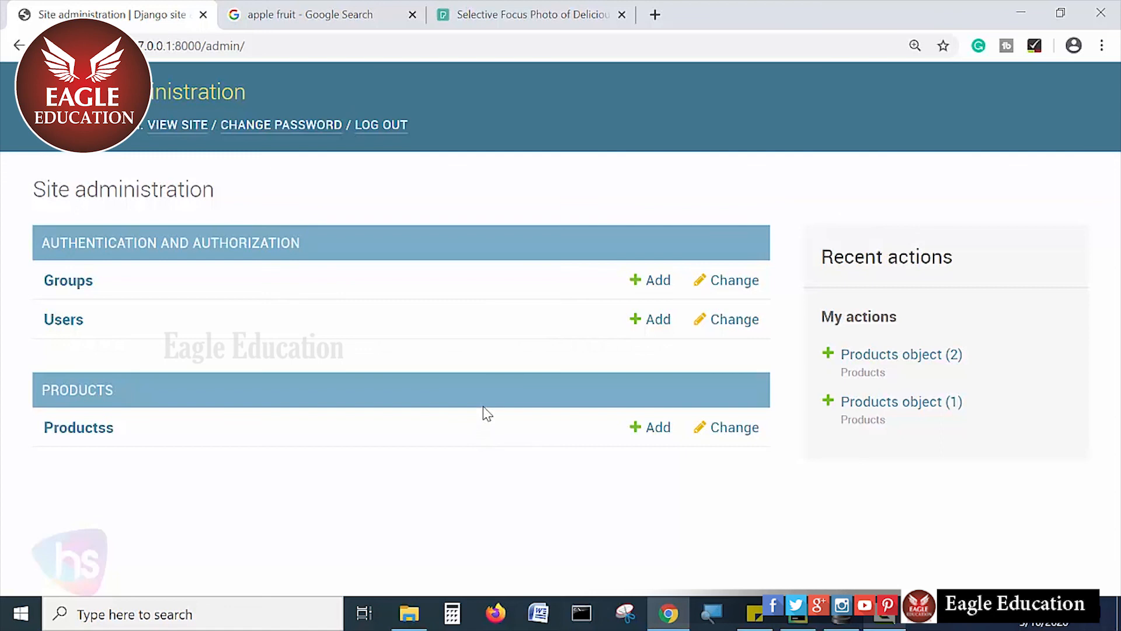